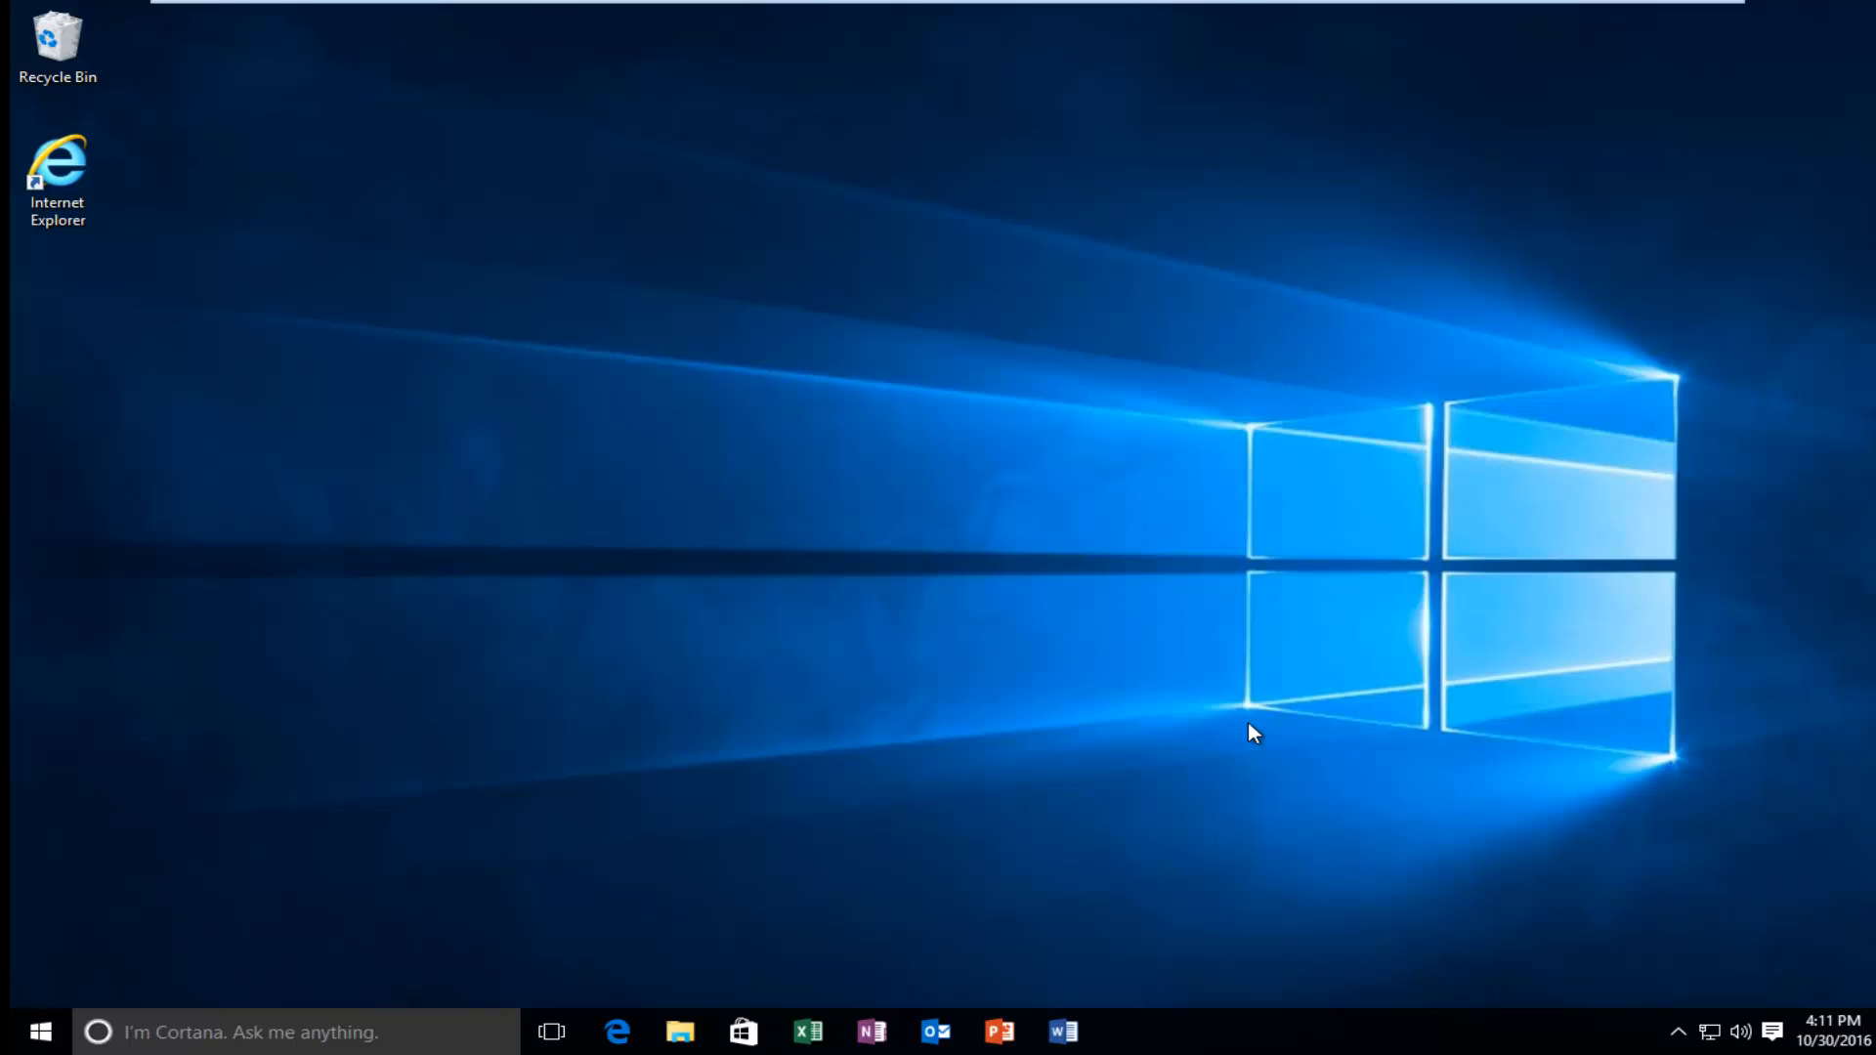
mouse_move(1252, 727)
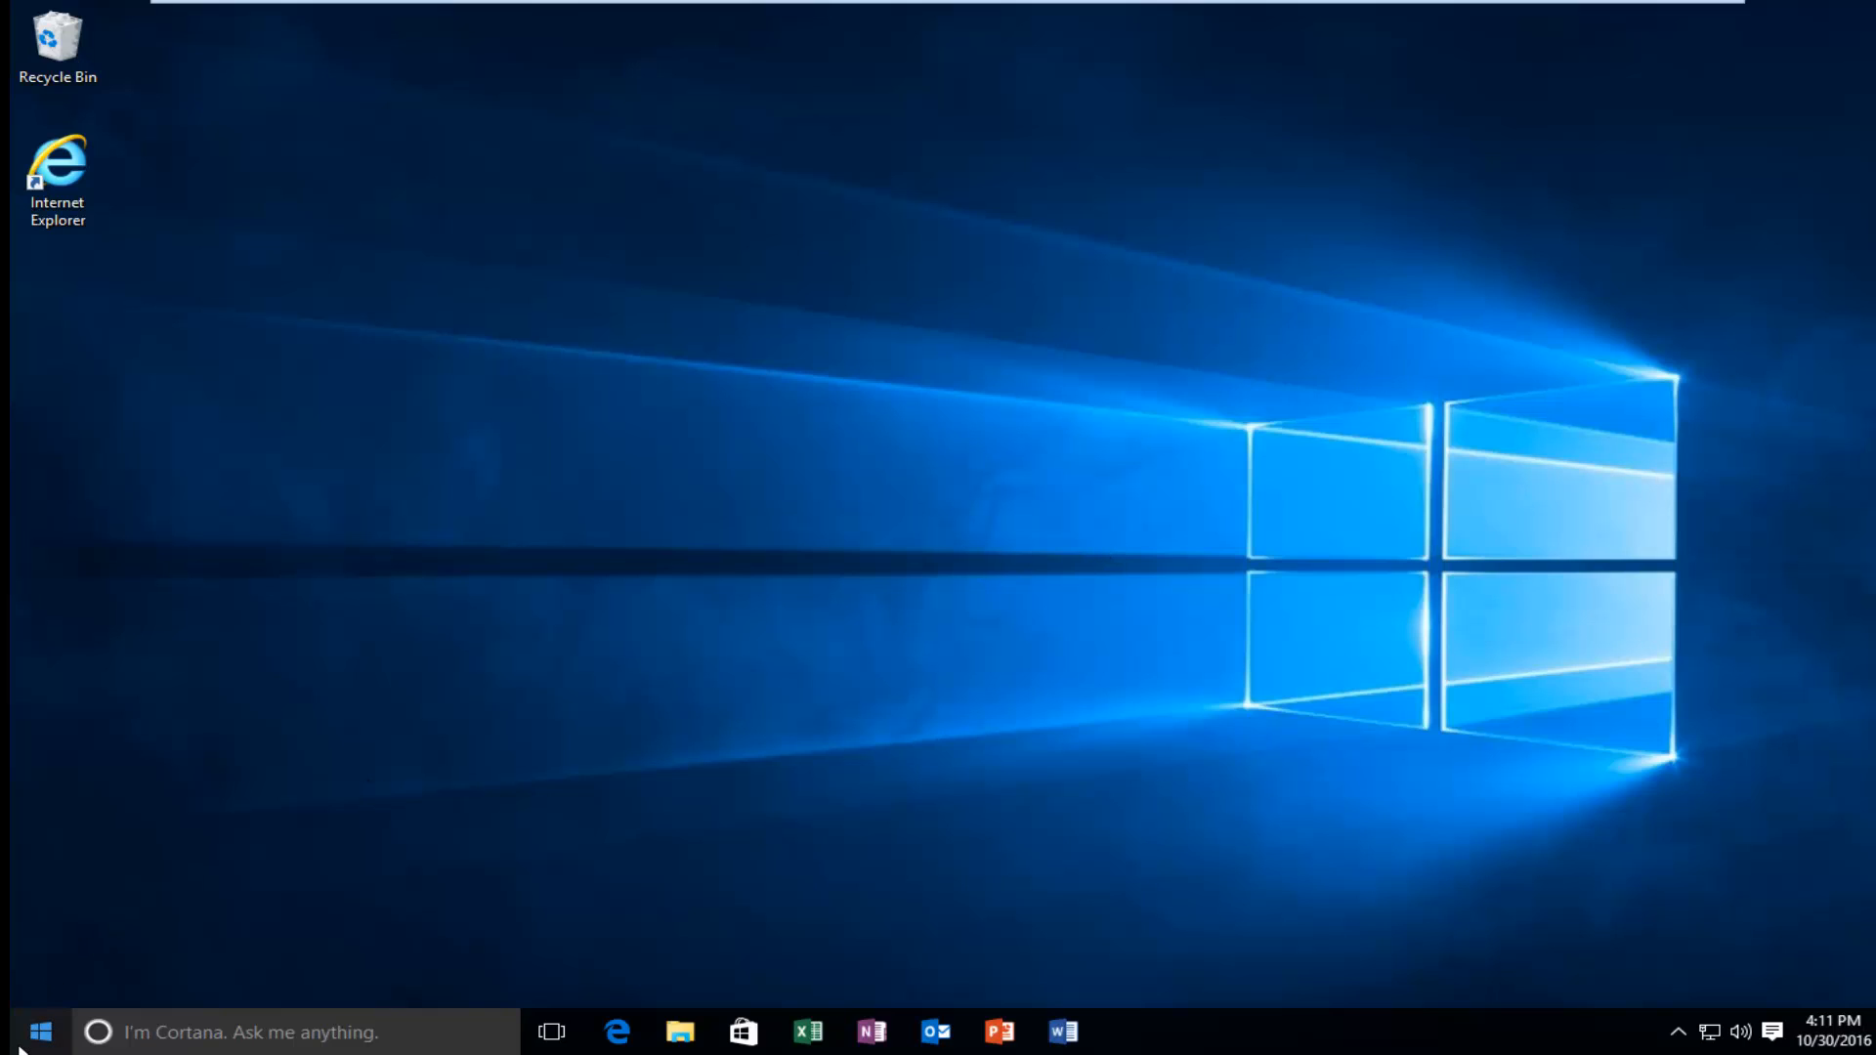
Search Cortana from the Start menu for "control panel"
left_click(39, 1031)
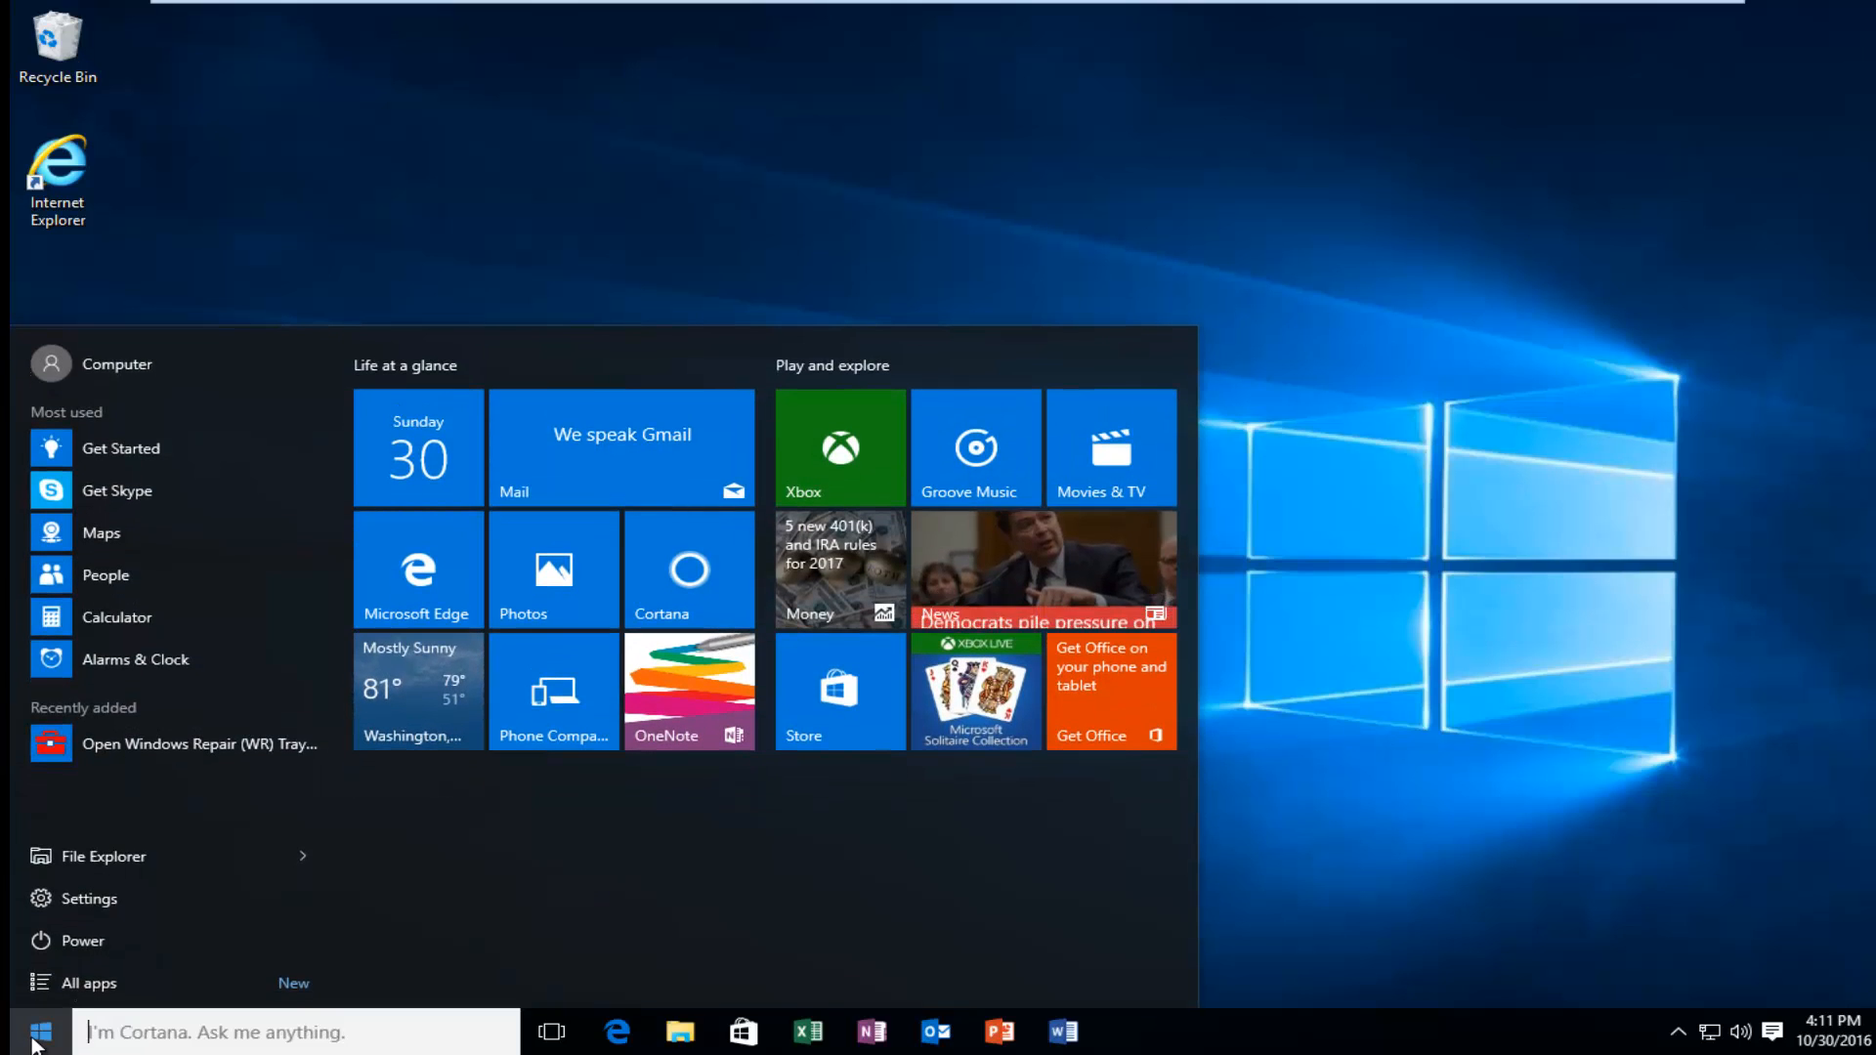
left_click(40, 1032)
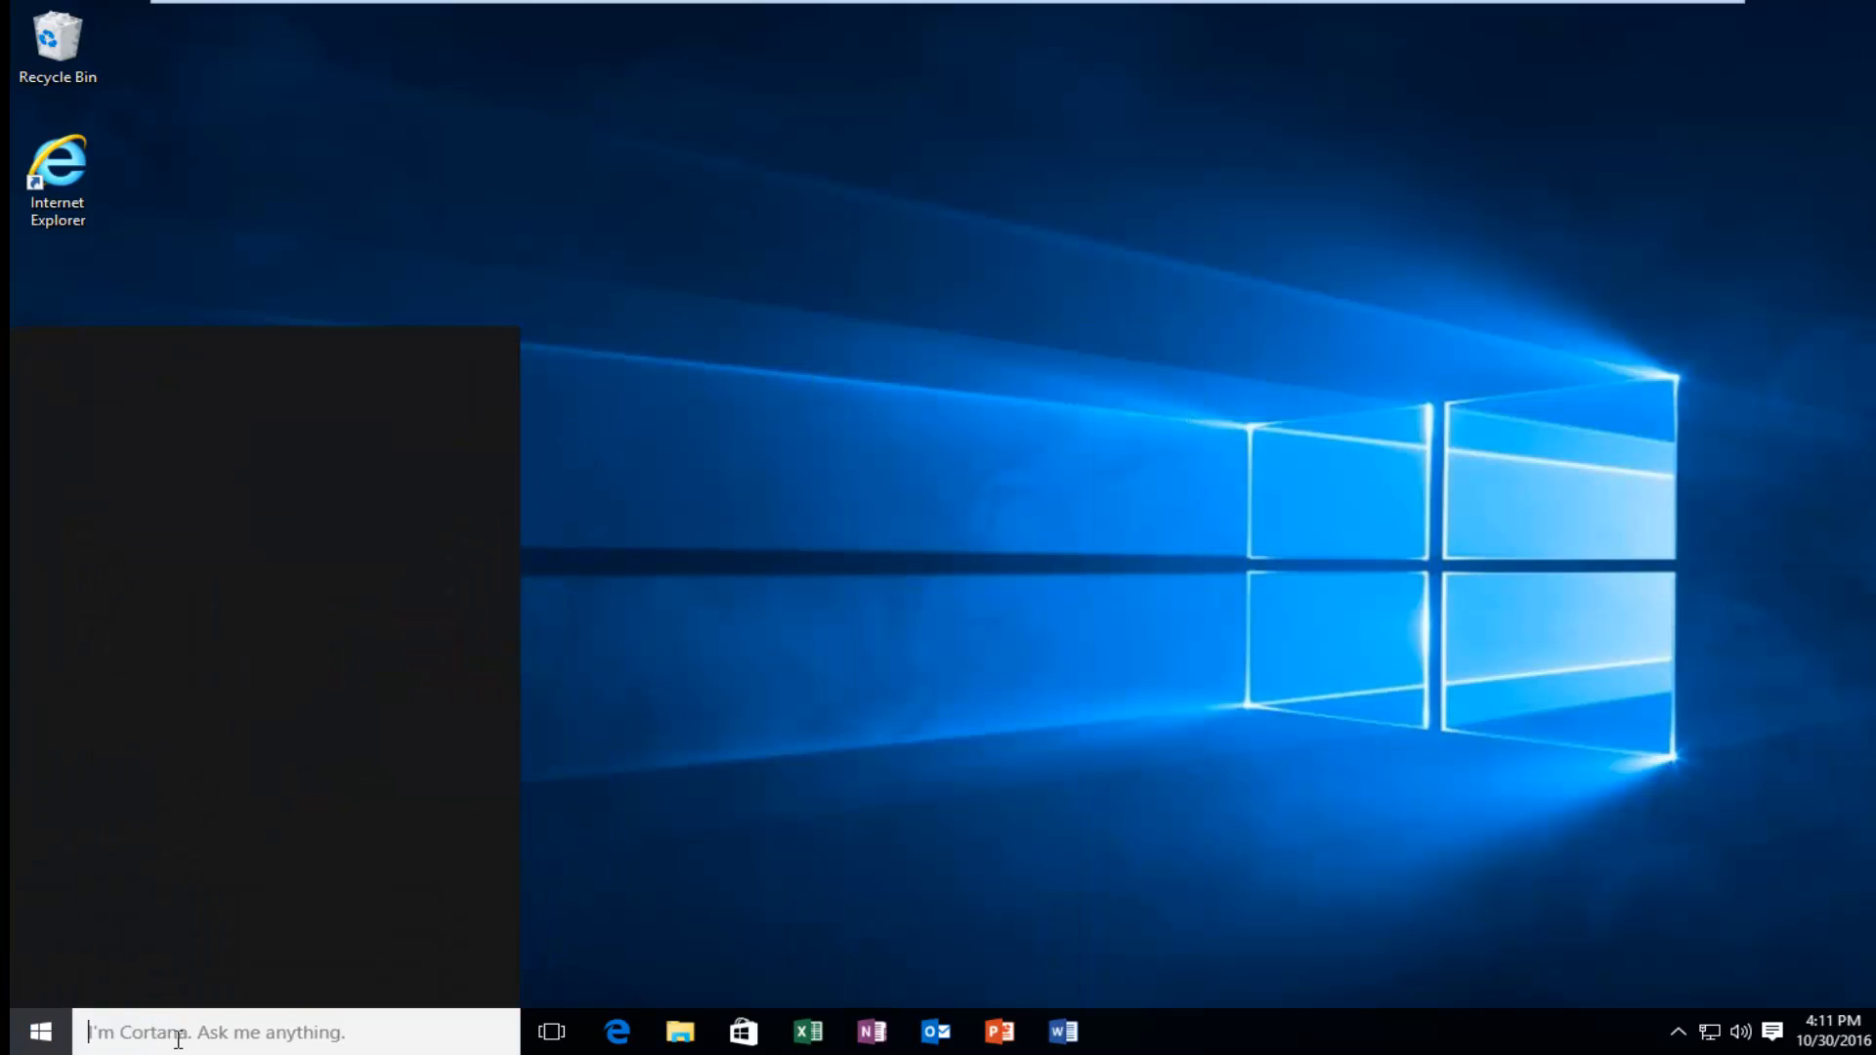
left_click(287, 1032)
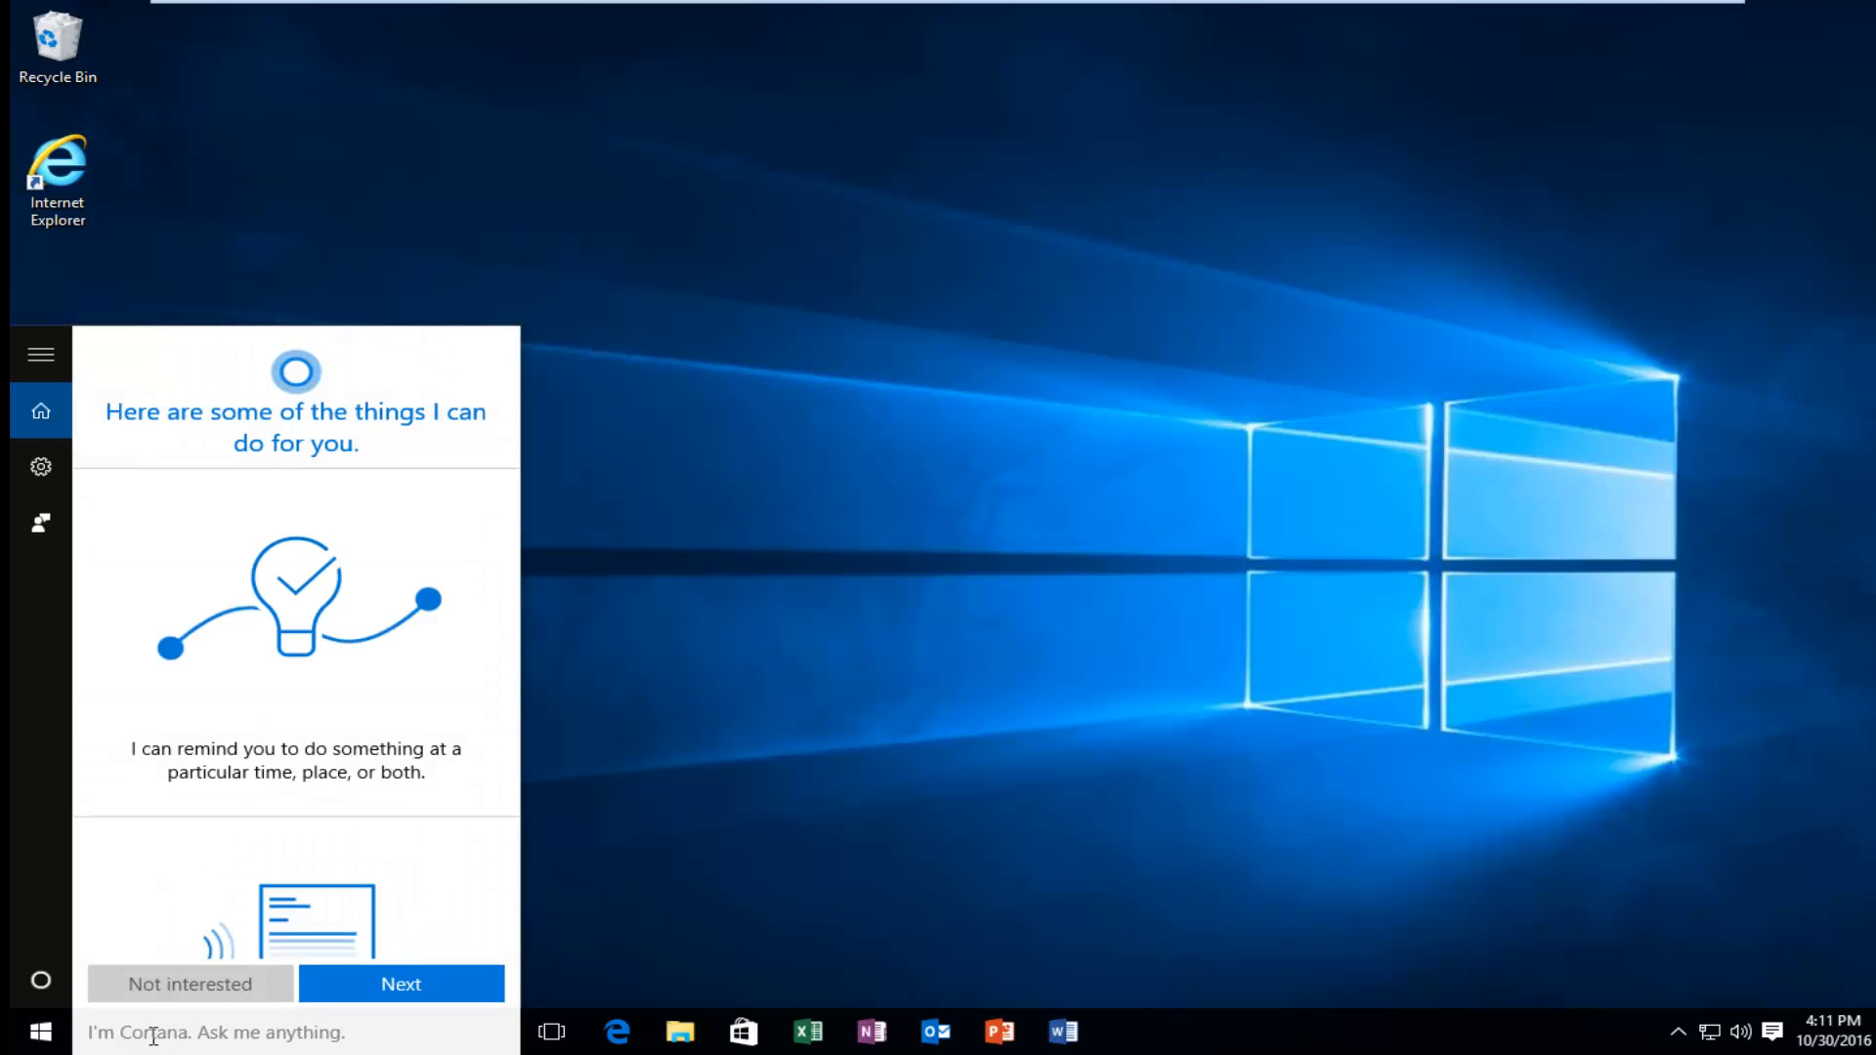
type("control panel;")
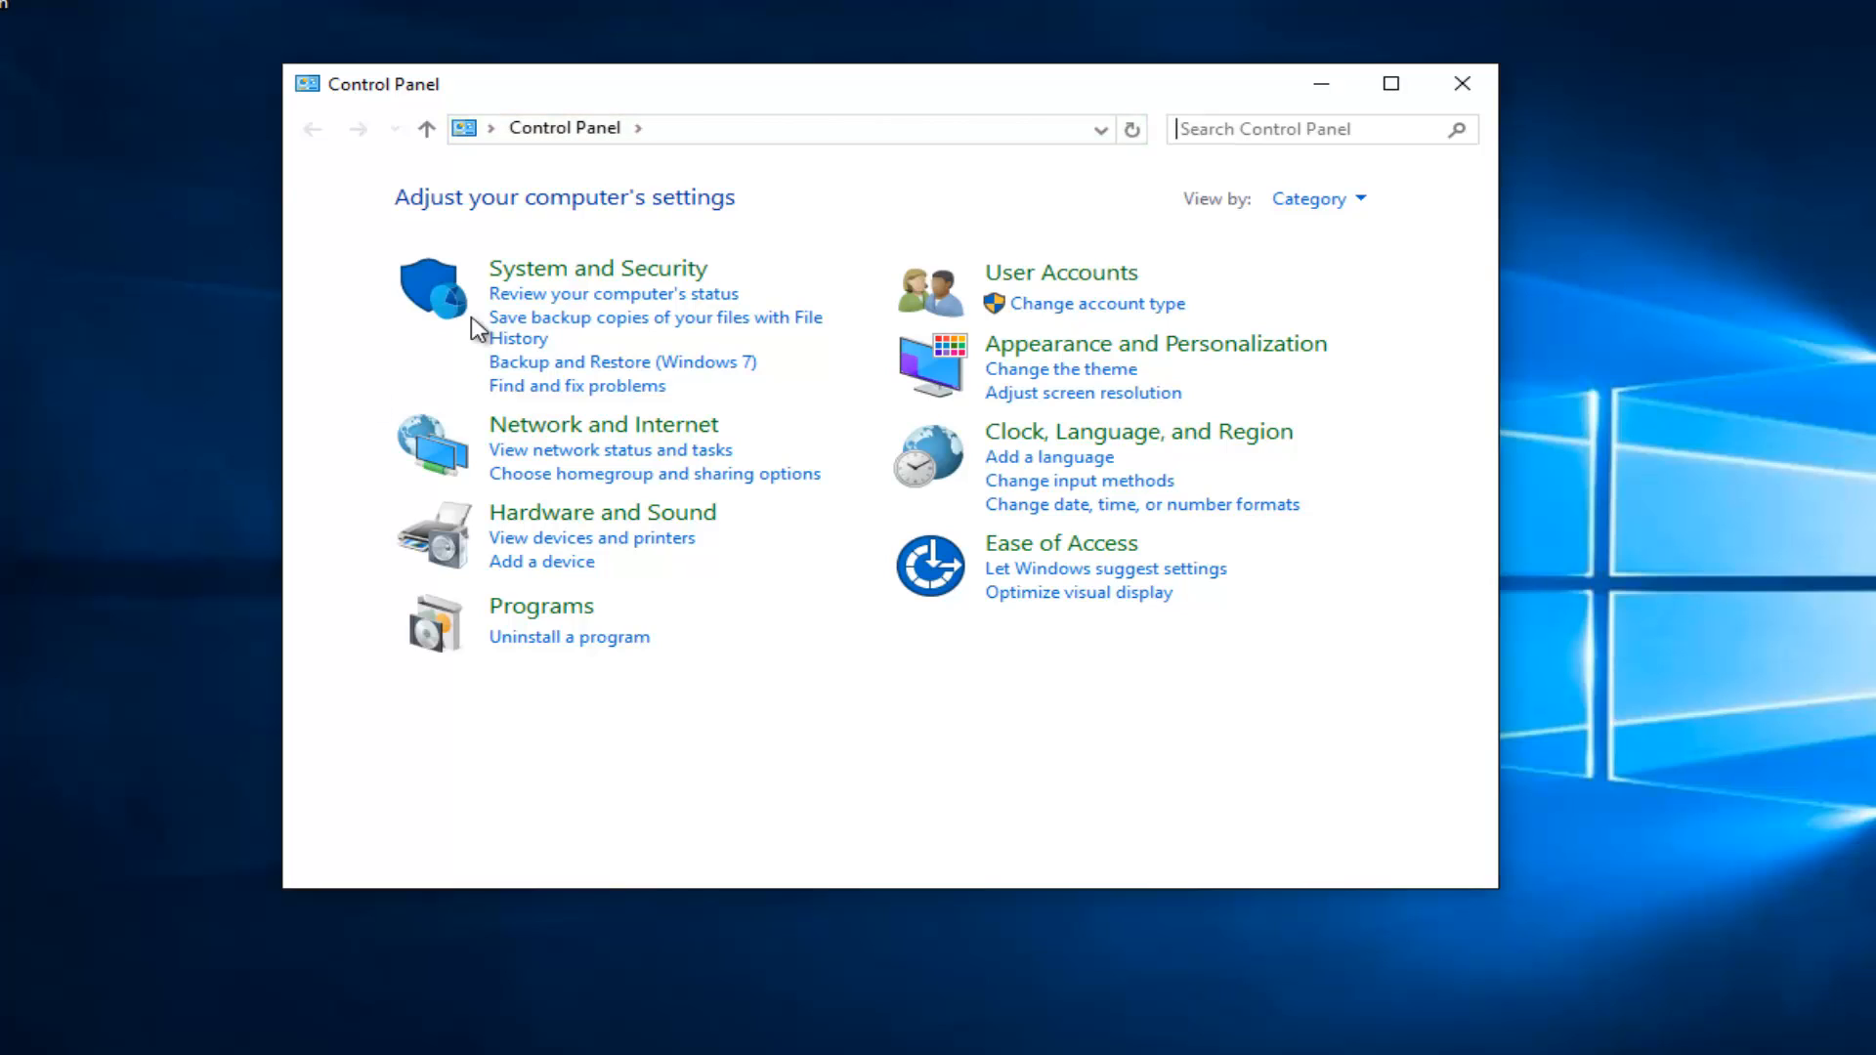
mouse_move(563, 276)
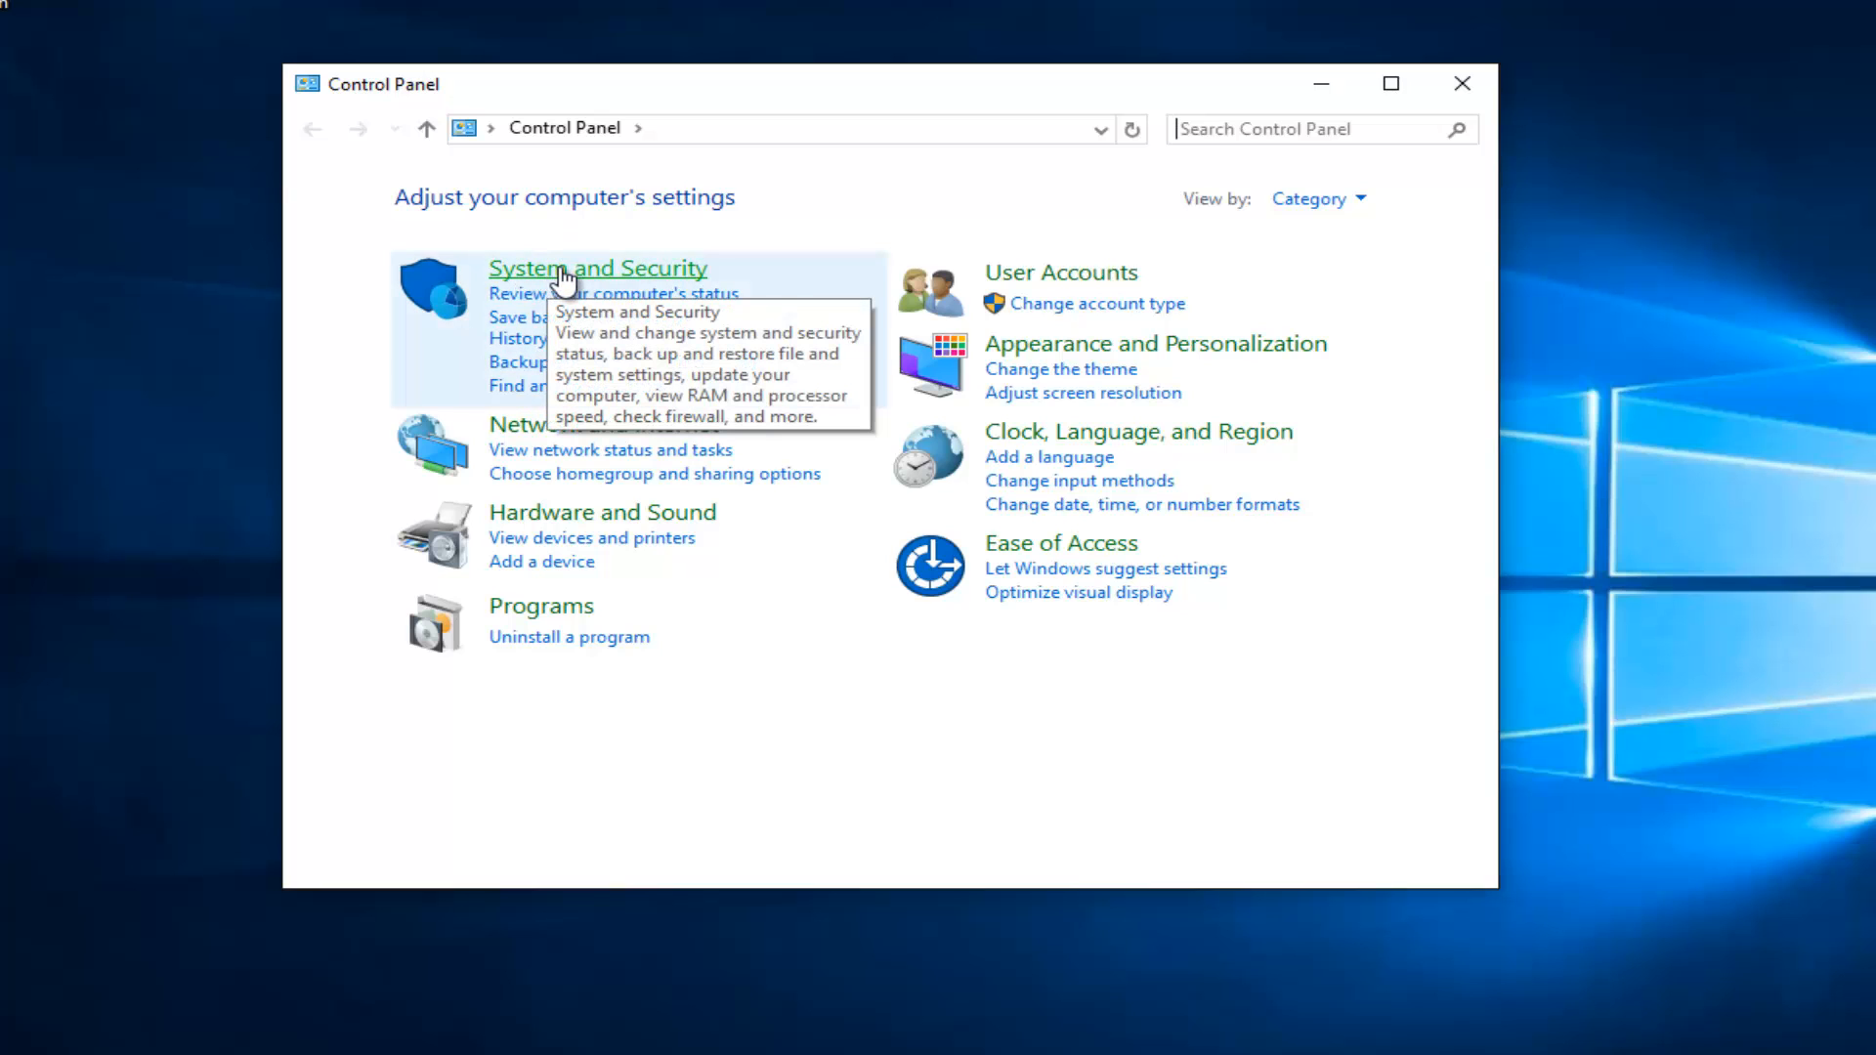
mouse_move(619, 276)
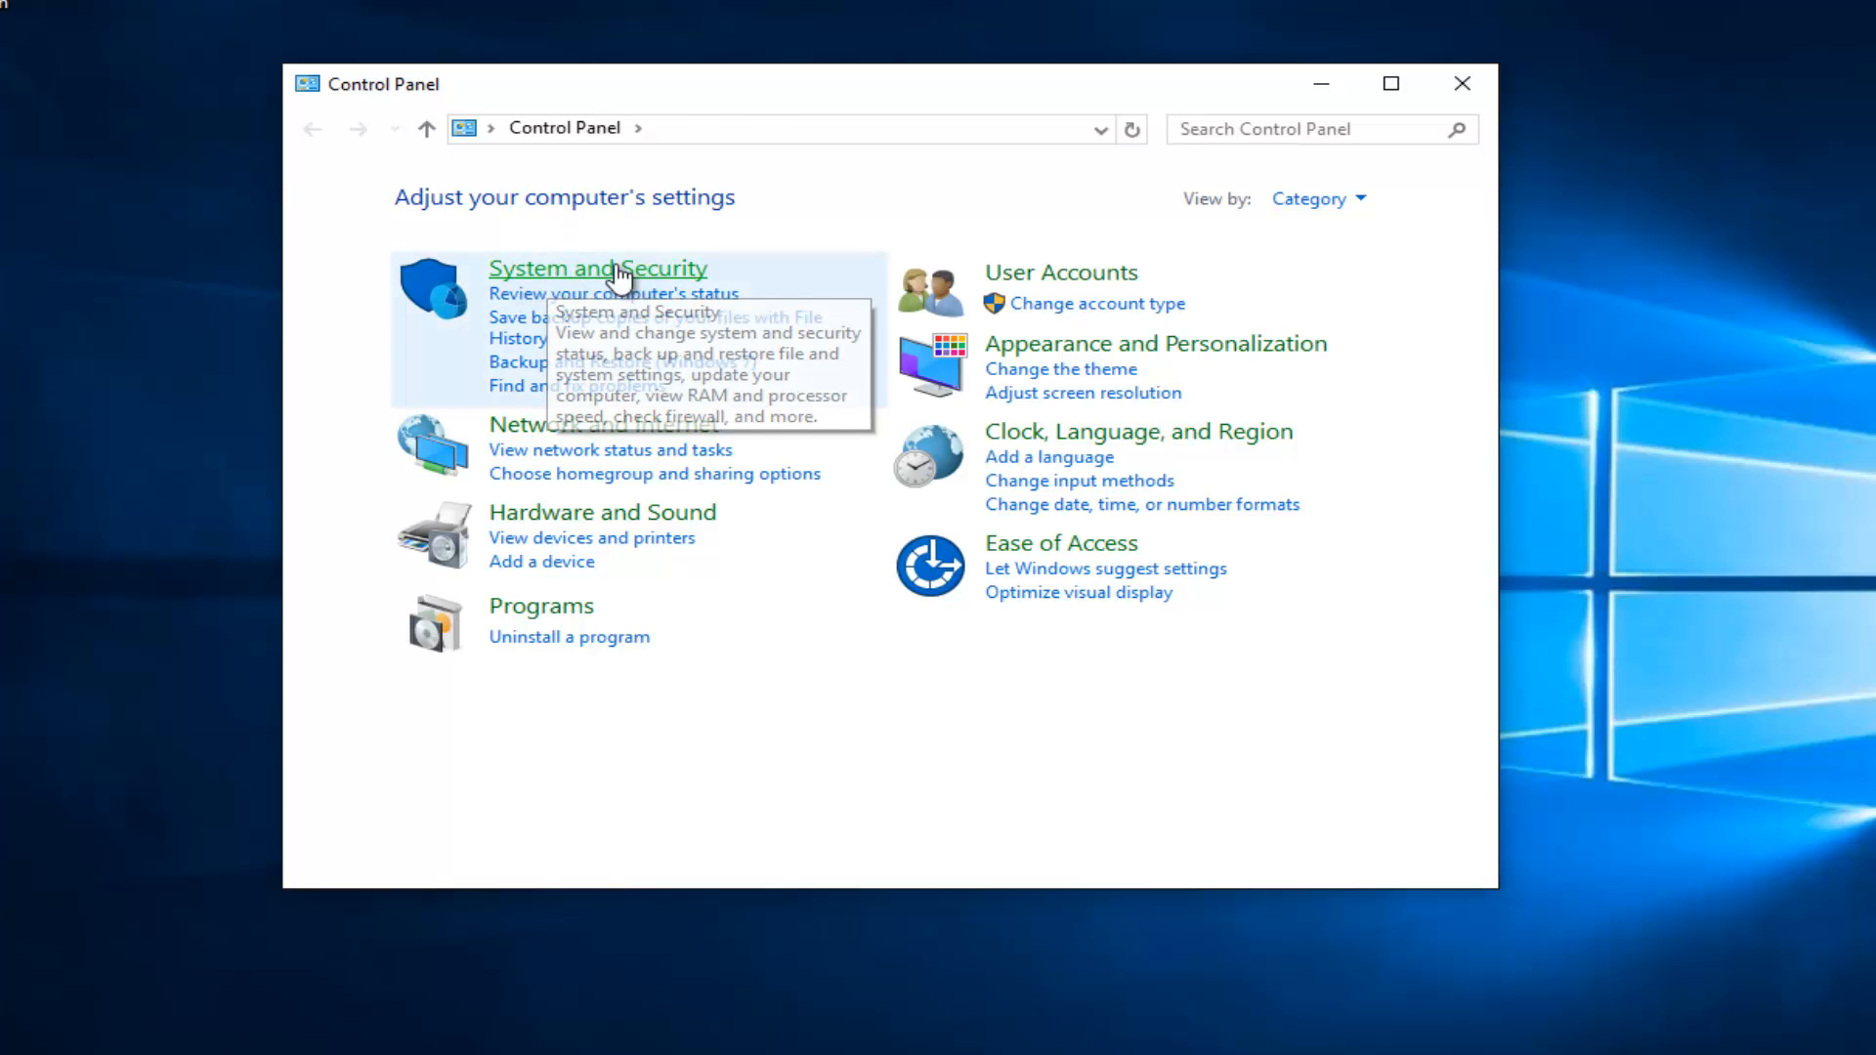
Go to System and Security and scroll down to Administrative Tools
left_click(598, 268)
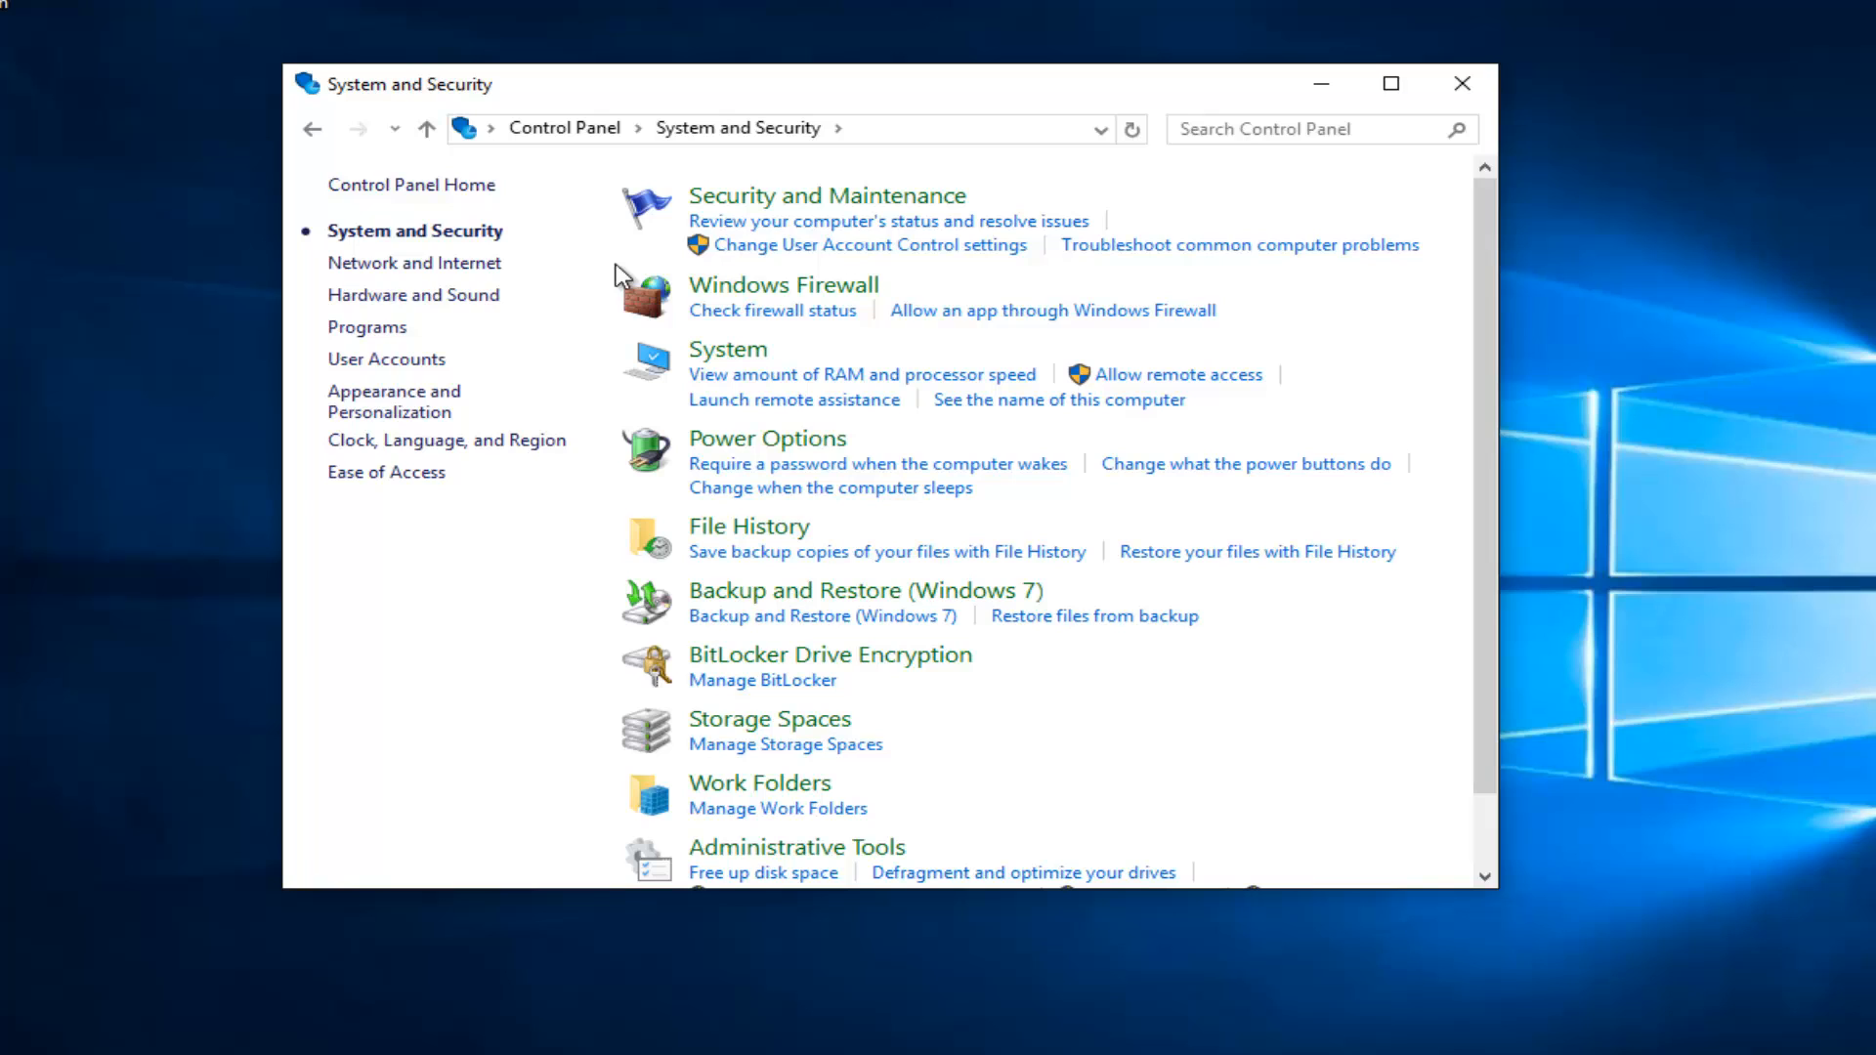
mouse_move(1502, 264)
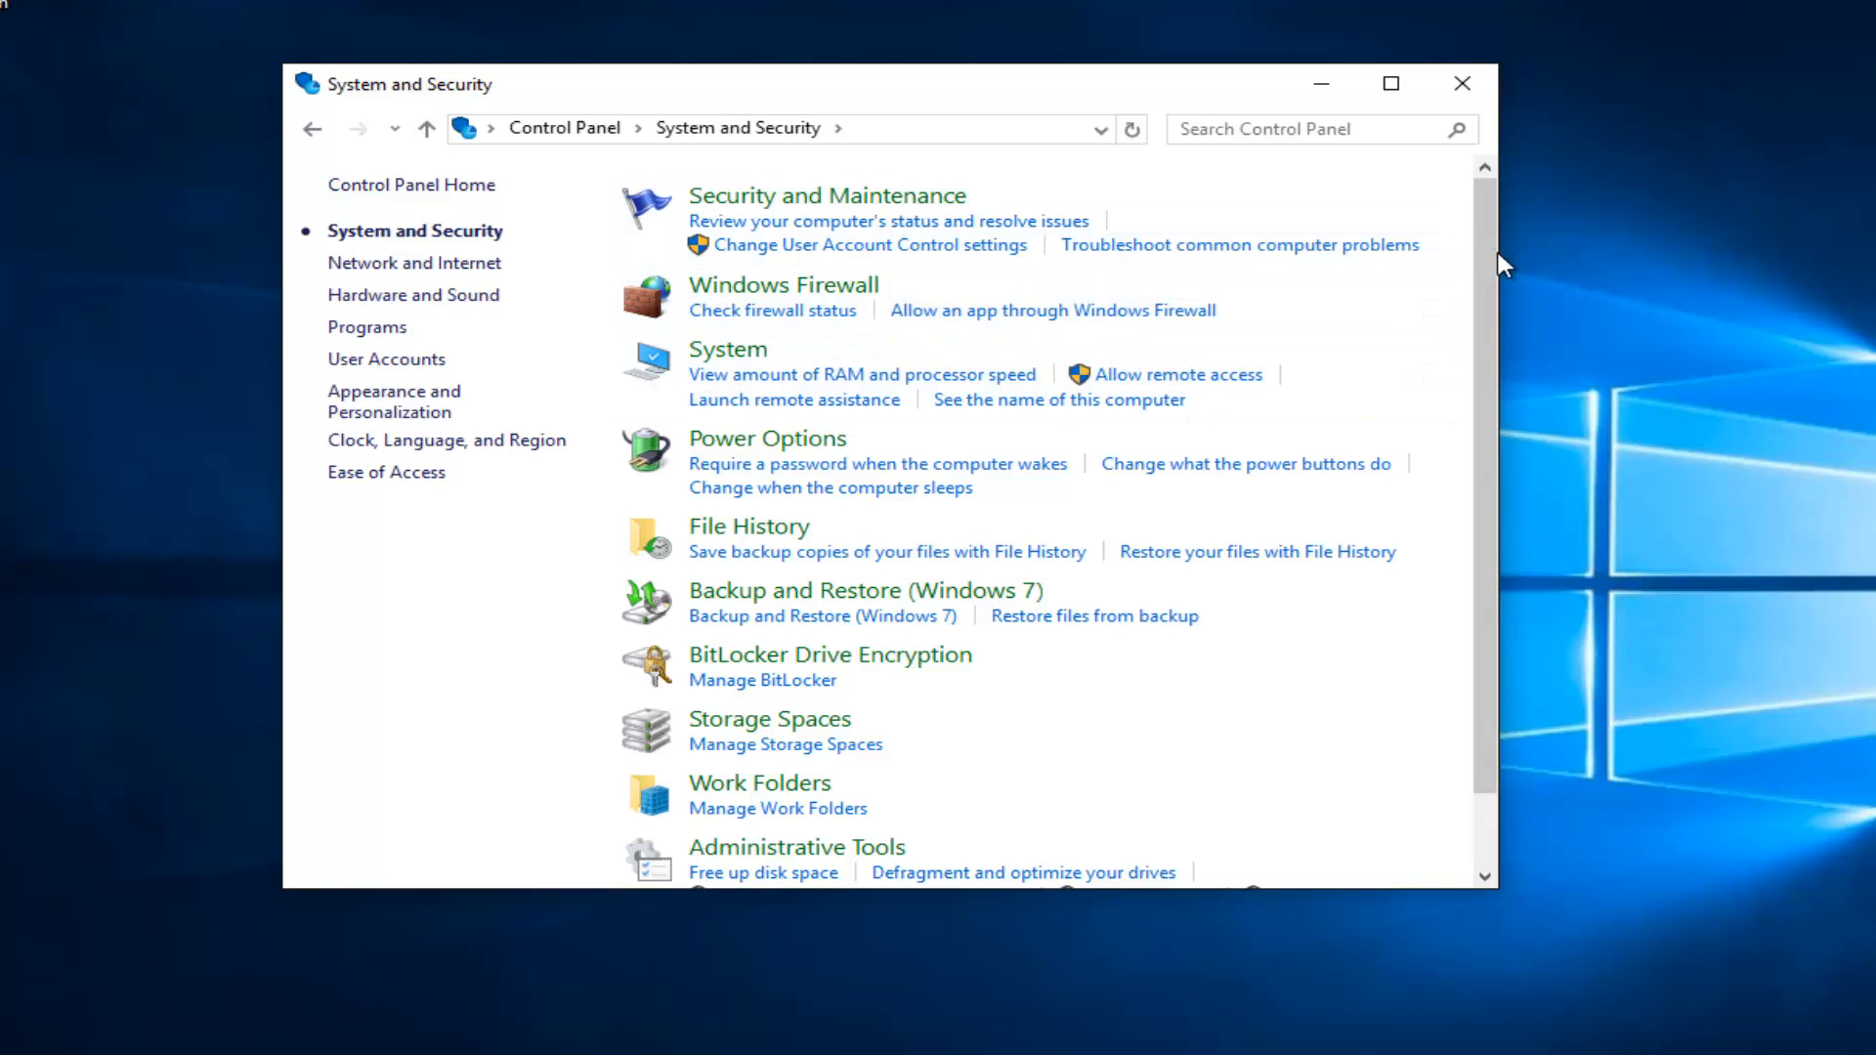
scroll("down", 3)
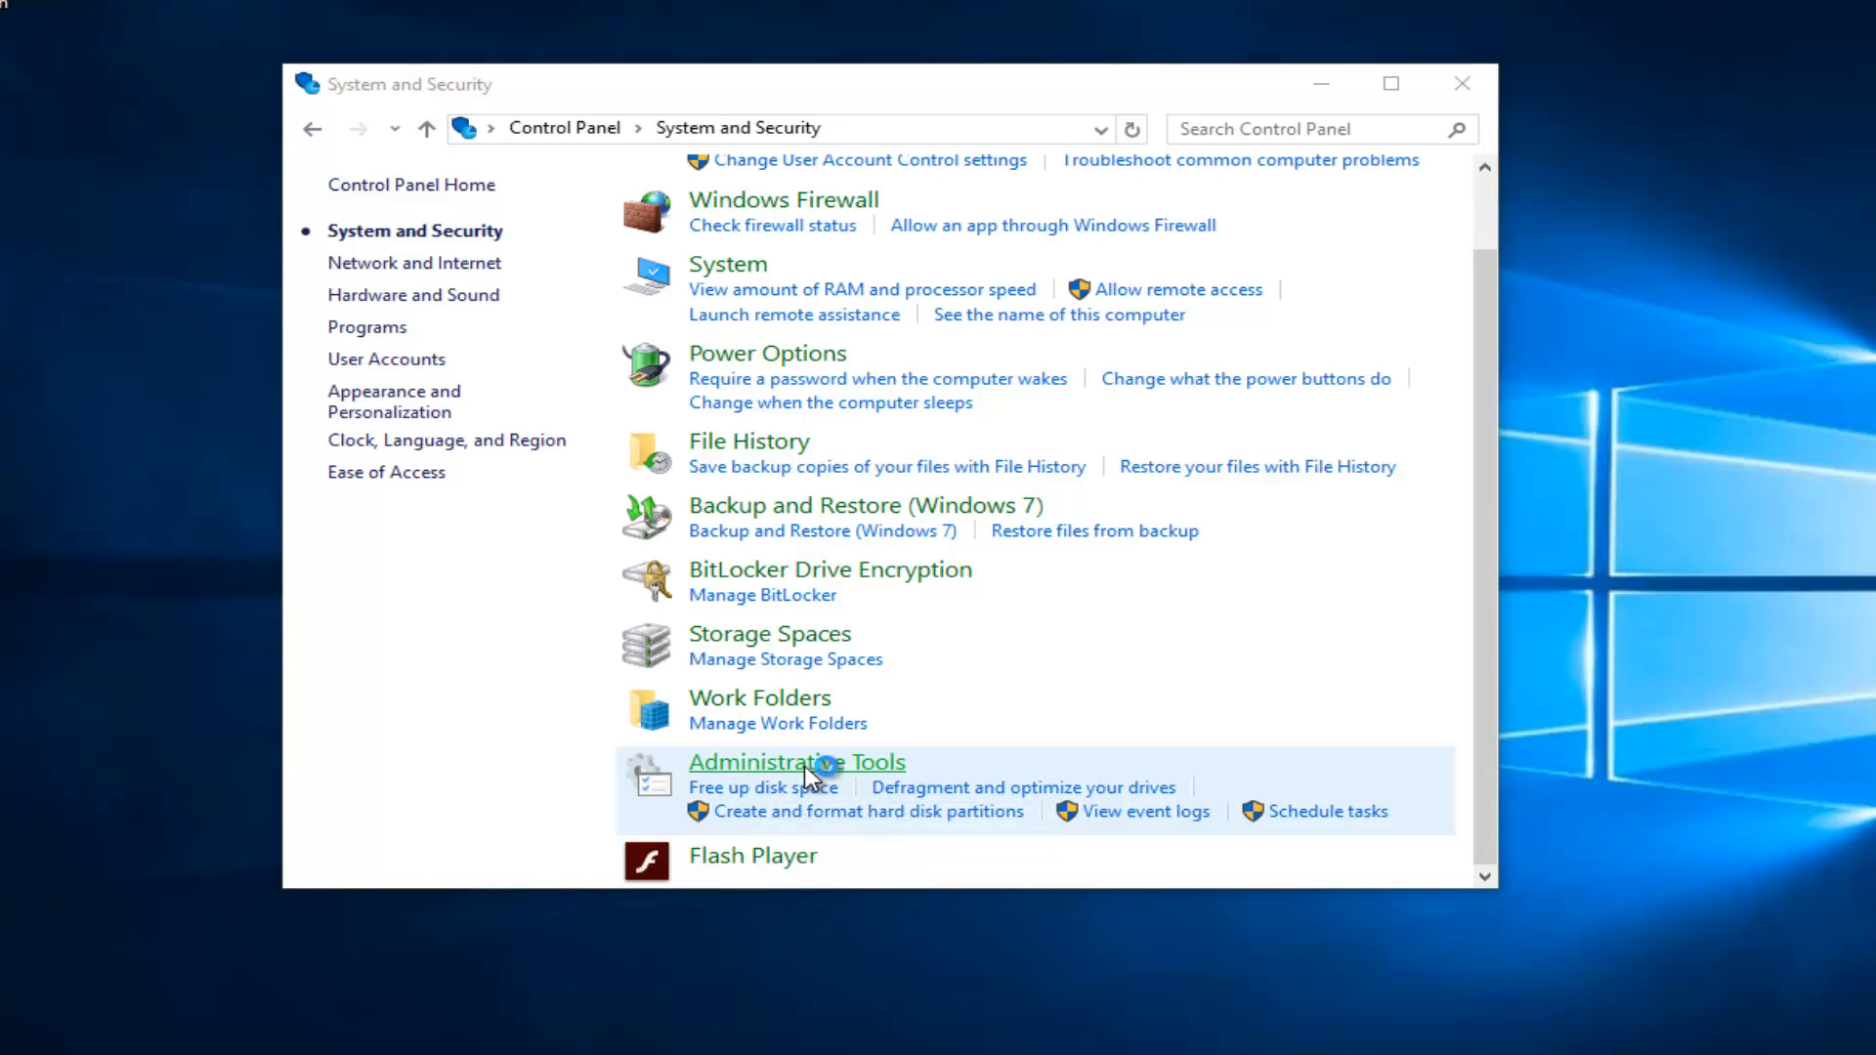
Launch Services from the Administrative Tools folder and close the leftover windows
left_click(795, 762)
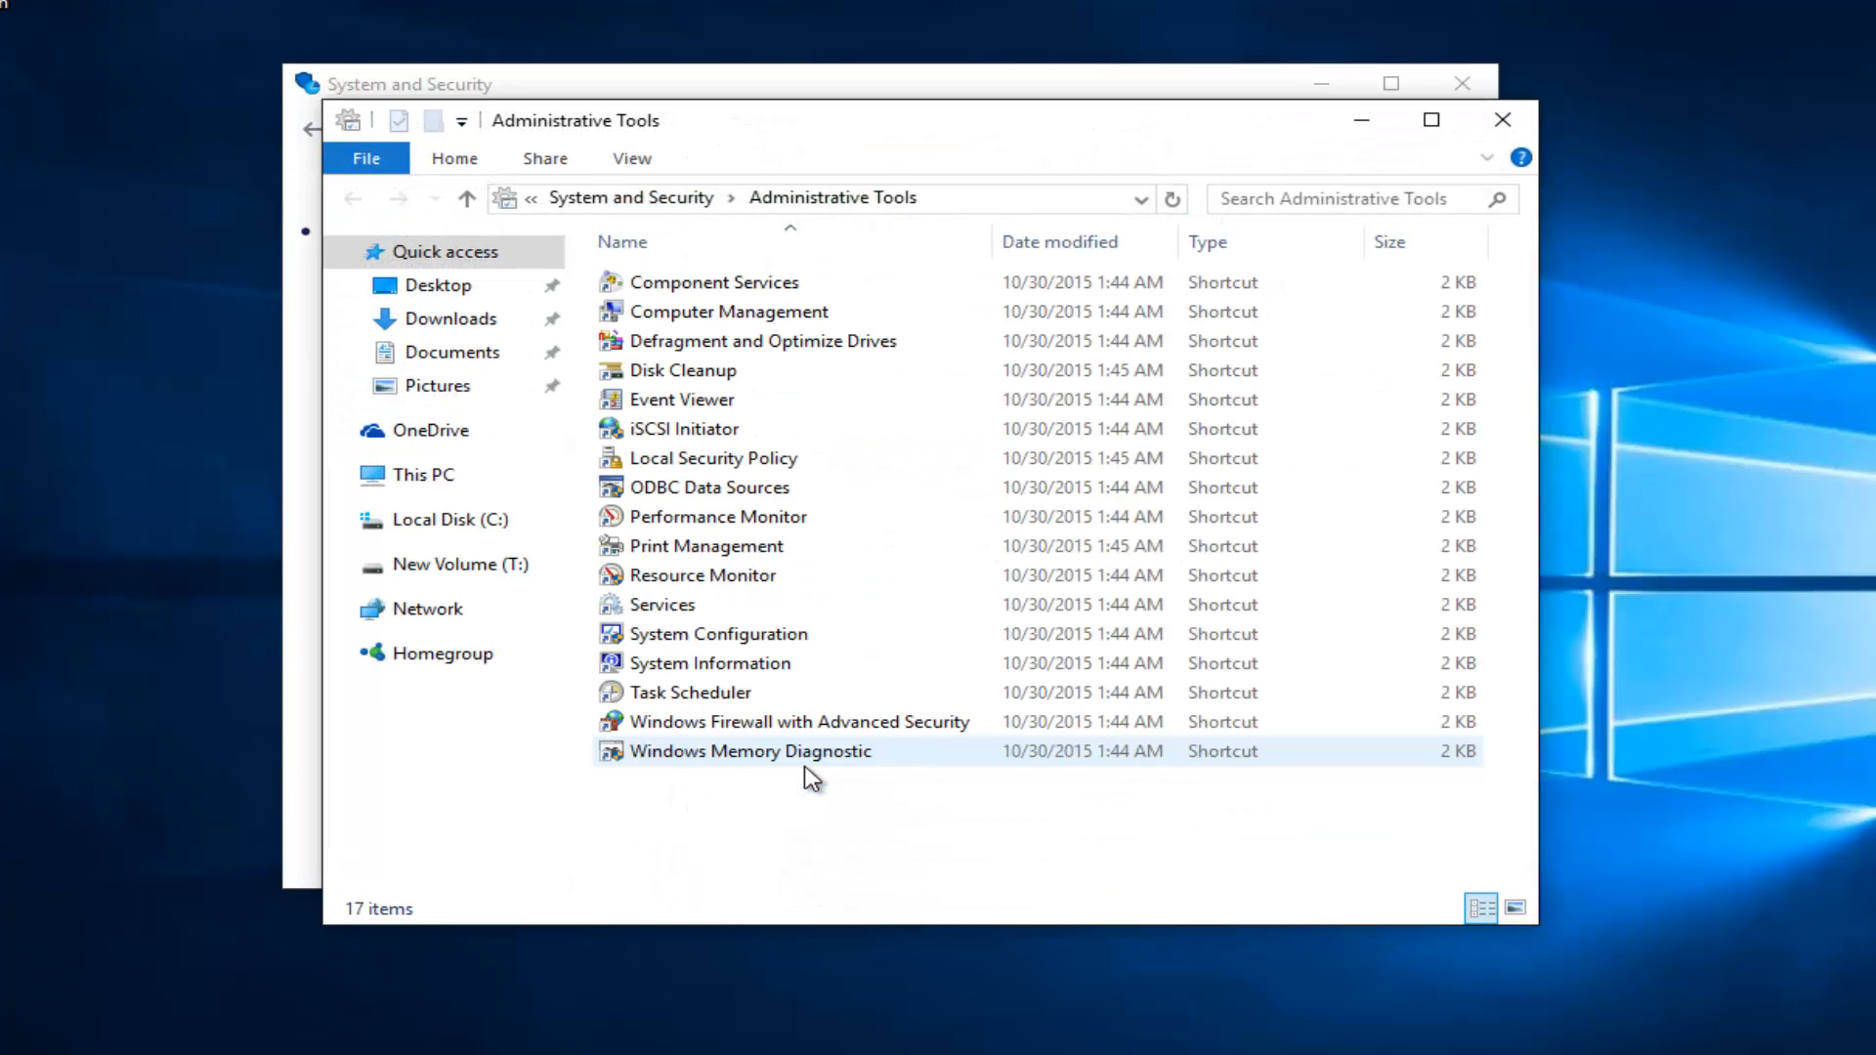
left_click(662, 604)
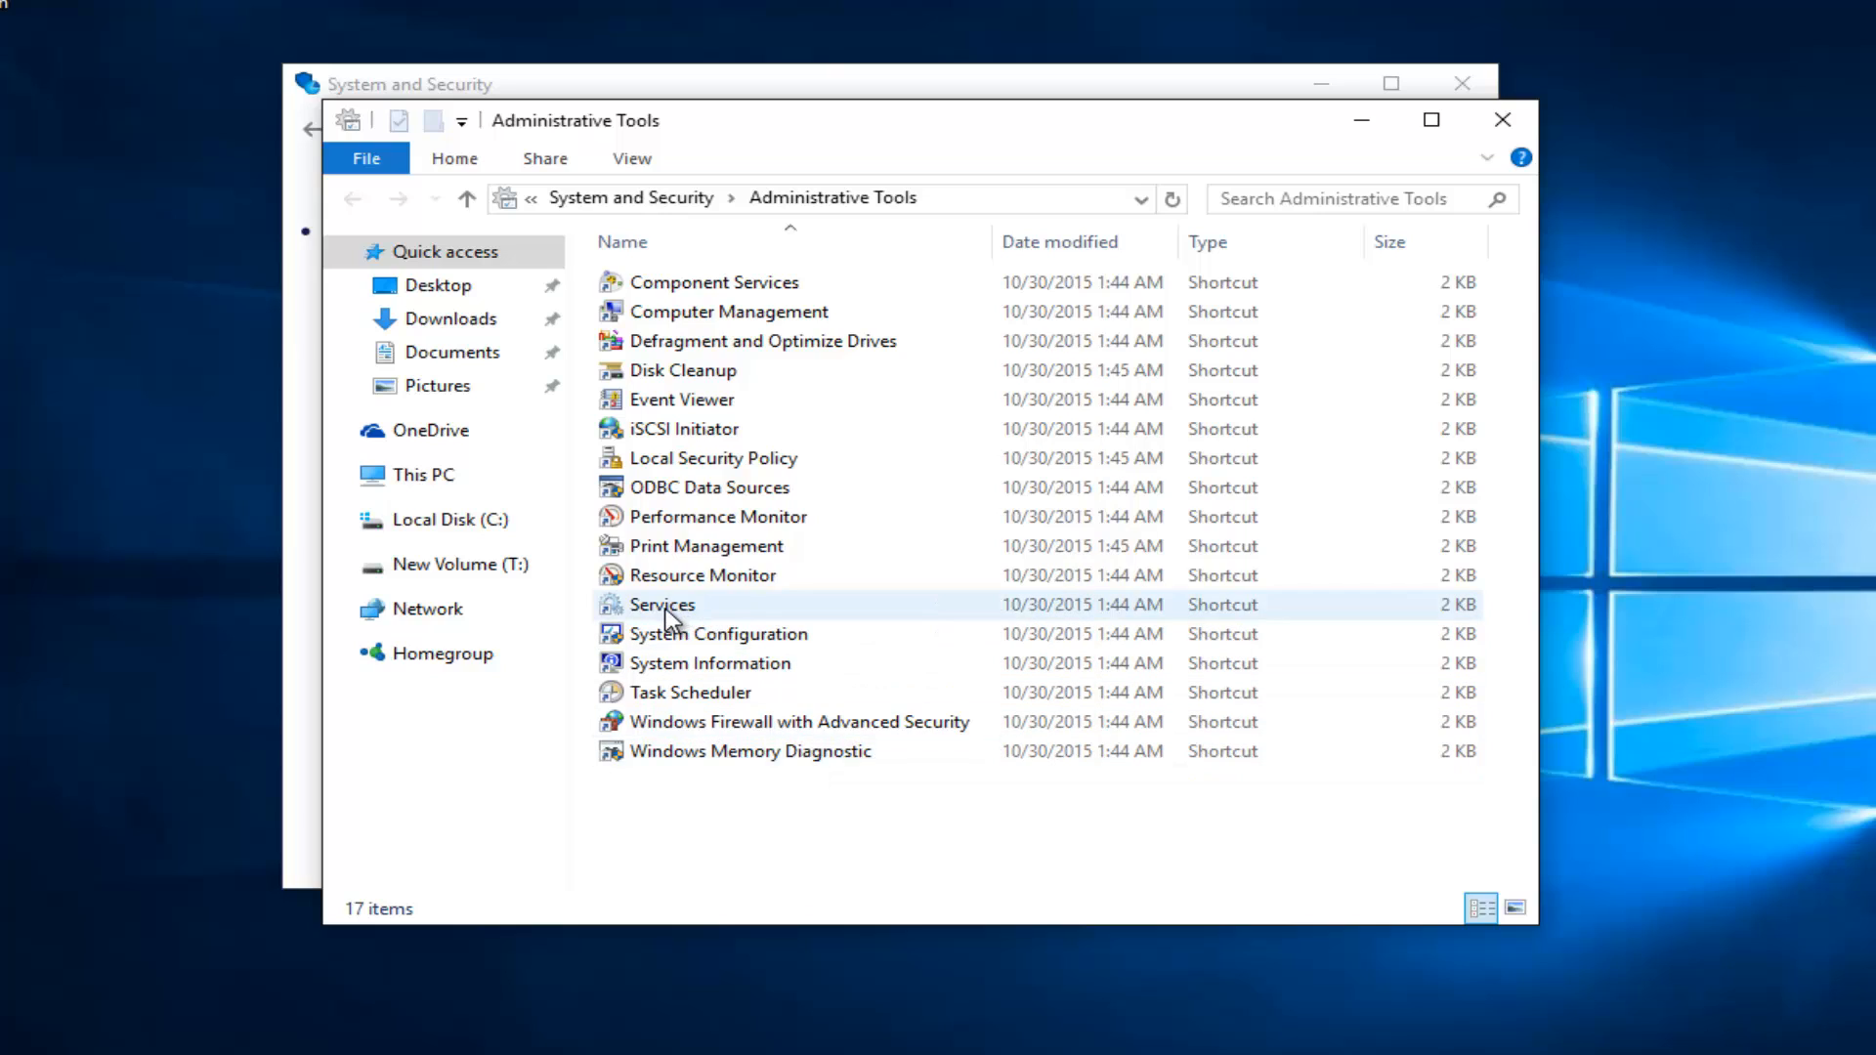
left_click(662, 604)
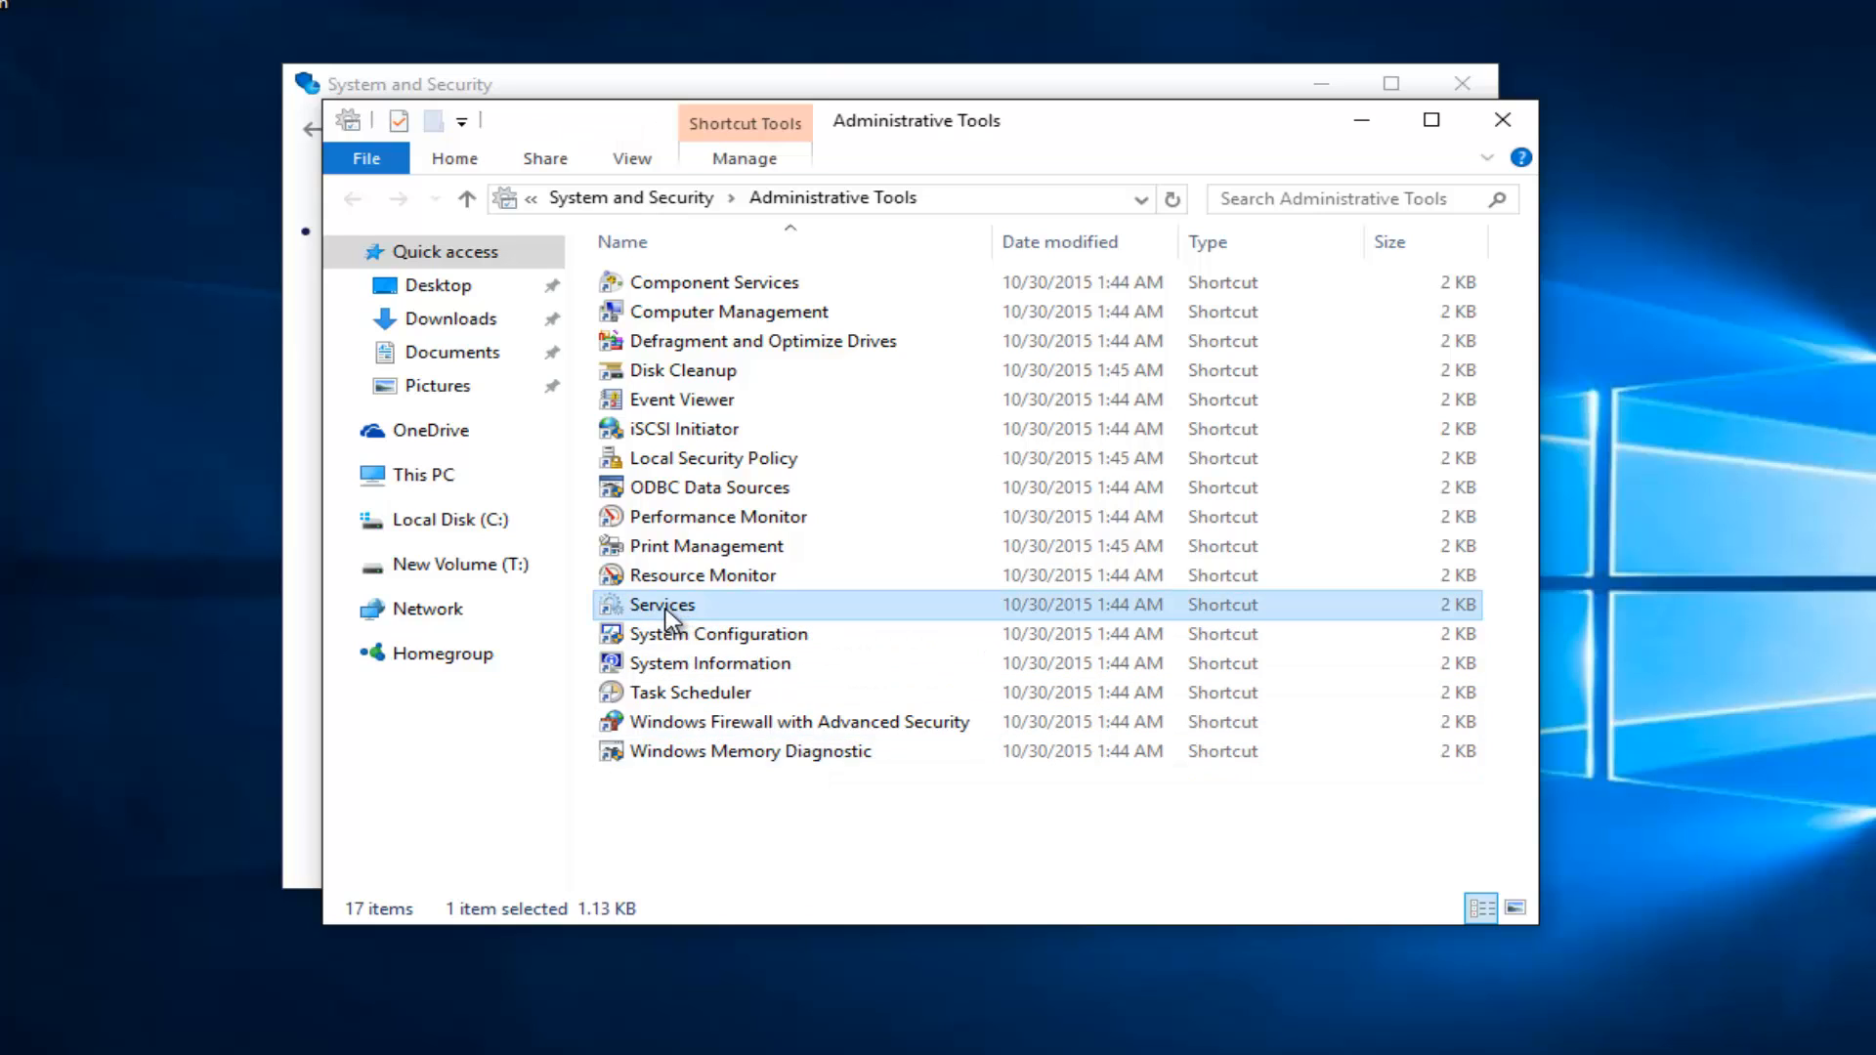
mouse_move(1502, 119)
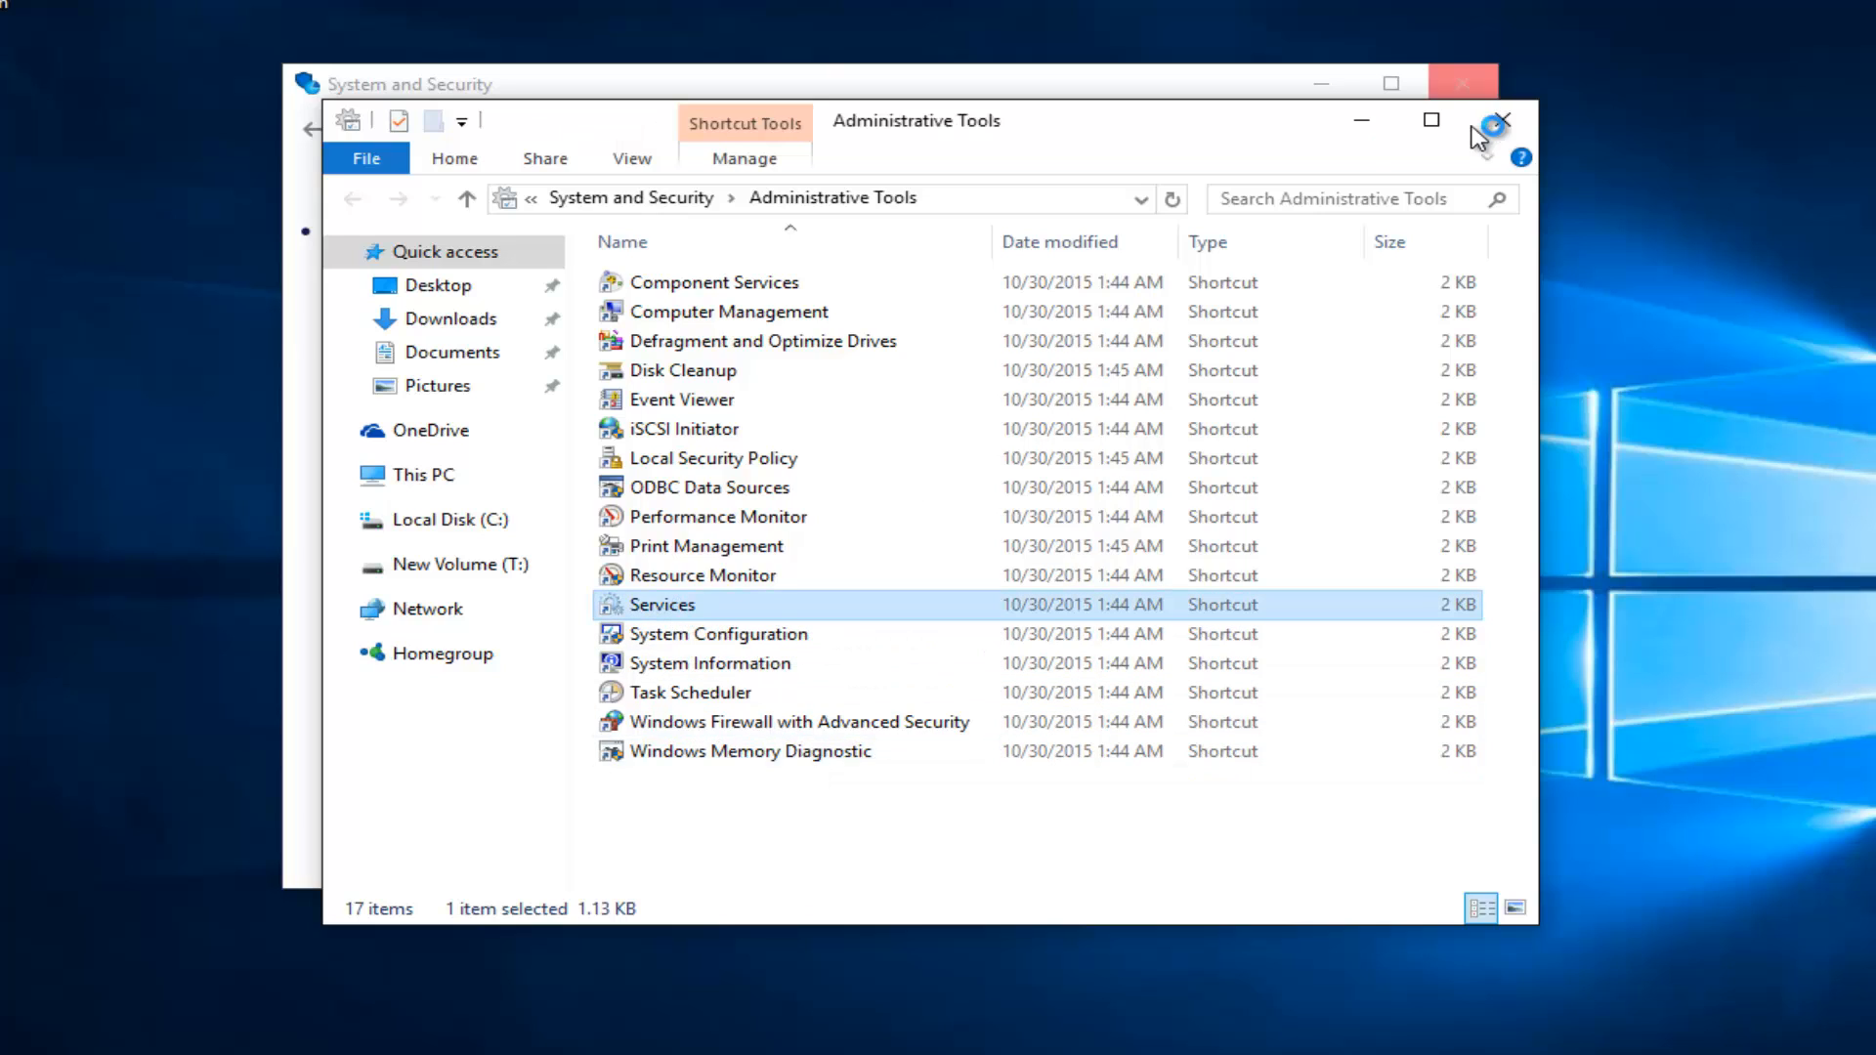
double_click(662, 603)
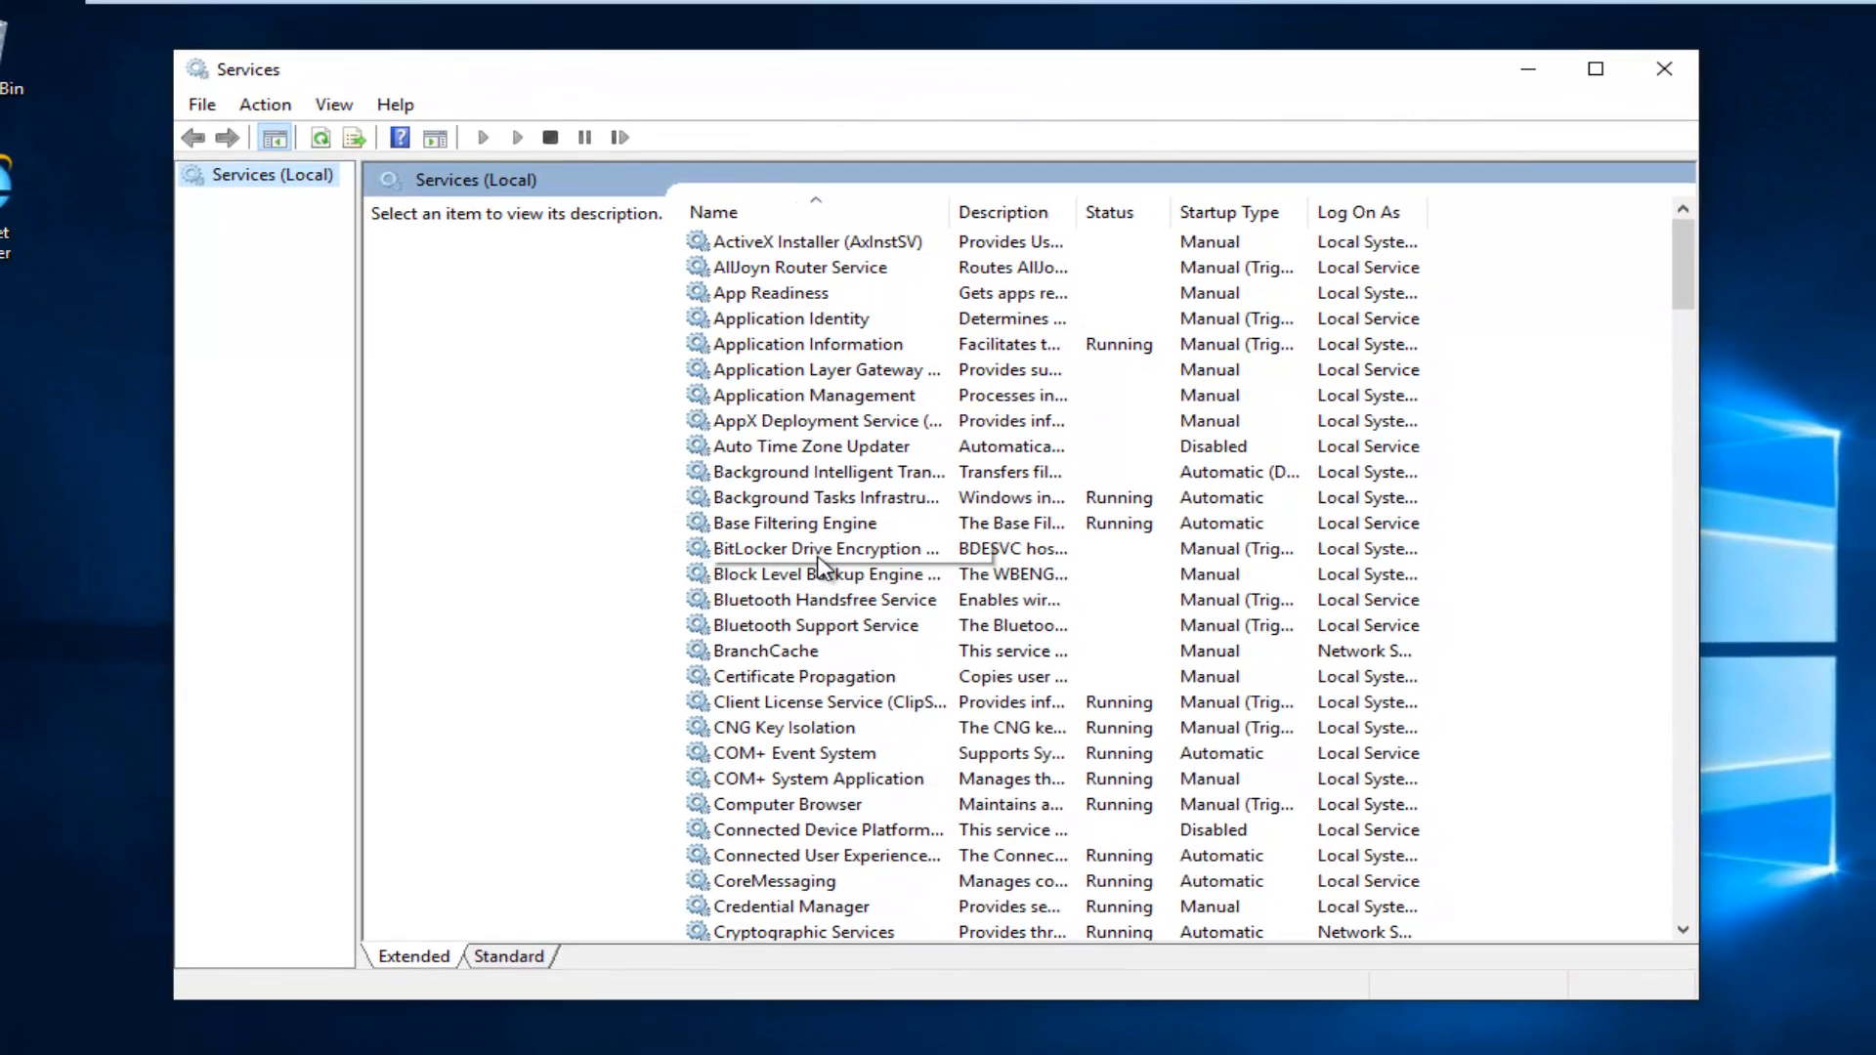
mouse_move(822, 547)
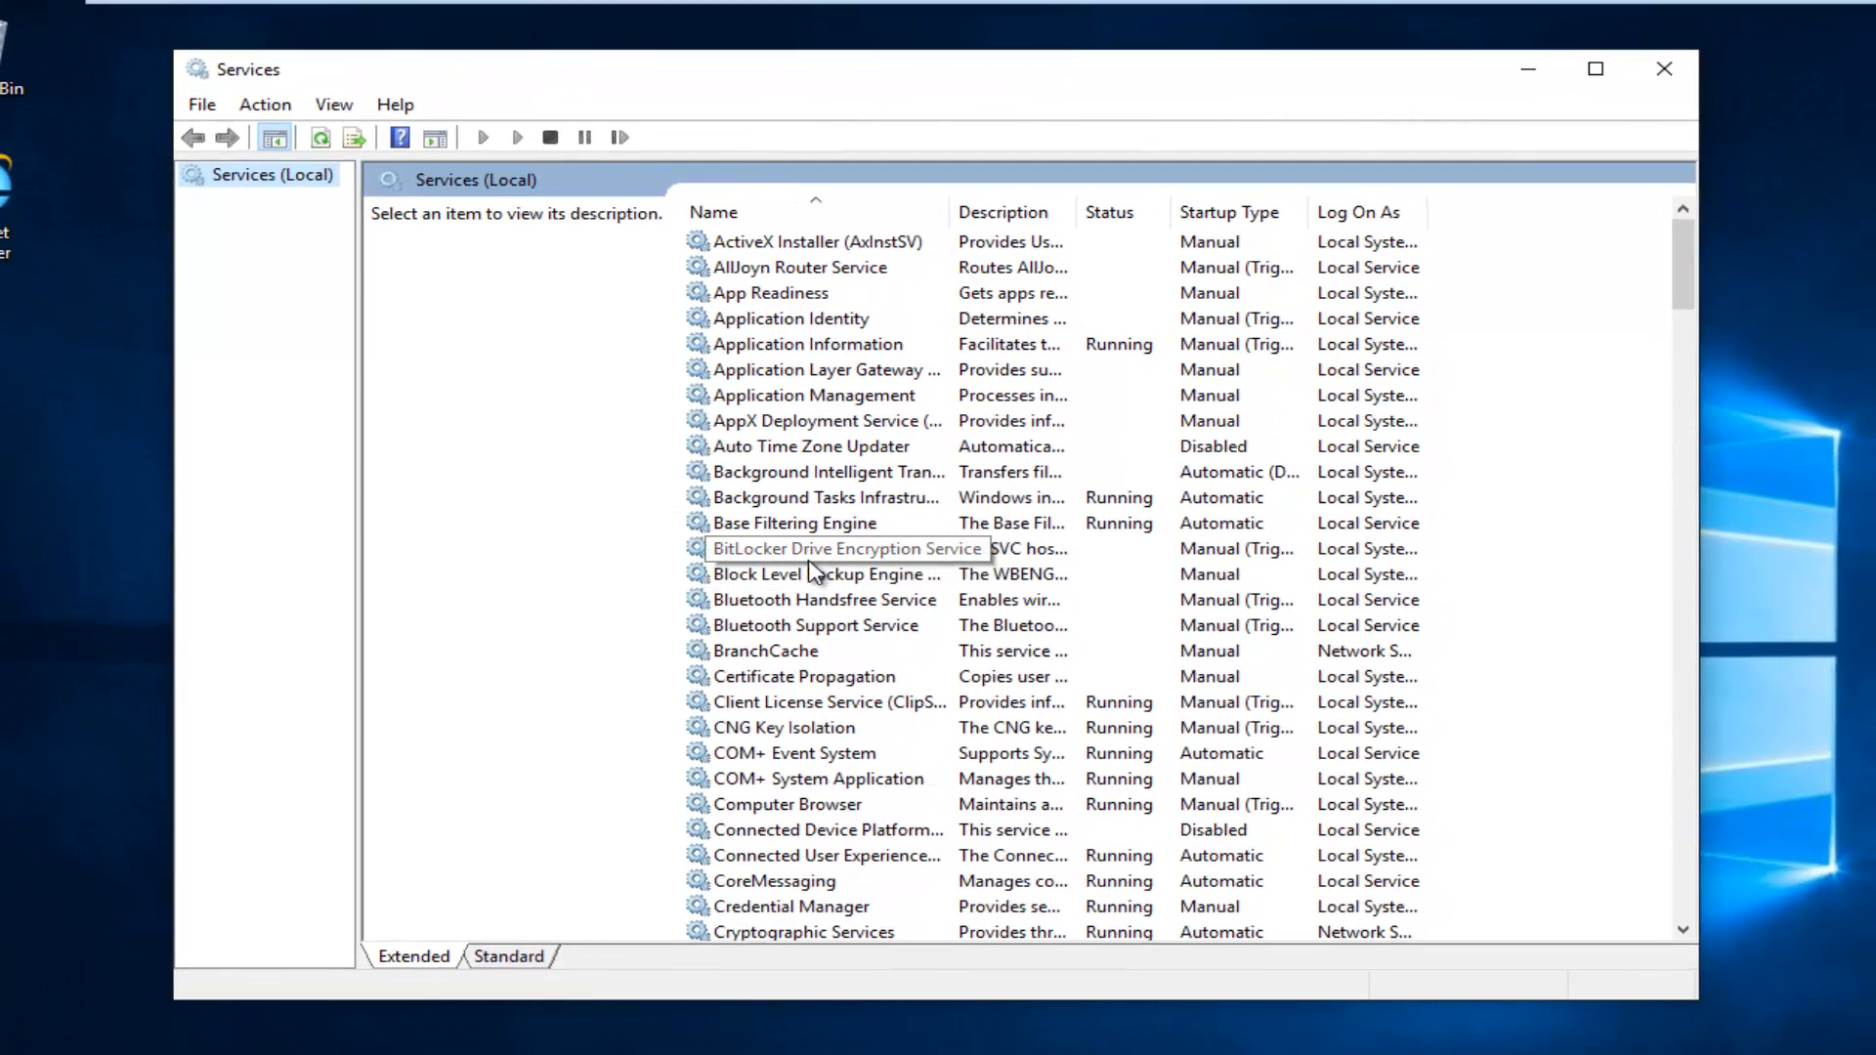
Select Distributed Link Tracking Client in the services list and bring up its context menu
left_click(816, 626)
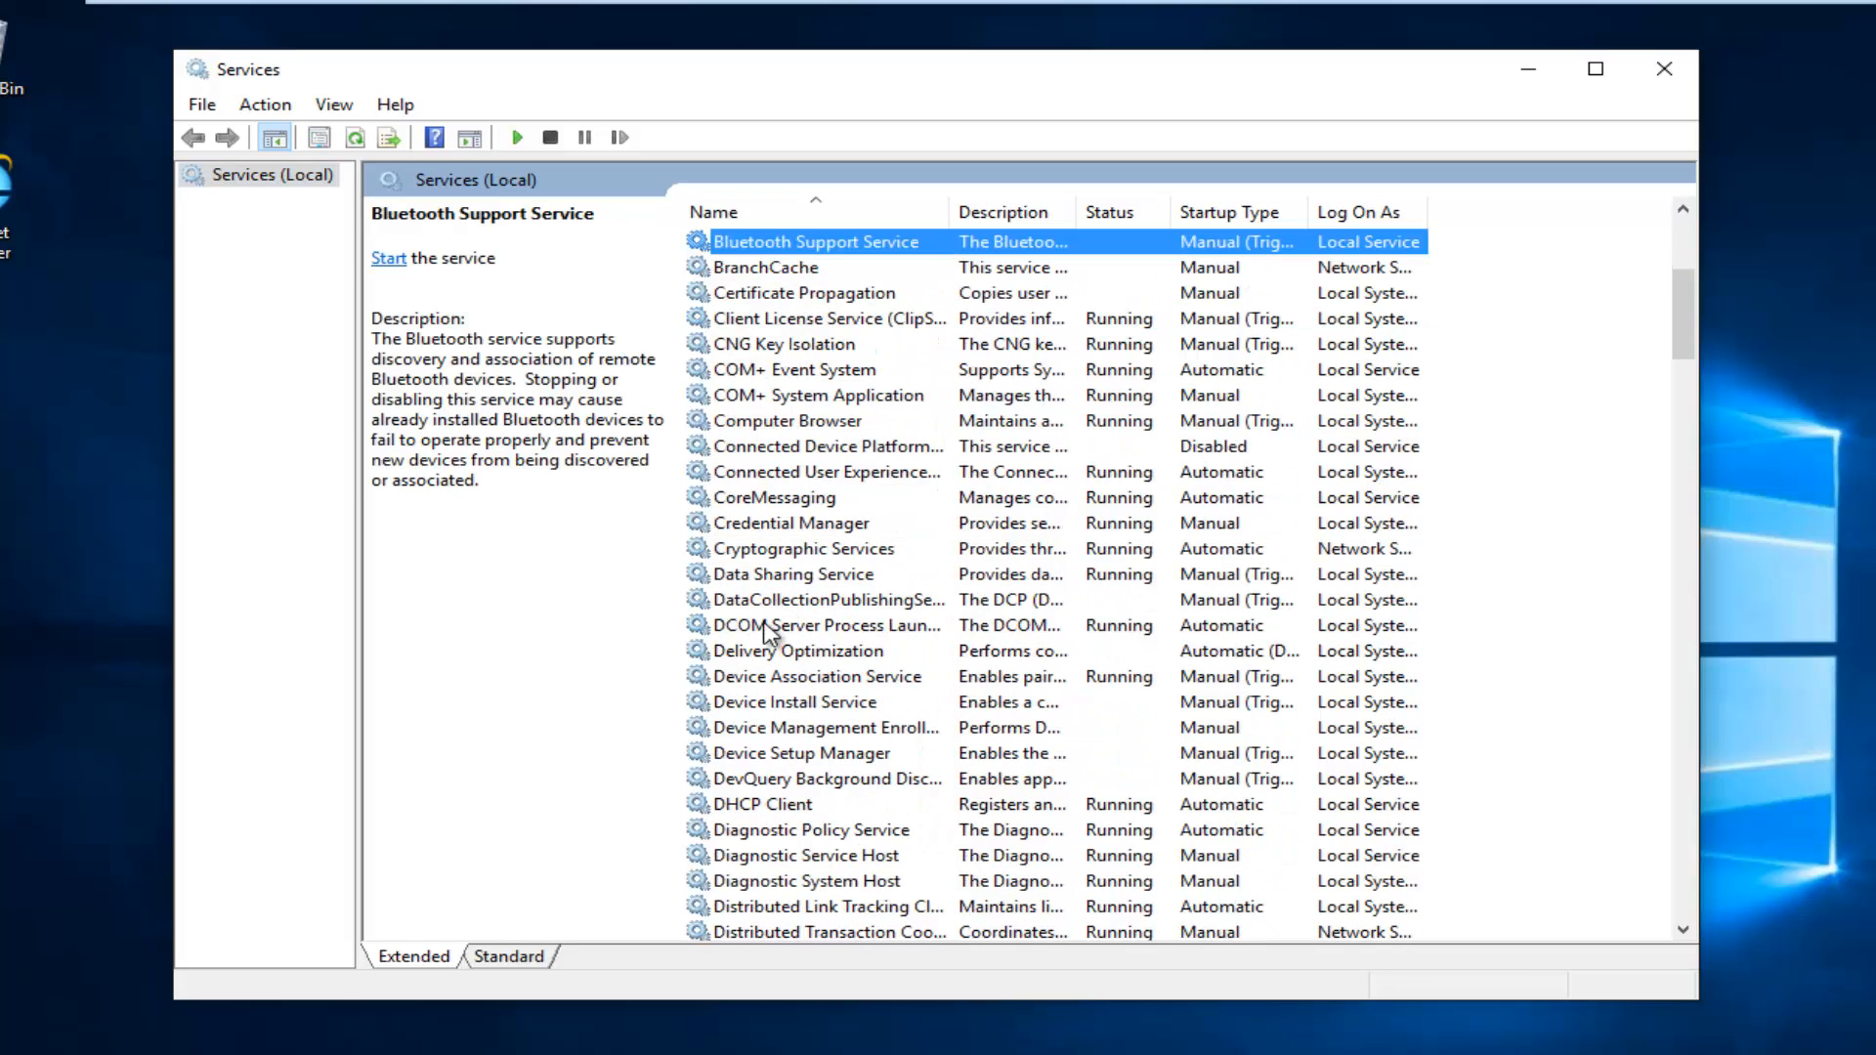
scroll("down", 3)
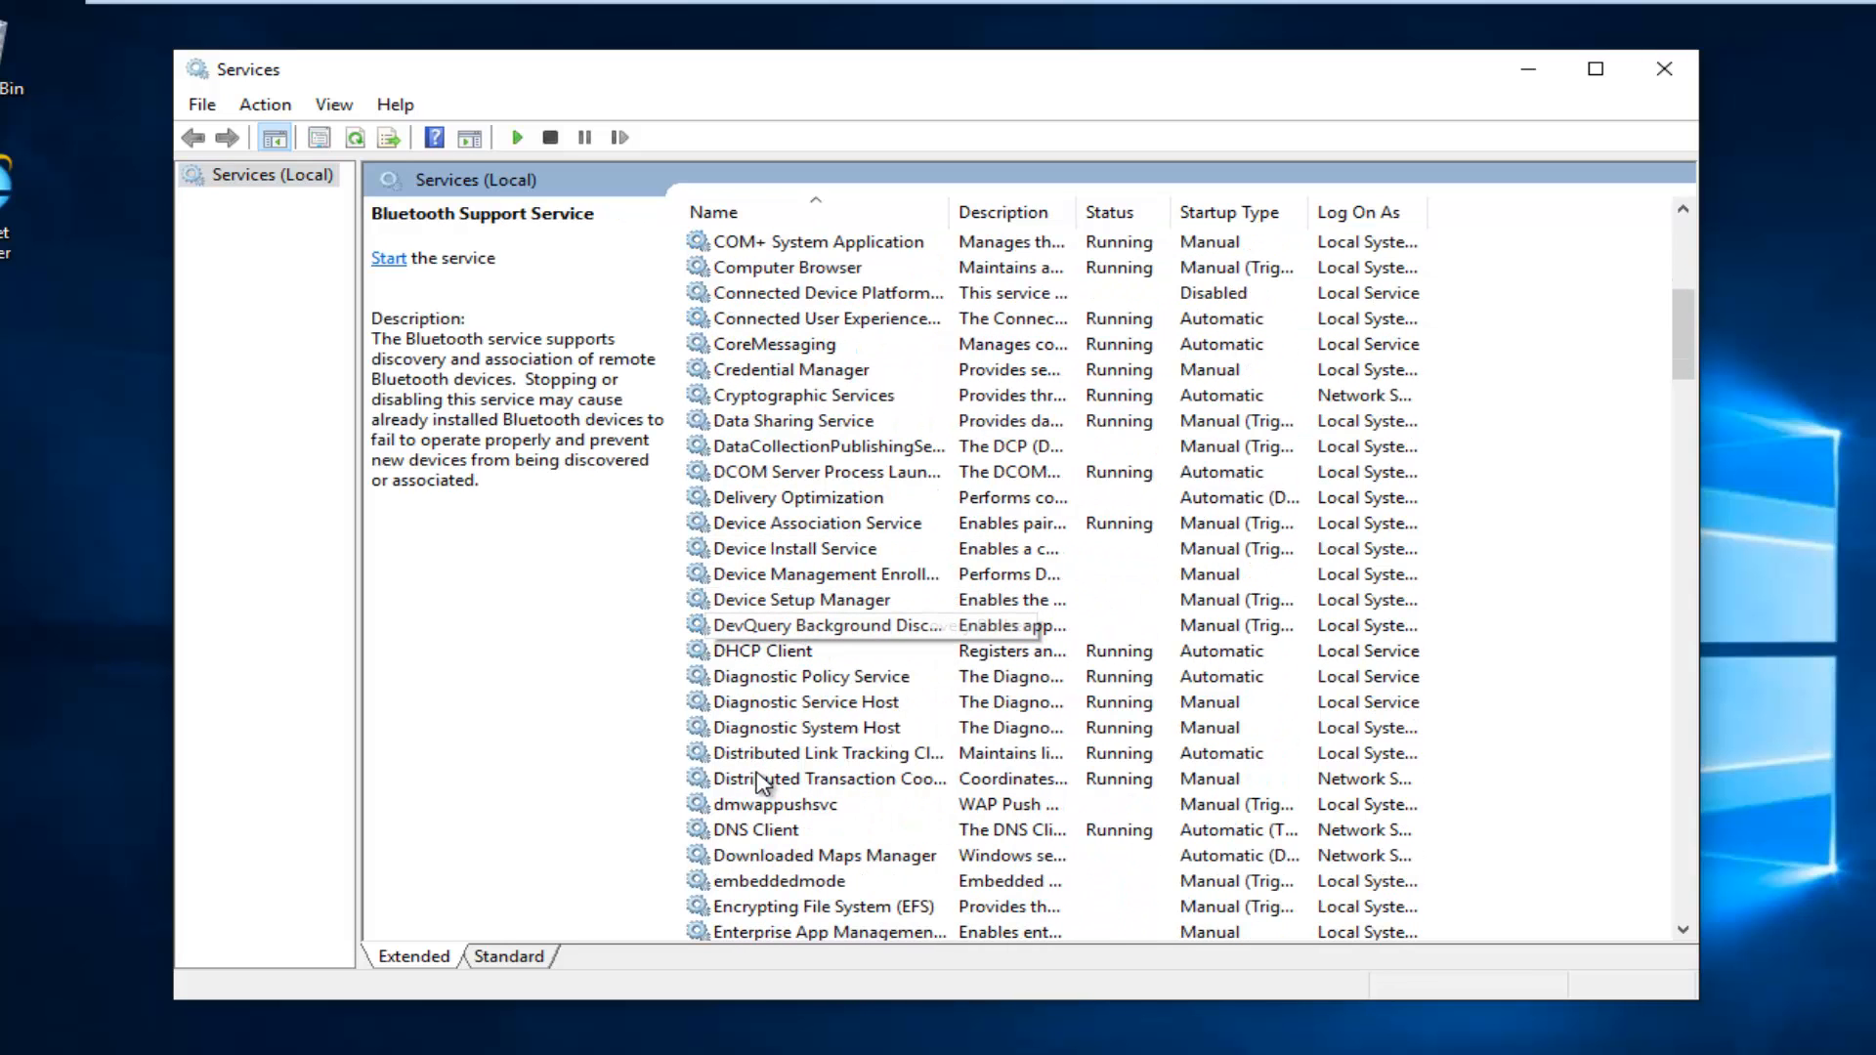
left_click(825, 752)
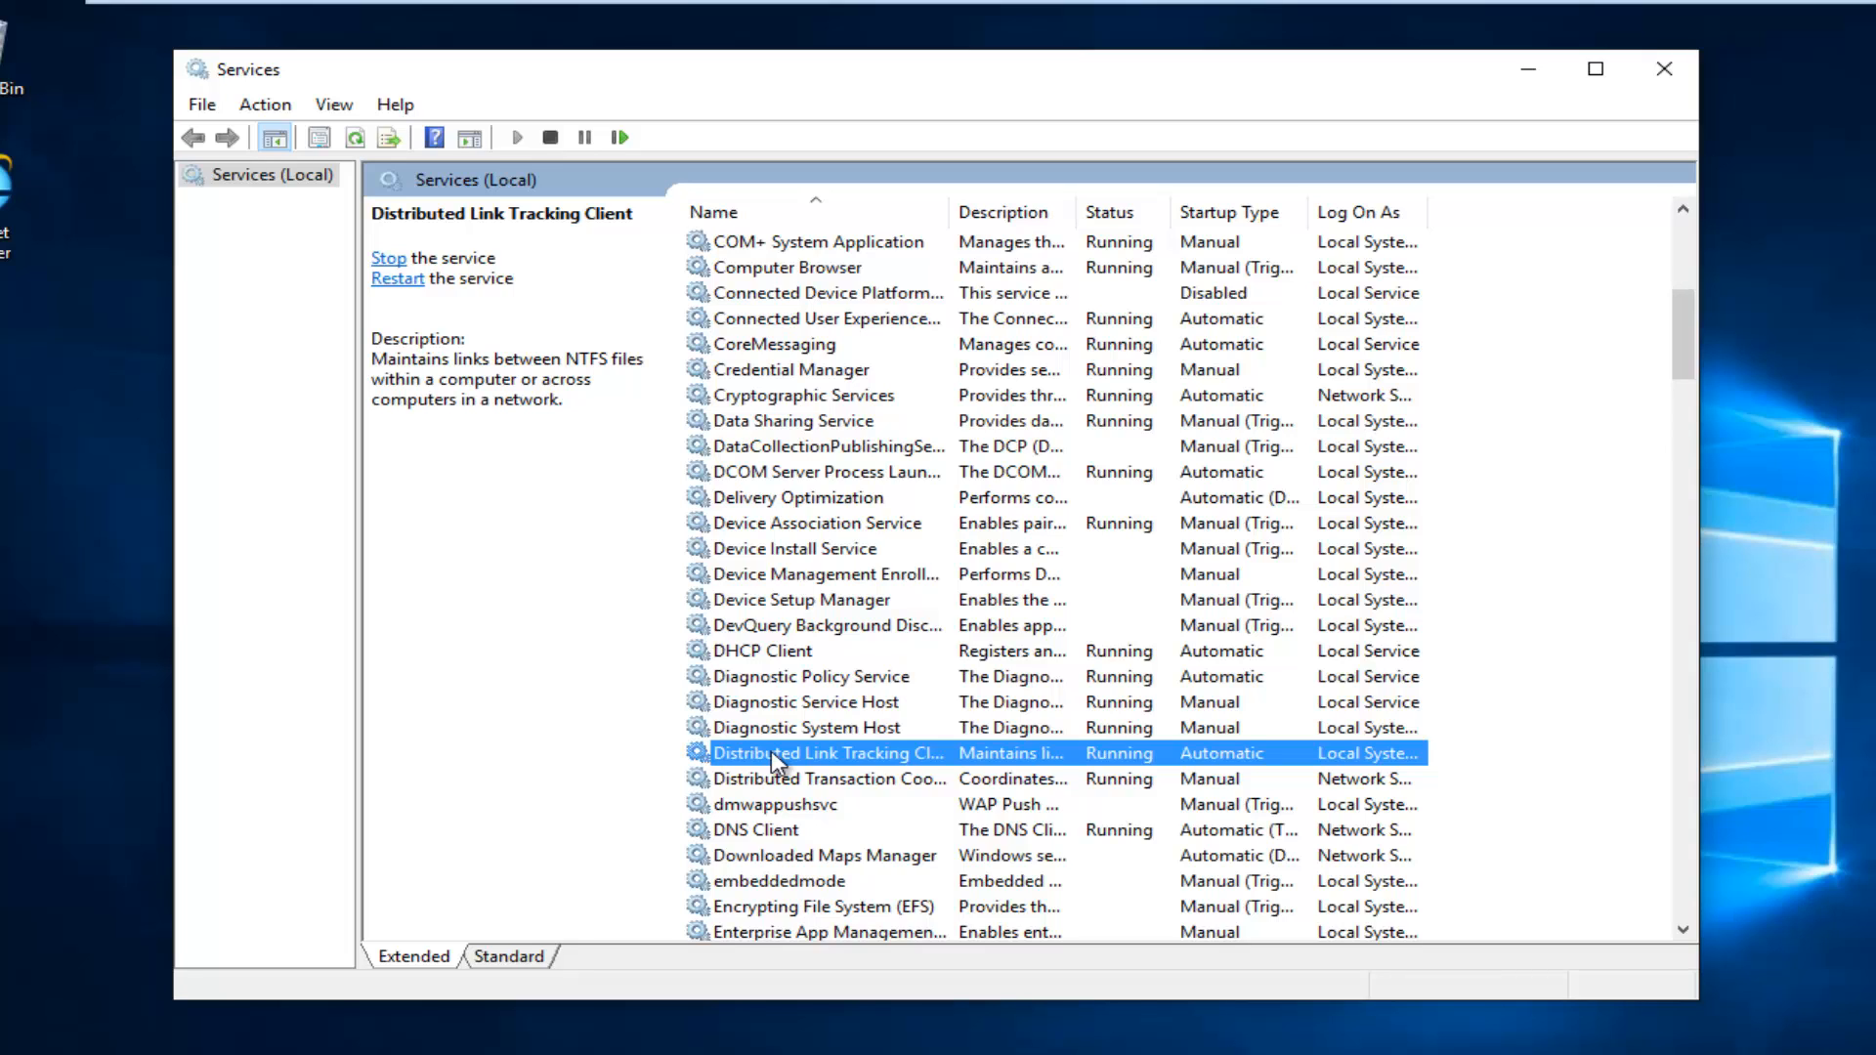
right_click(824, 752)
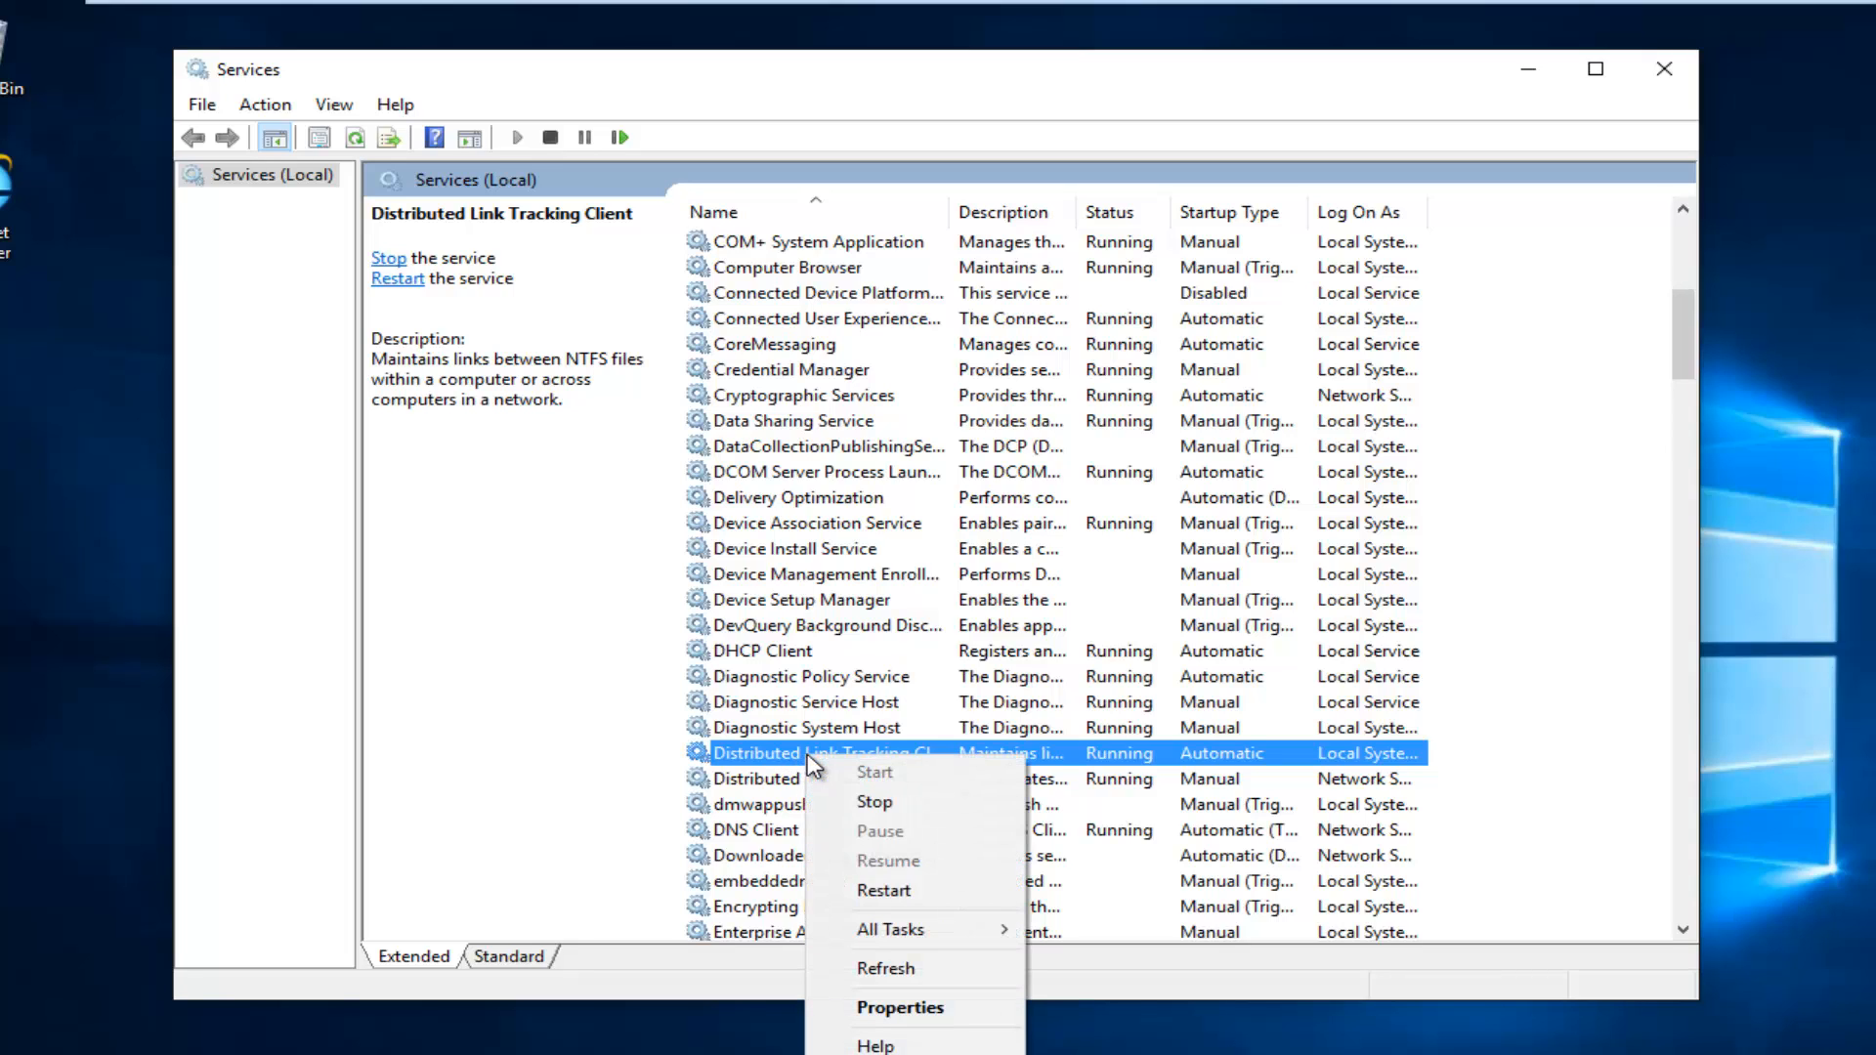
mouse_move(898, 1008)
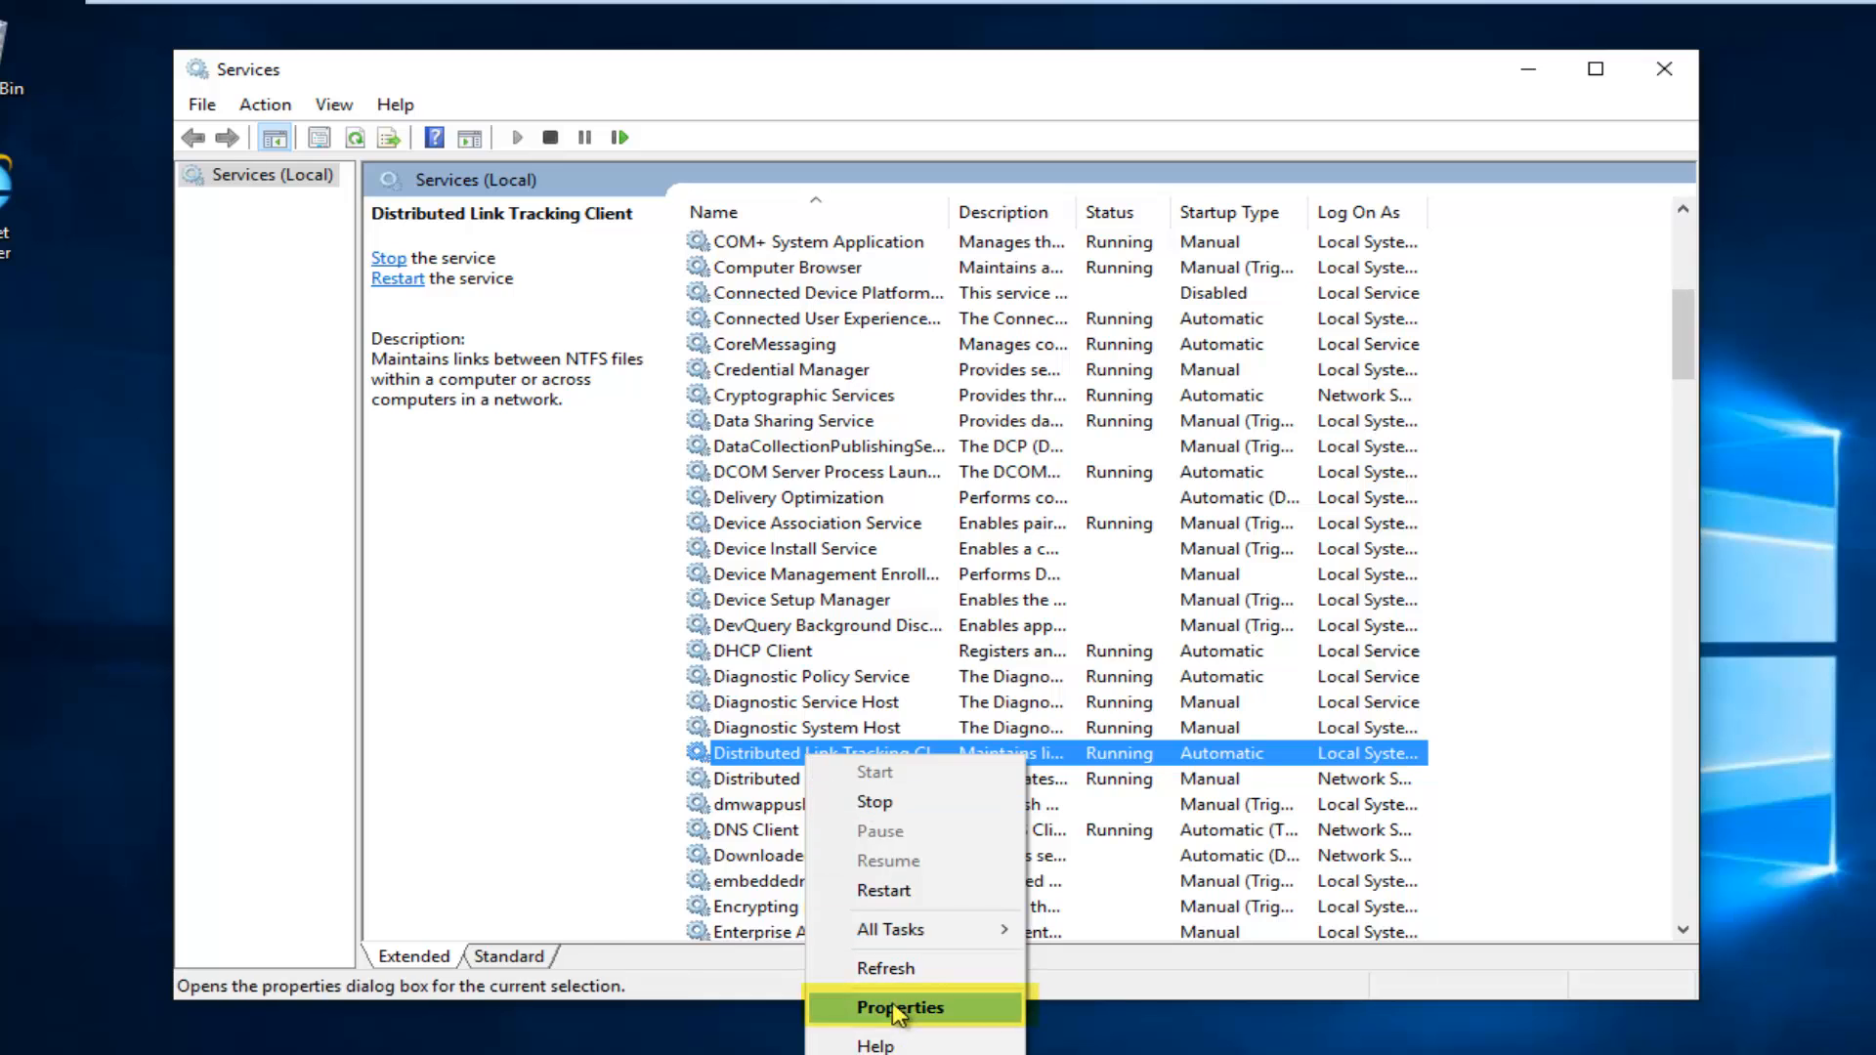
In its Properties, set Startup type to Disabled and confirm with OK
left_click(899, 1008)
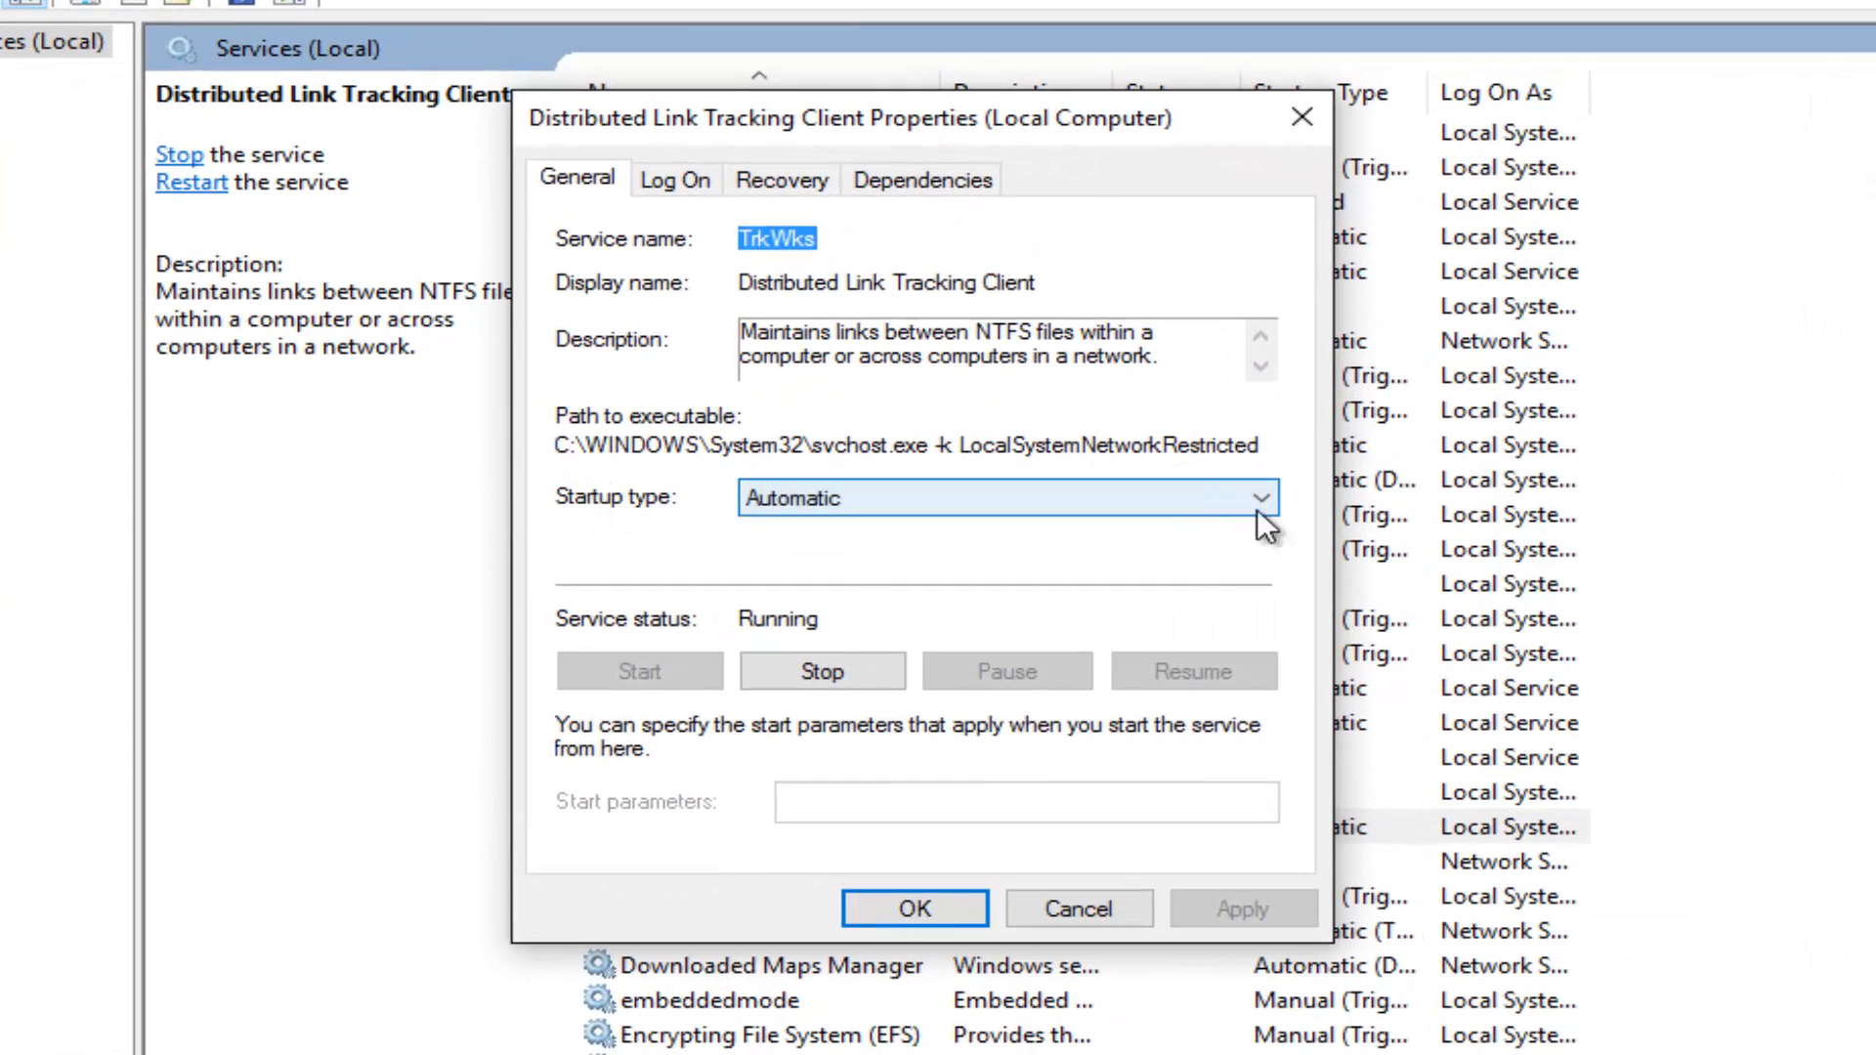
left_click(1260, 499)
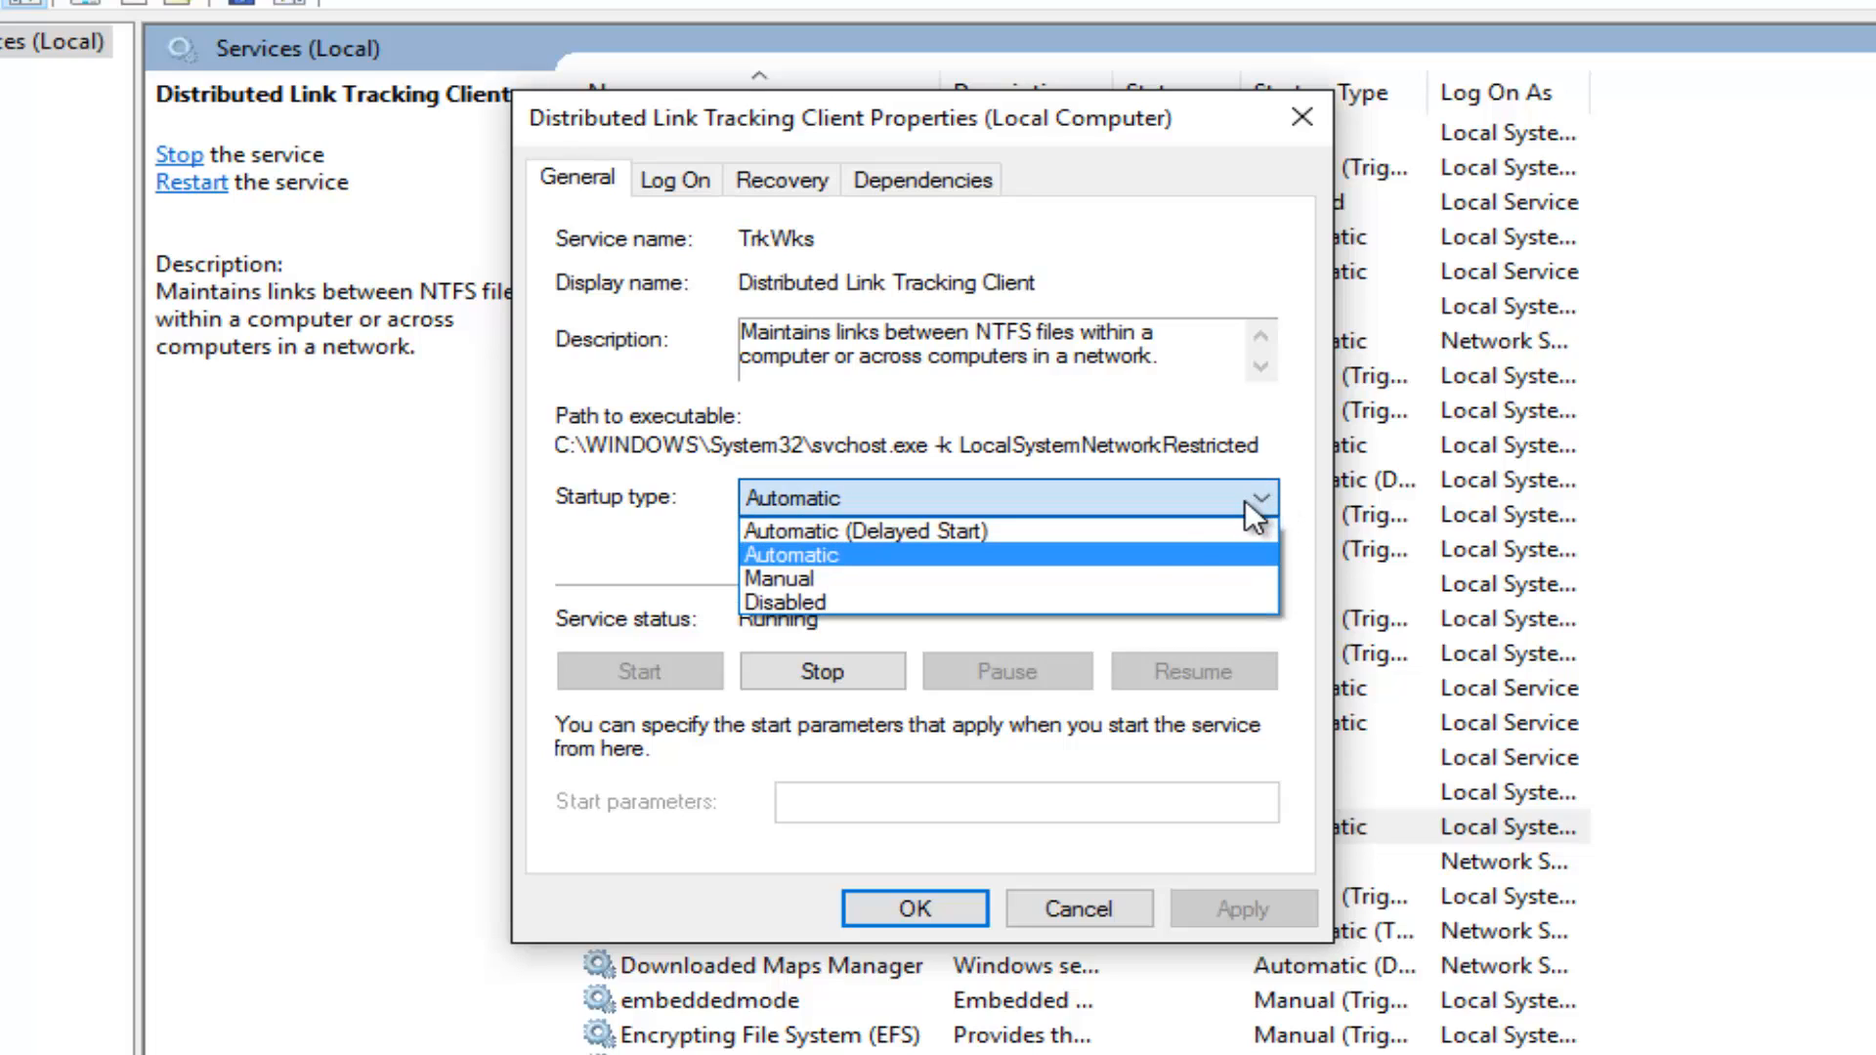
mouse_move(781, 602)
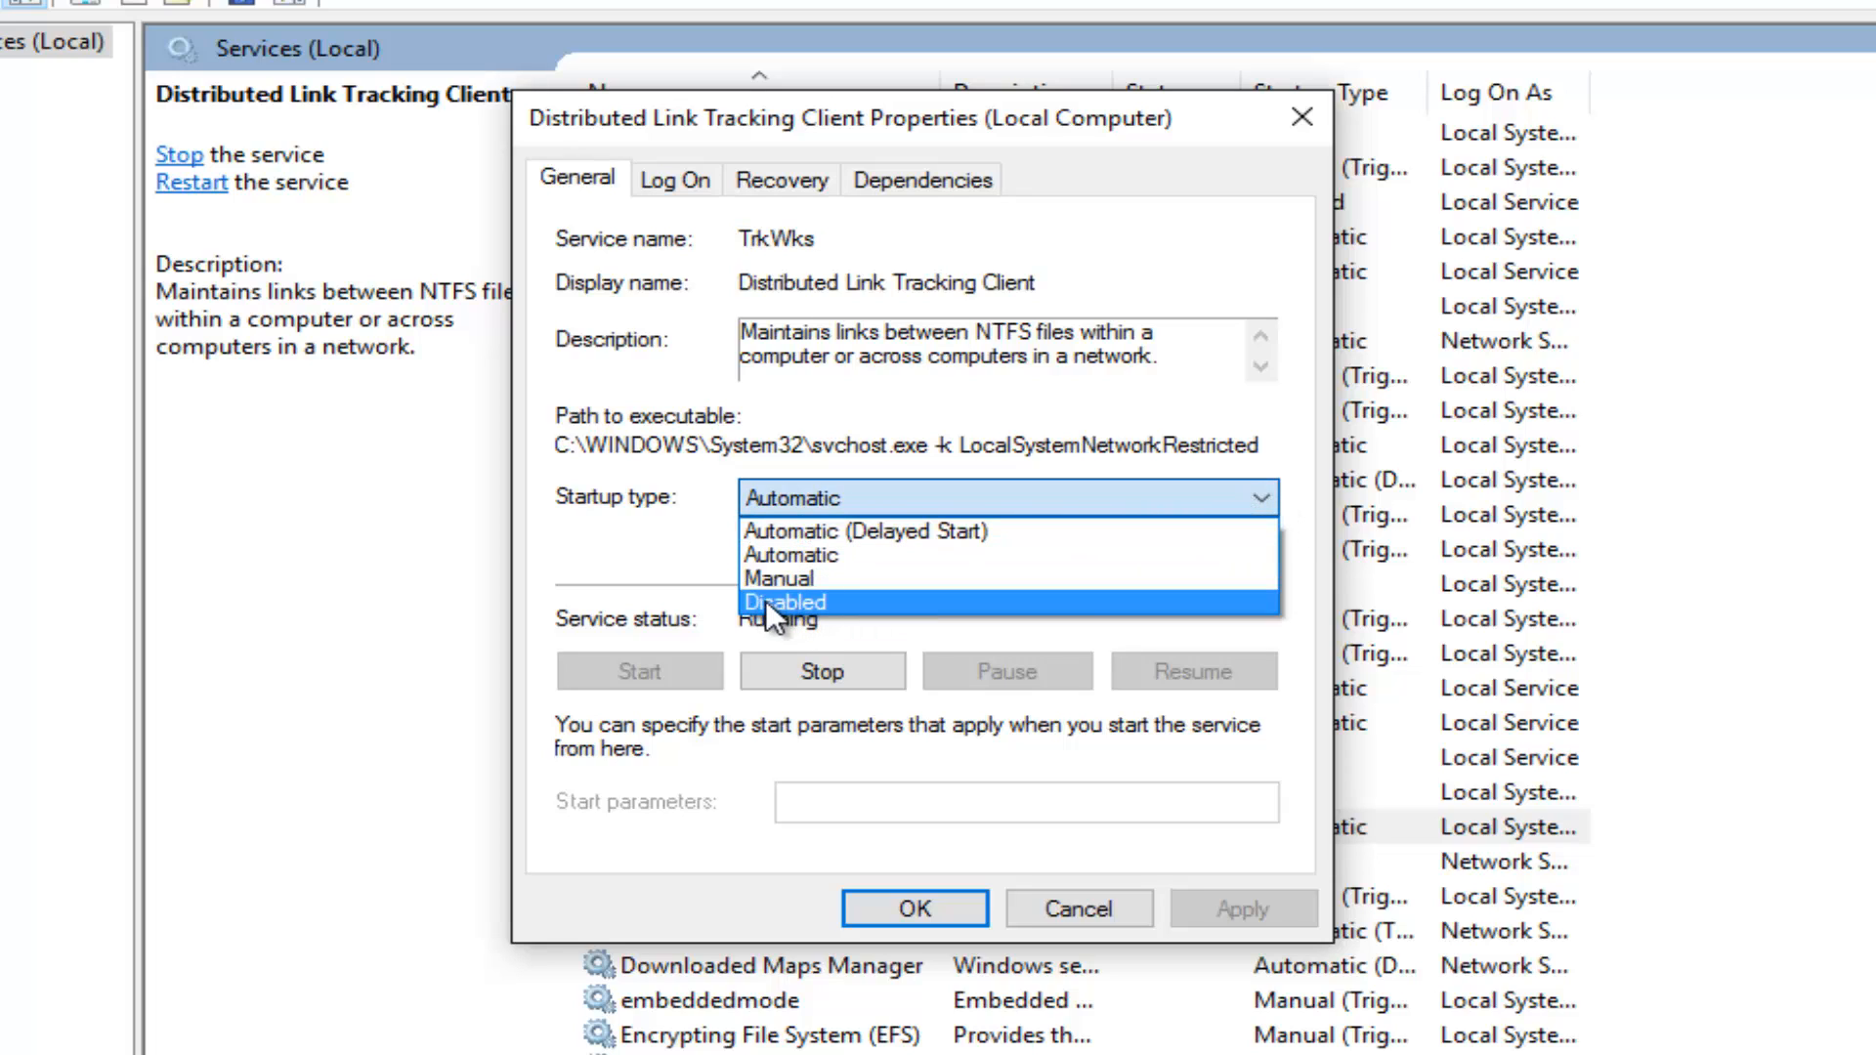
left_click(784, 602)
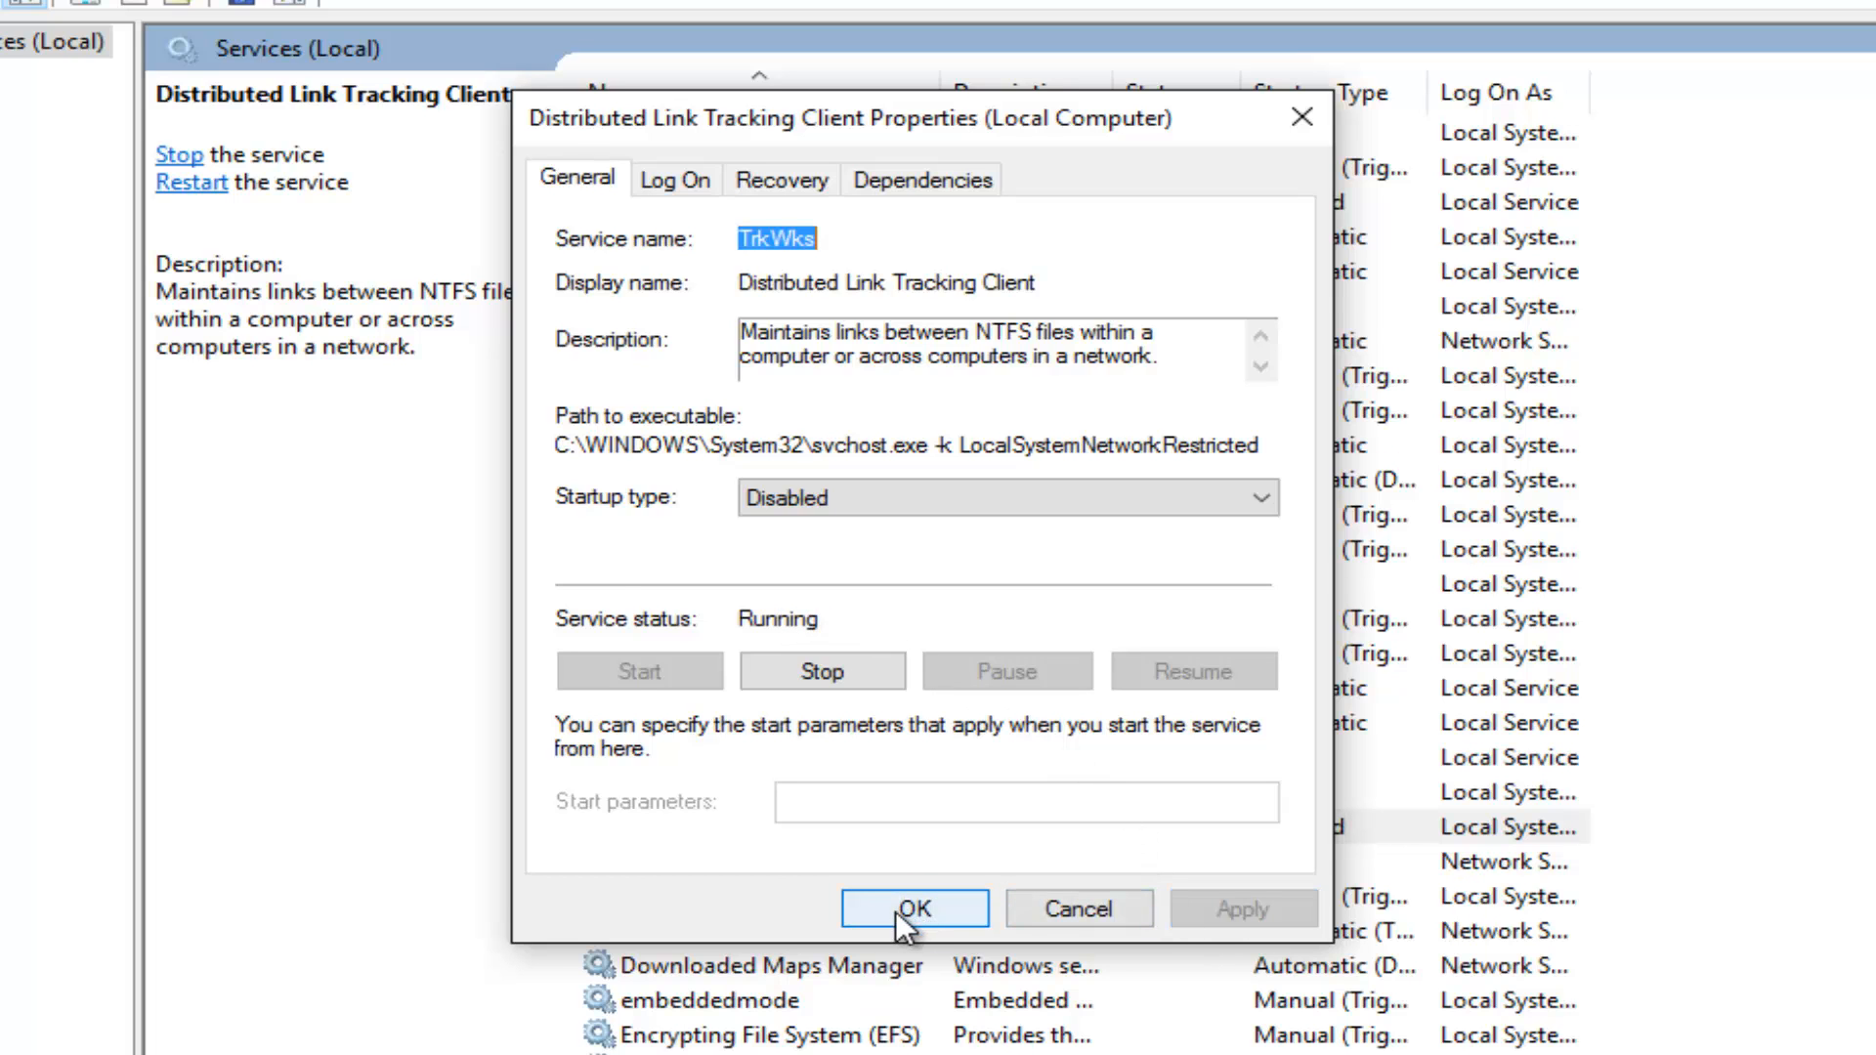
left_click(914, 908)
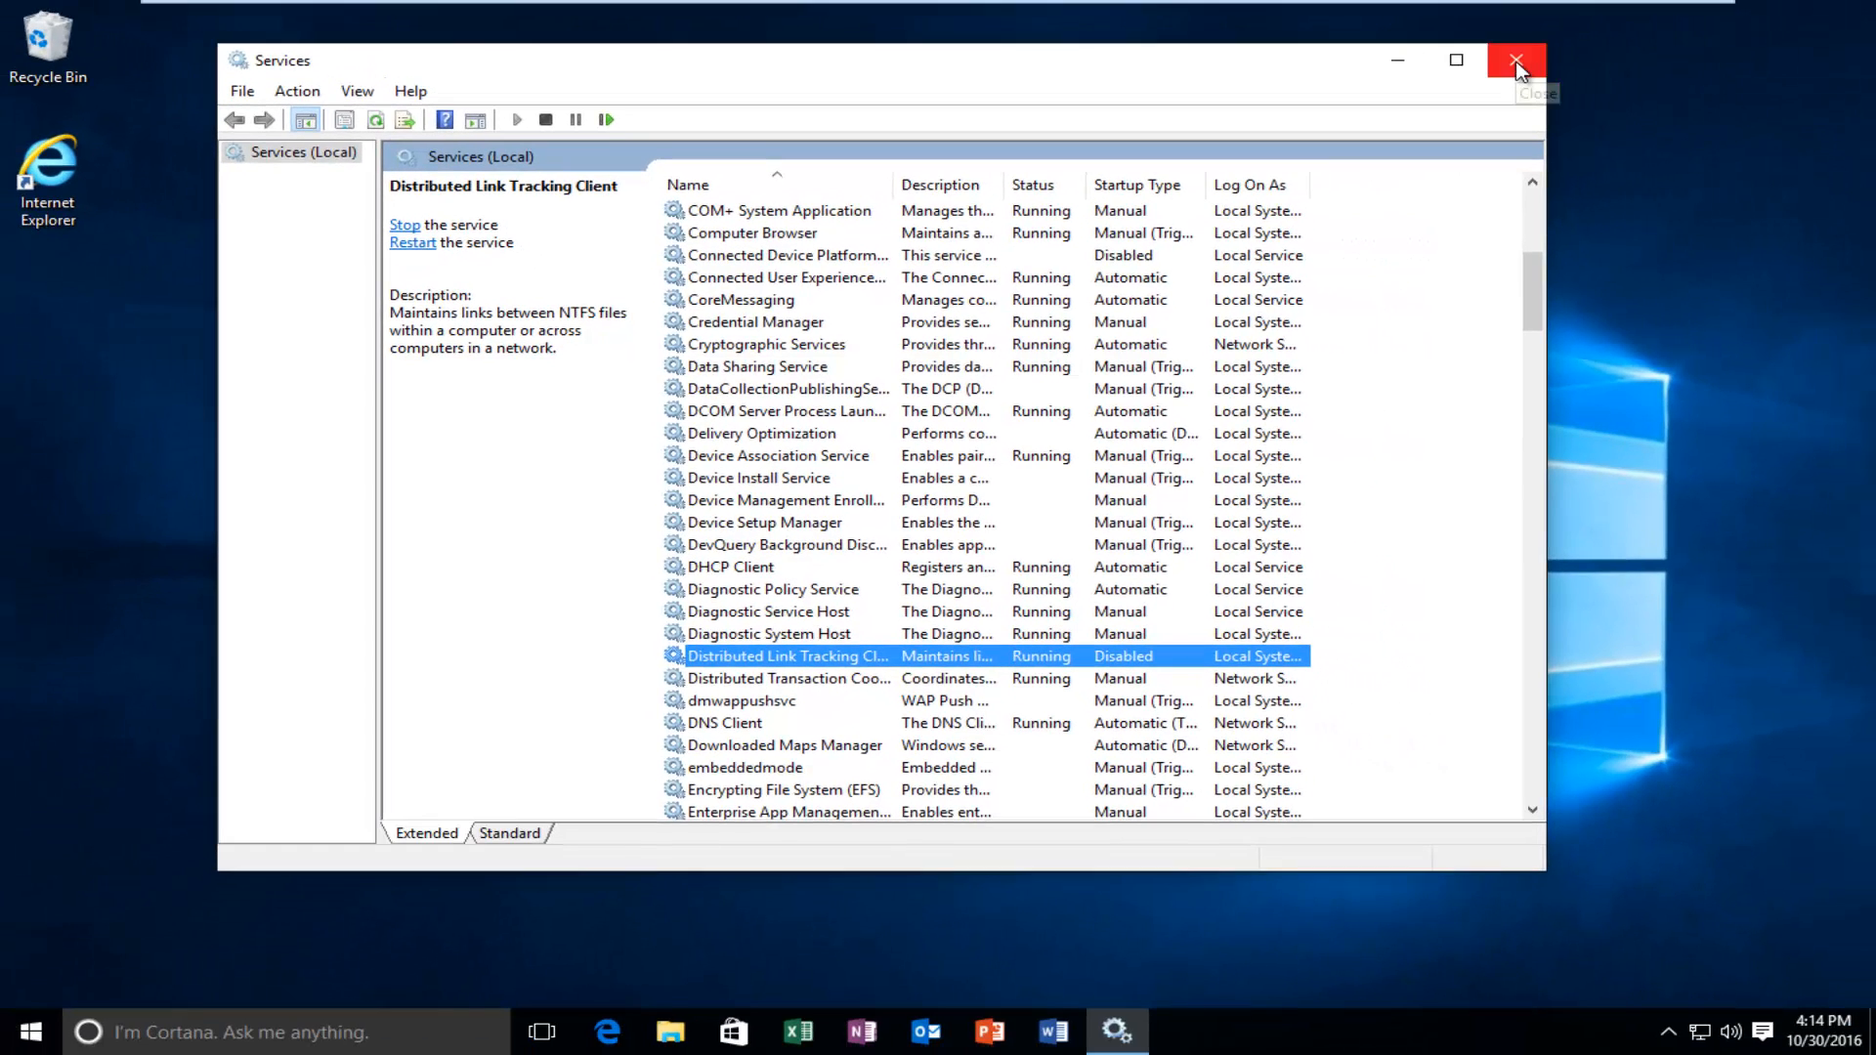
Close Services and start Command Prompt (Admin), approving the UAC prompt
left_click(1516, 61)
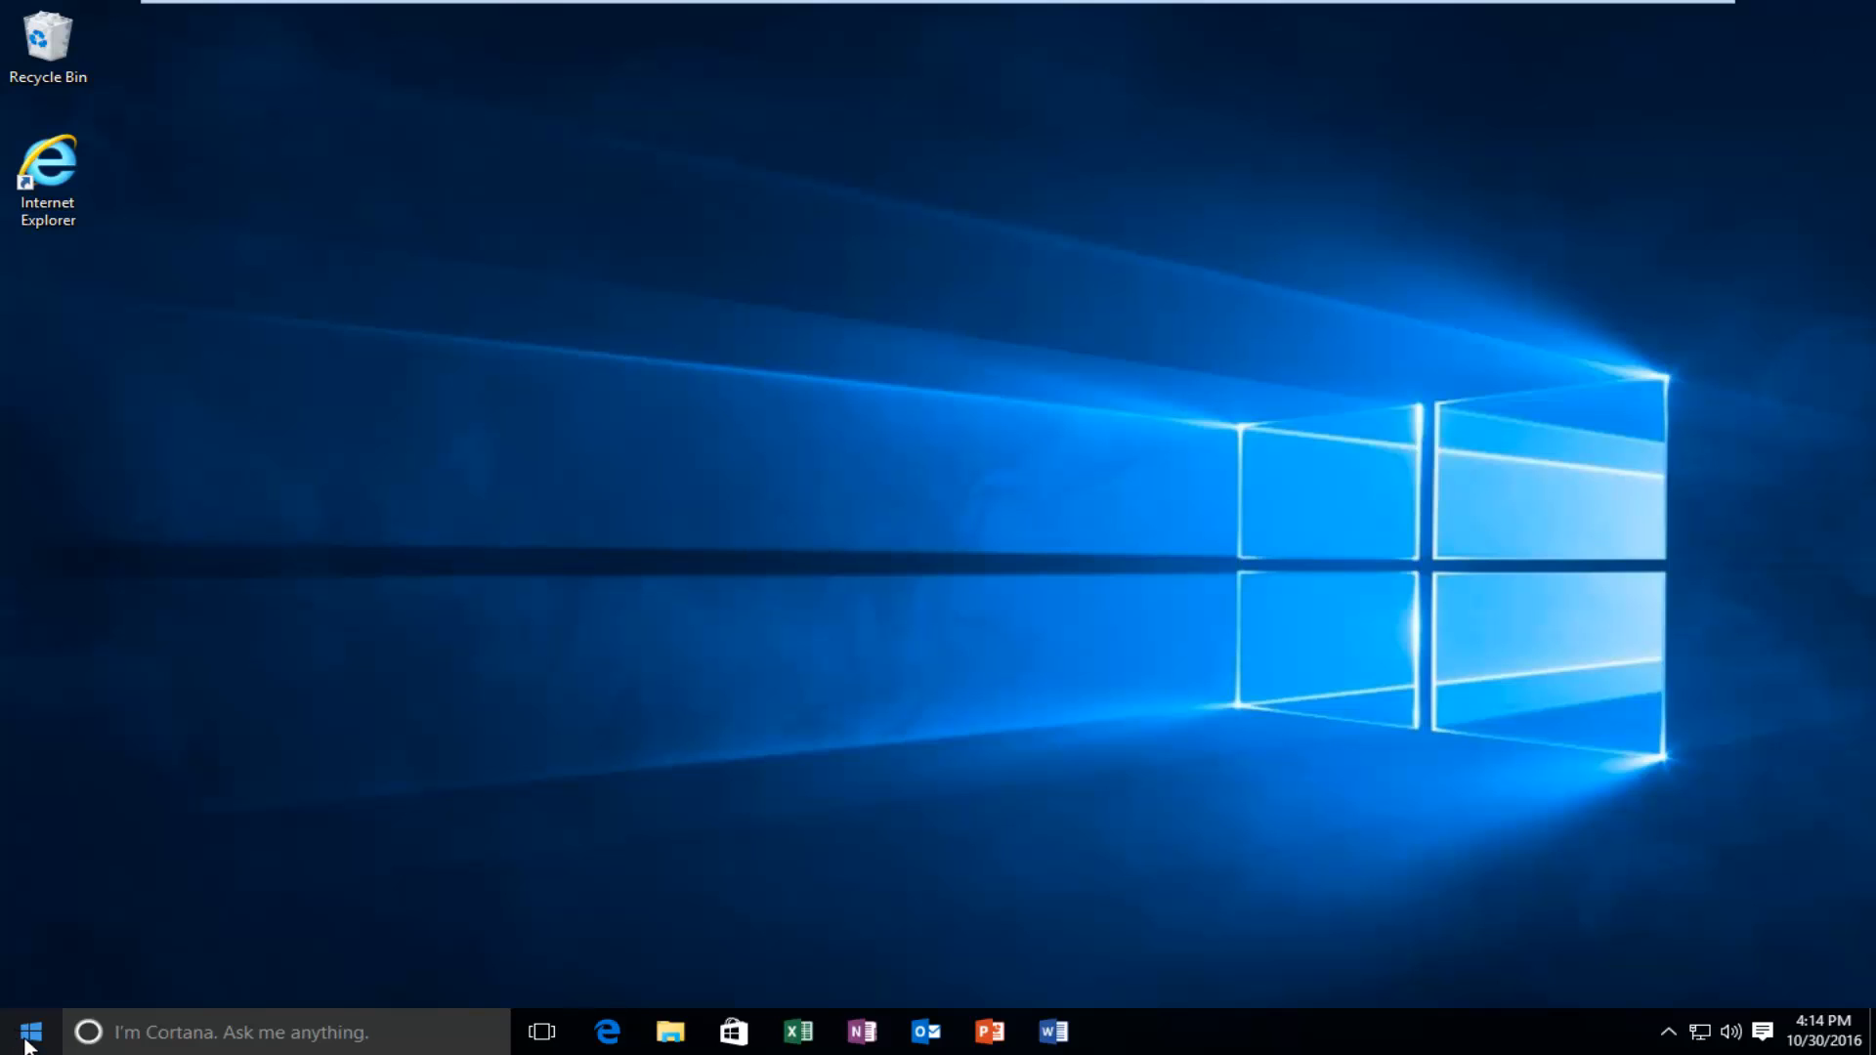
right_click(29, 1032)
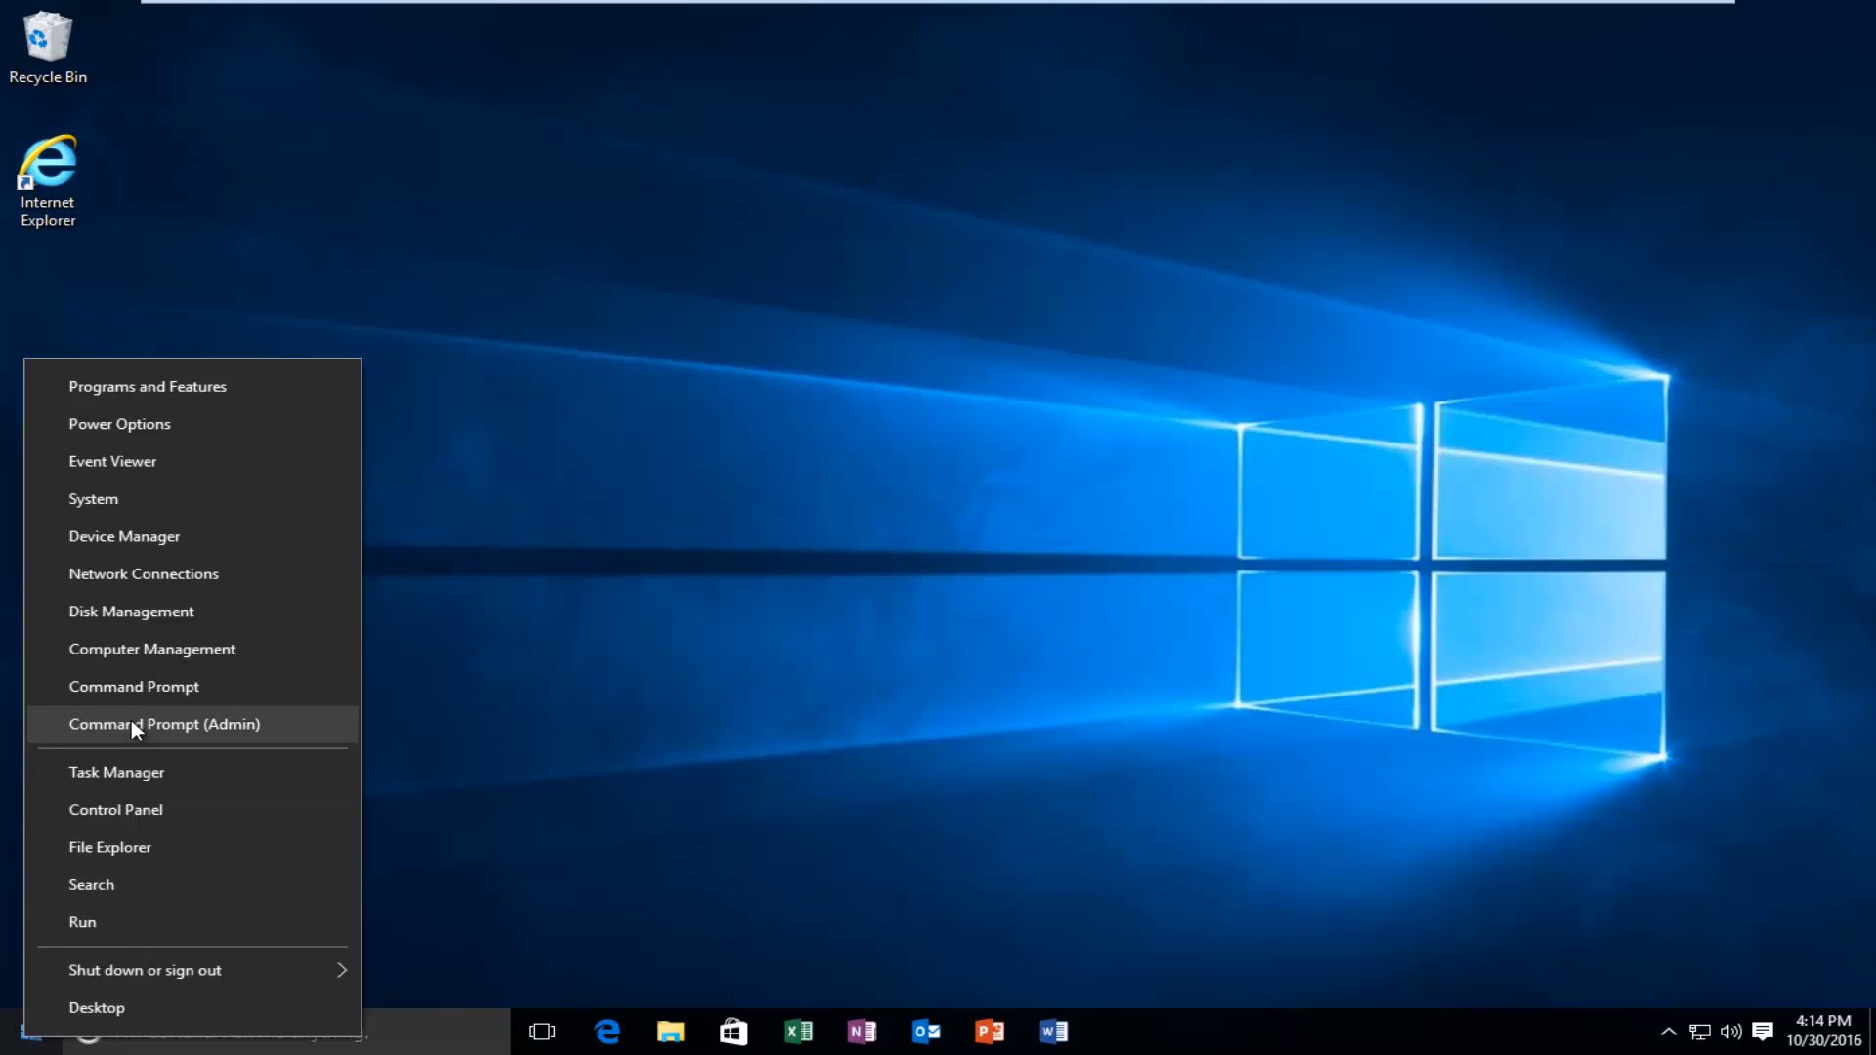
mouse_move(164, 723)
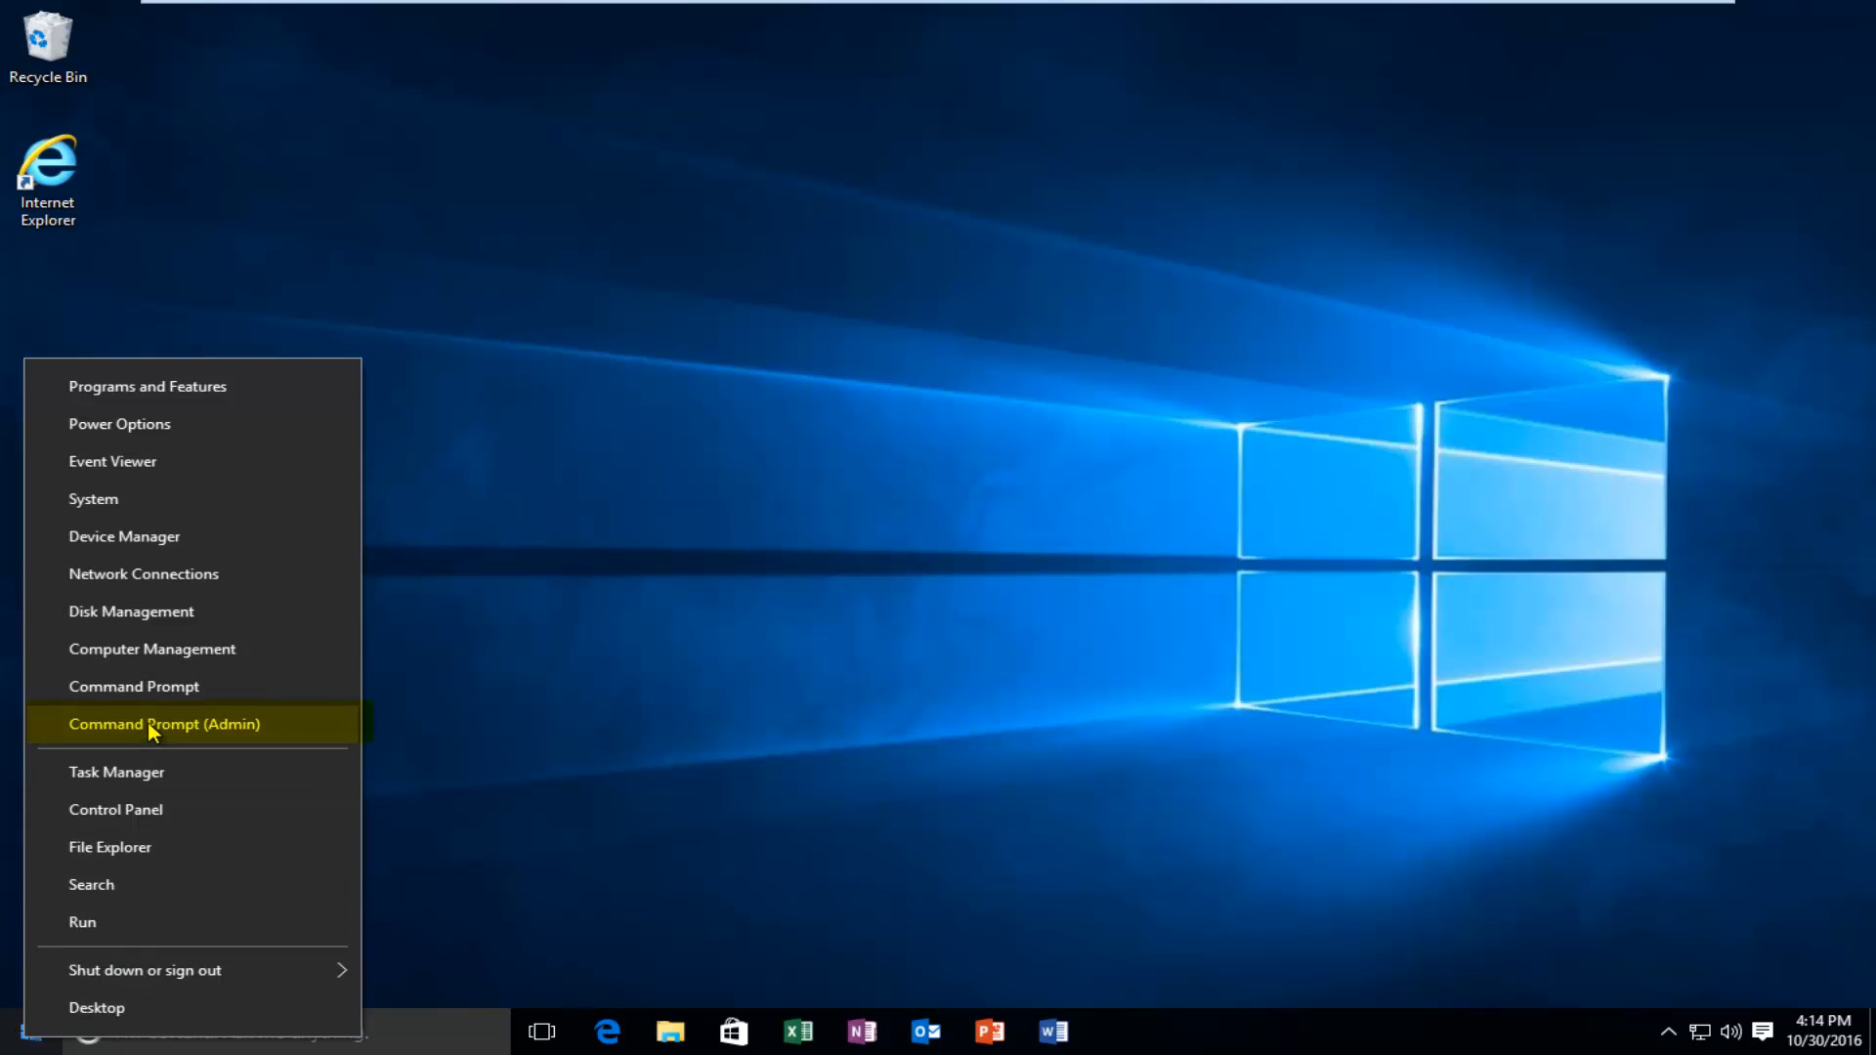
left_click(165, 723)
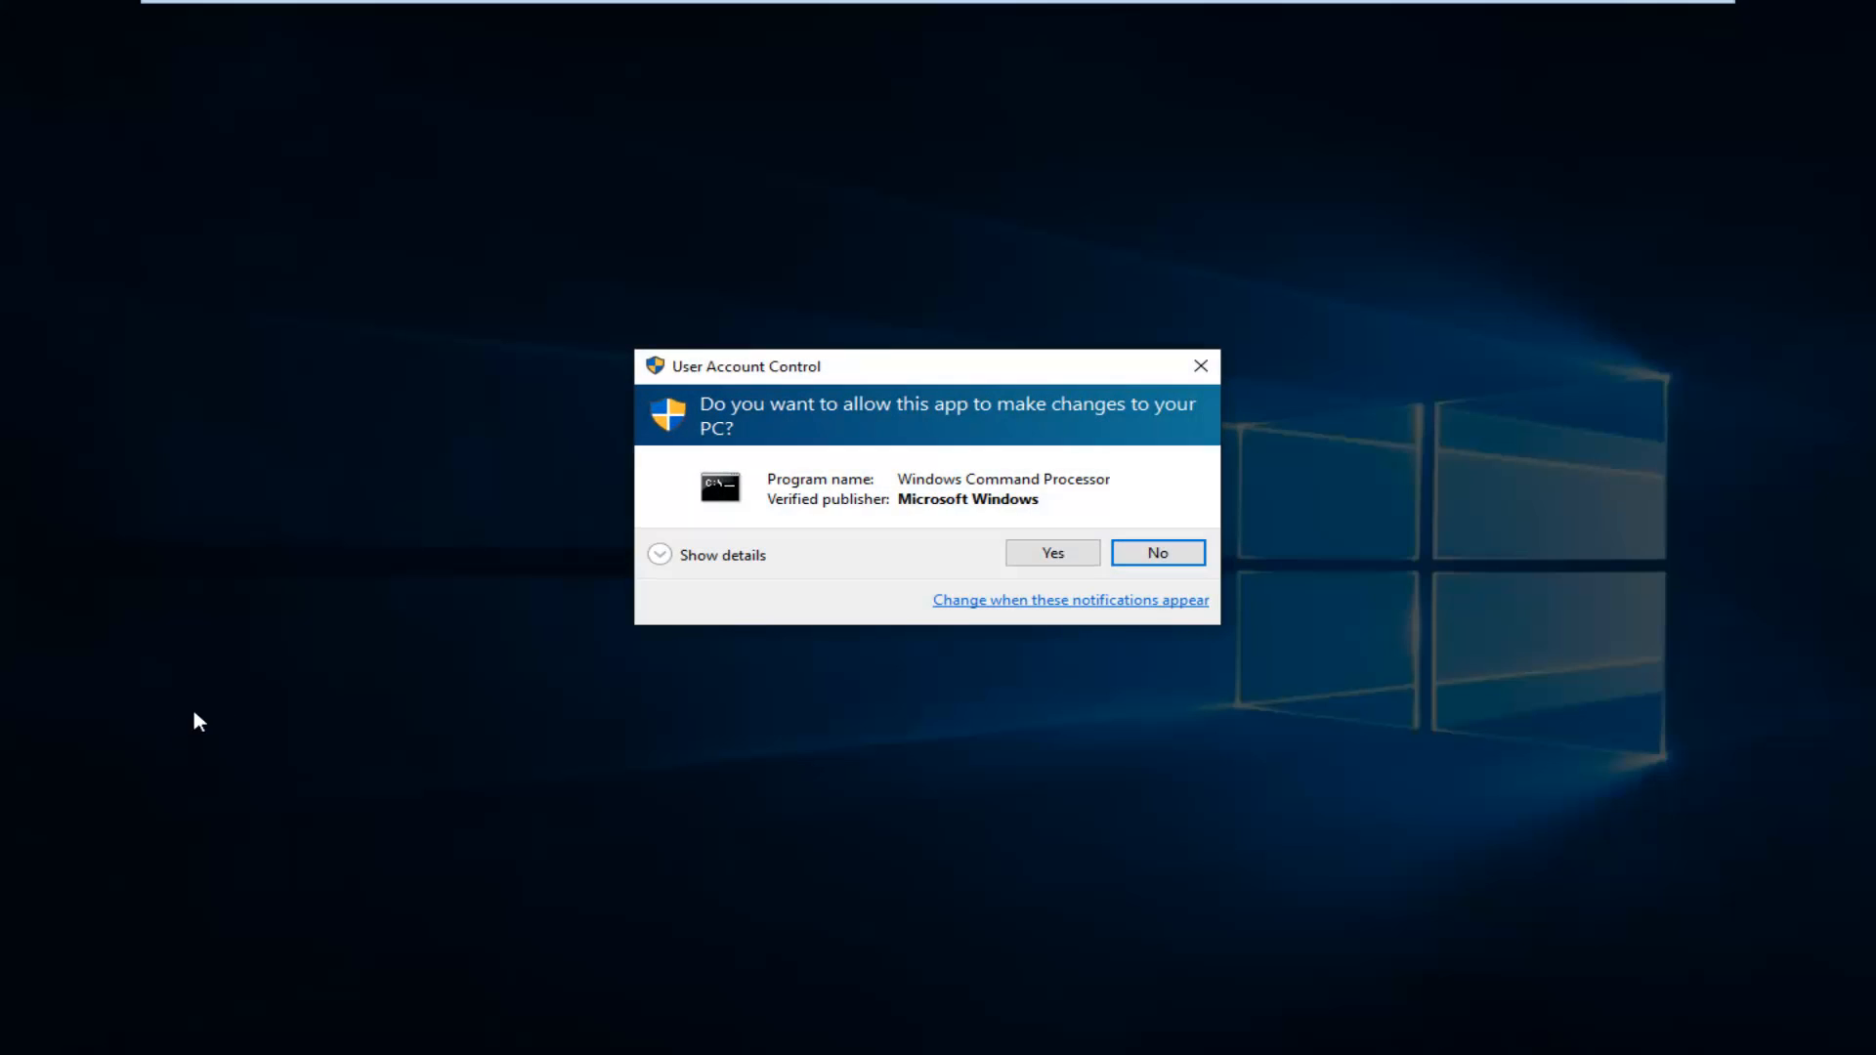
mouse_move(999, 572)
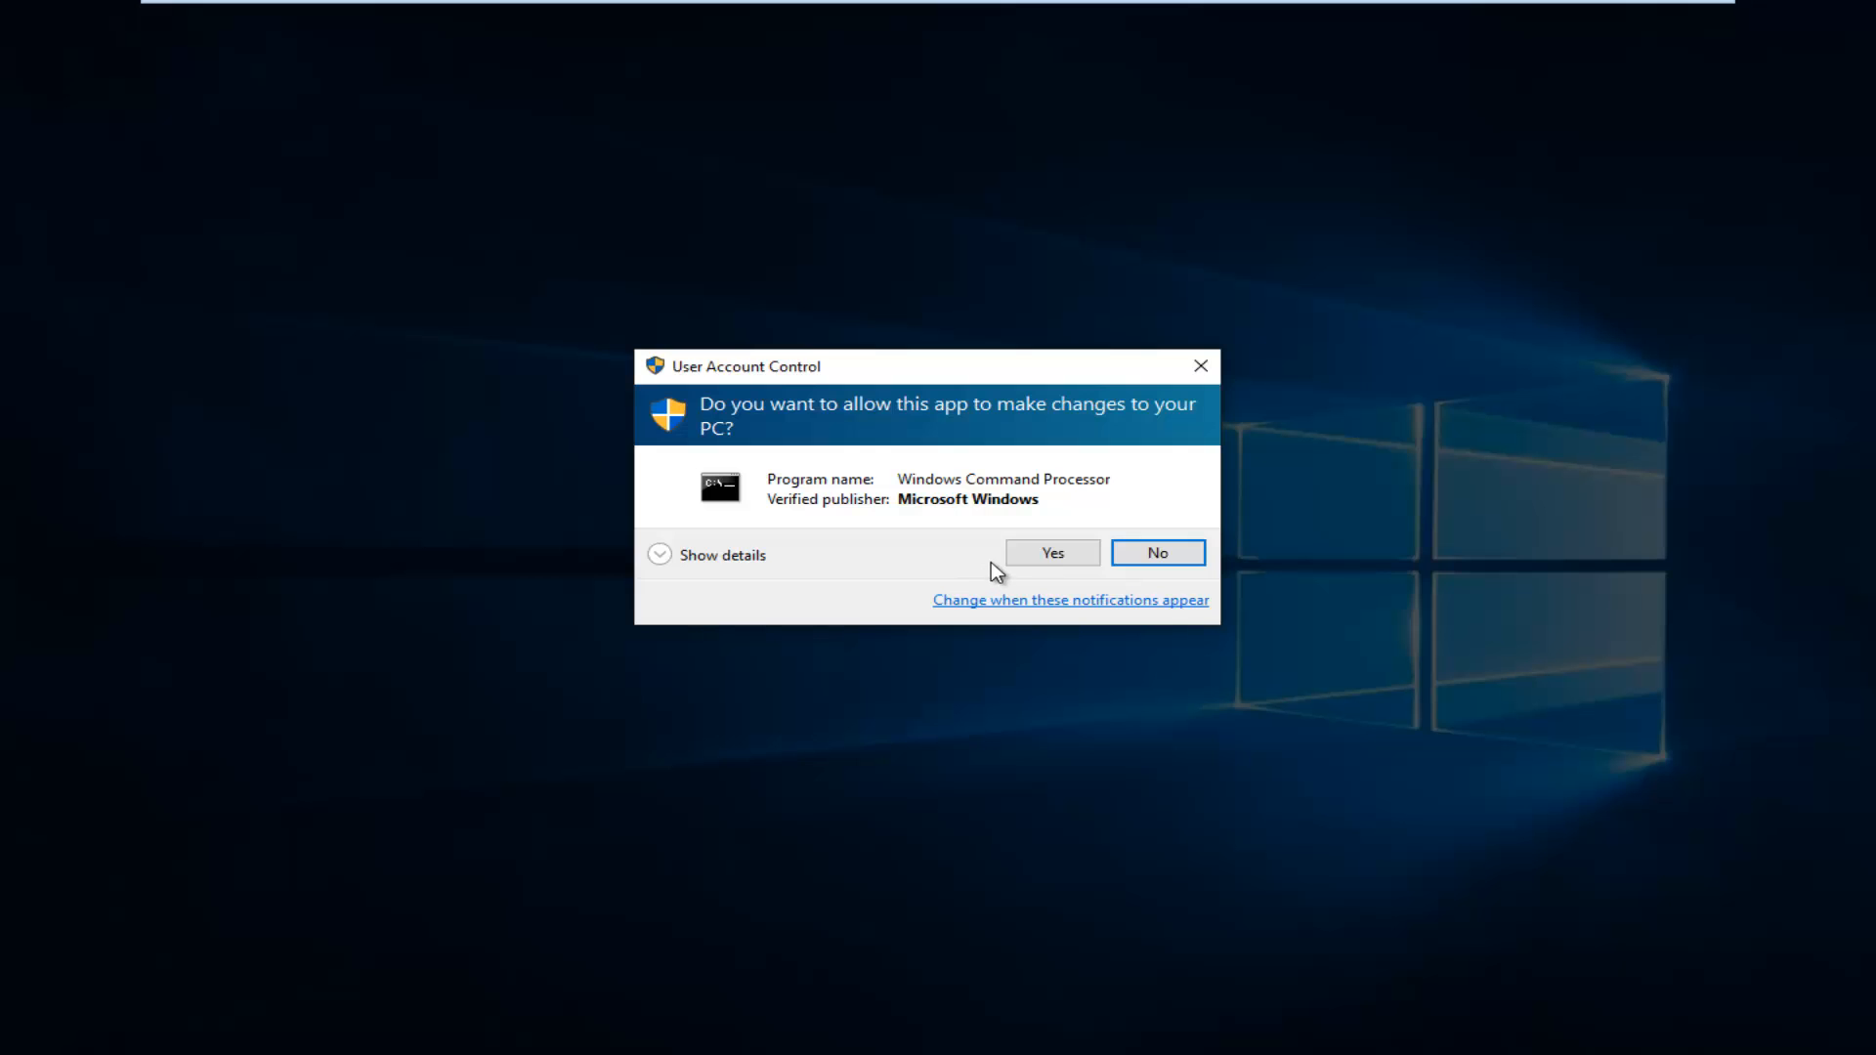
left_click(1051, 553)
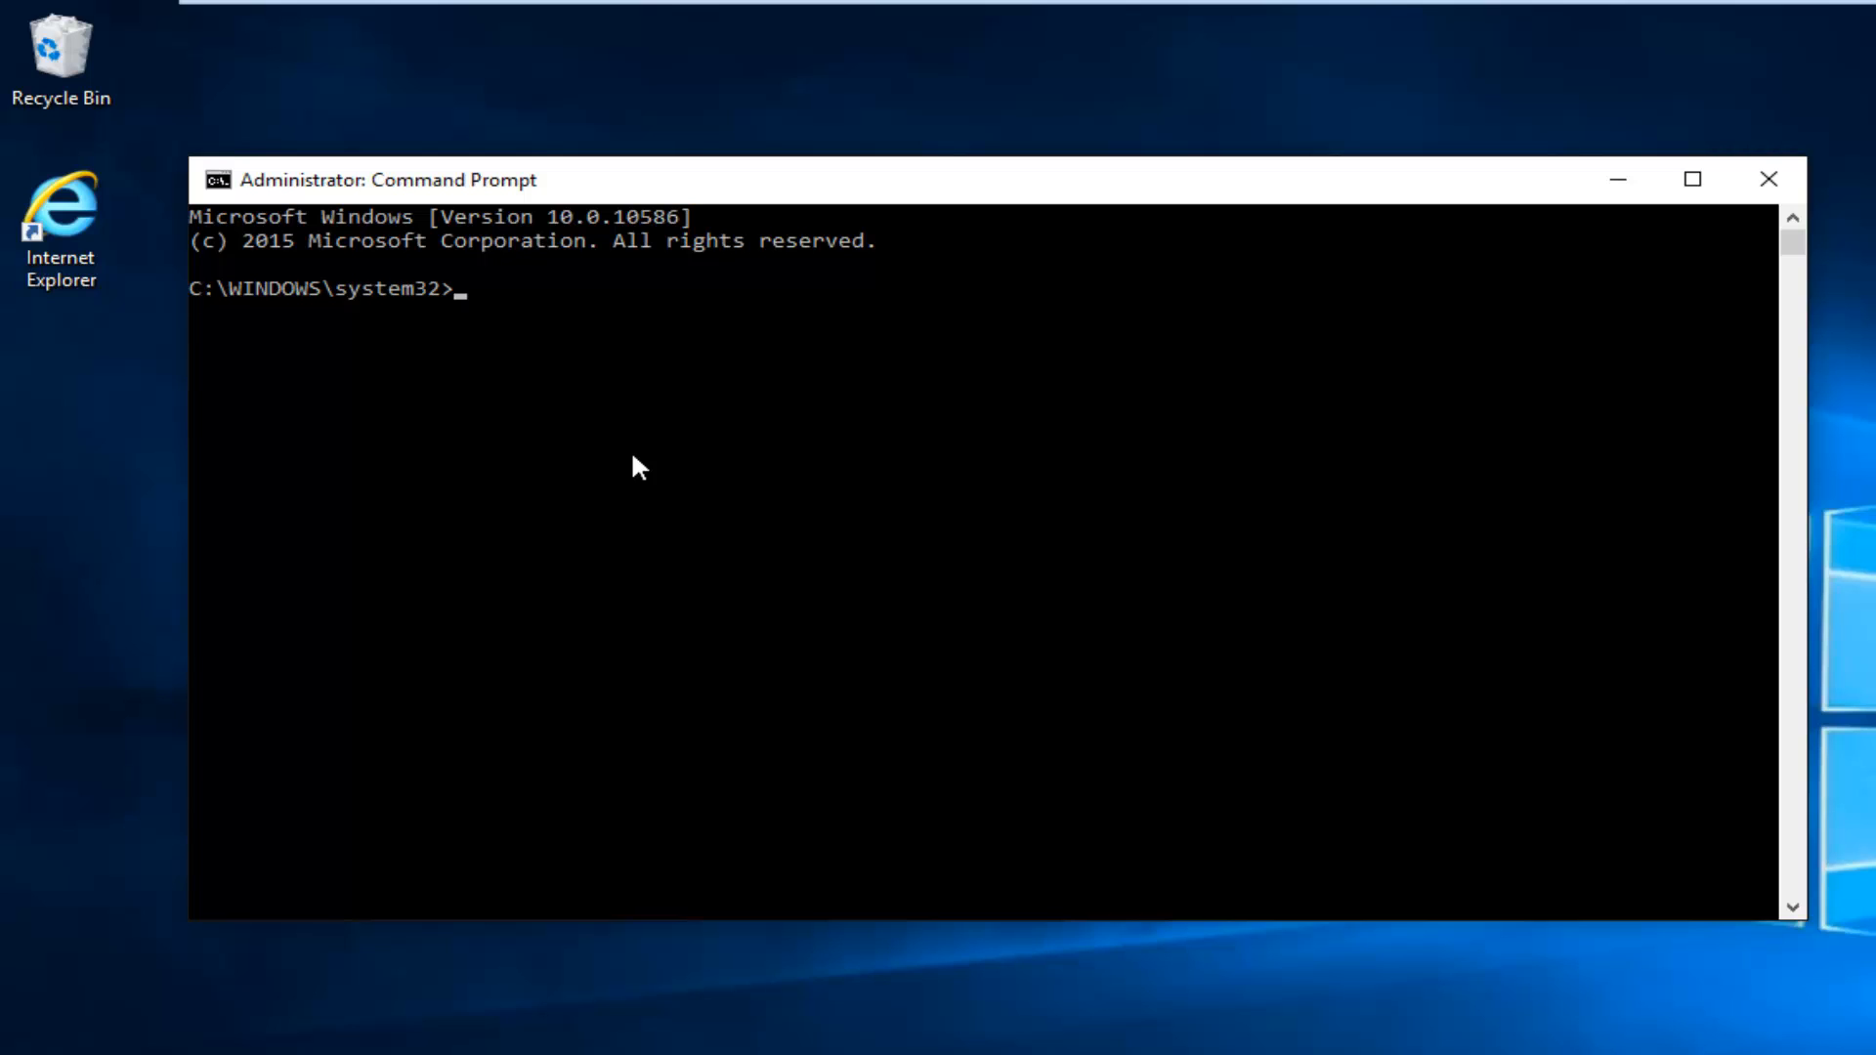
Switch to T: and run rmdir "System Volume Information" /s, answering y to confirm
type("T:")
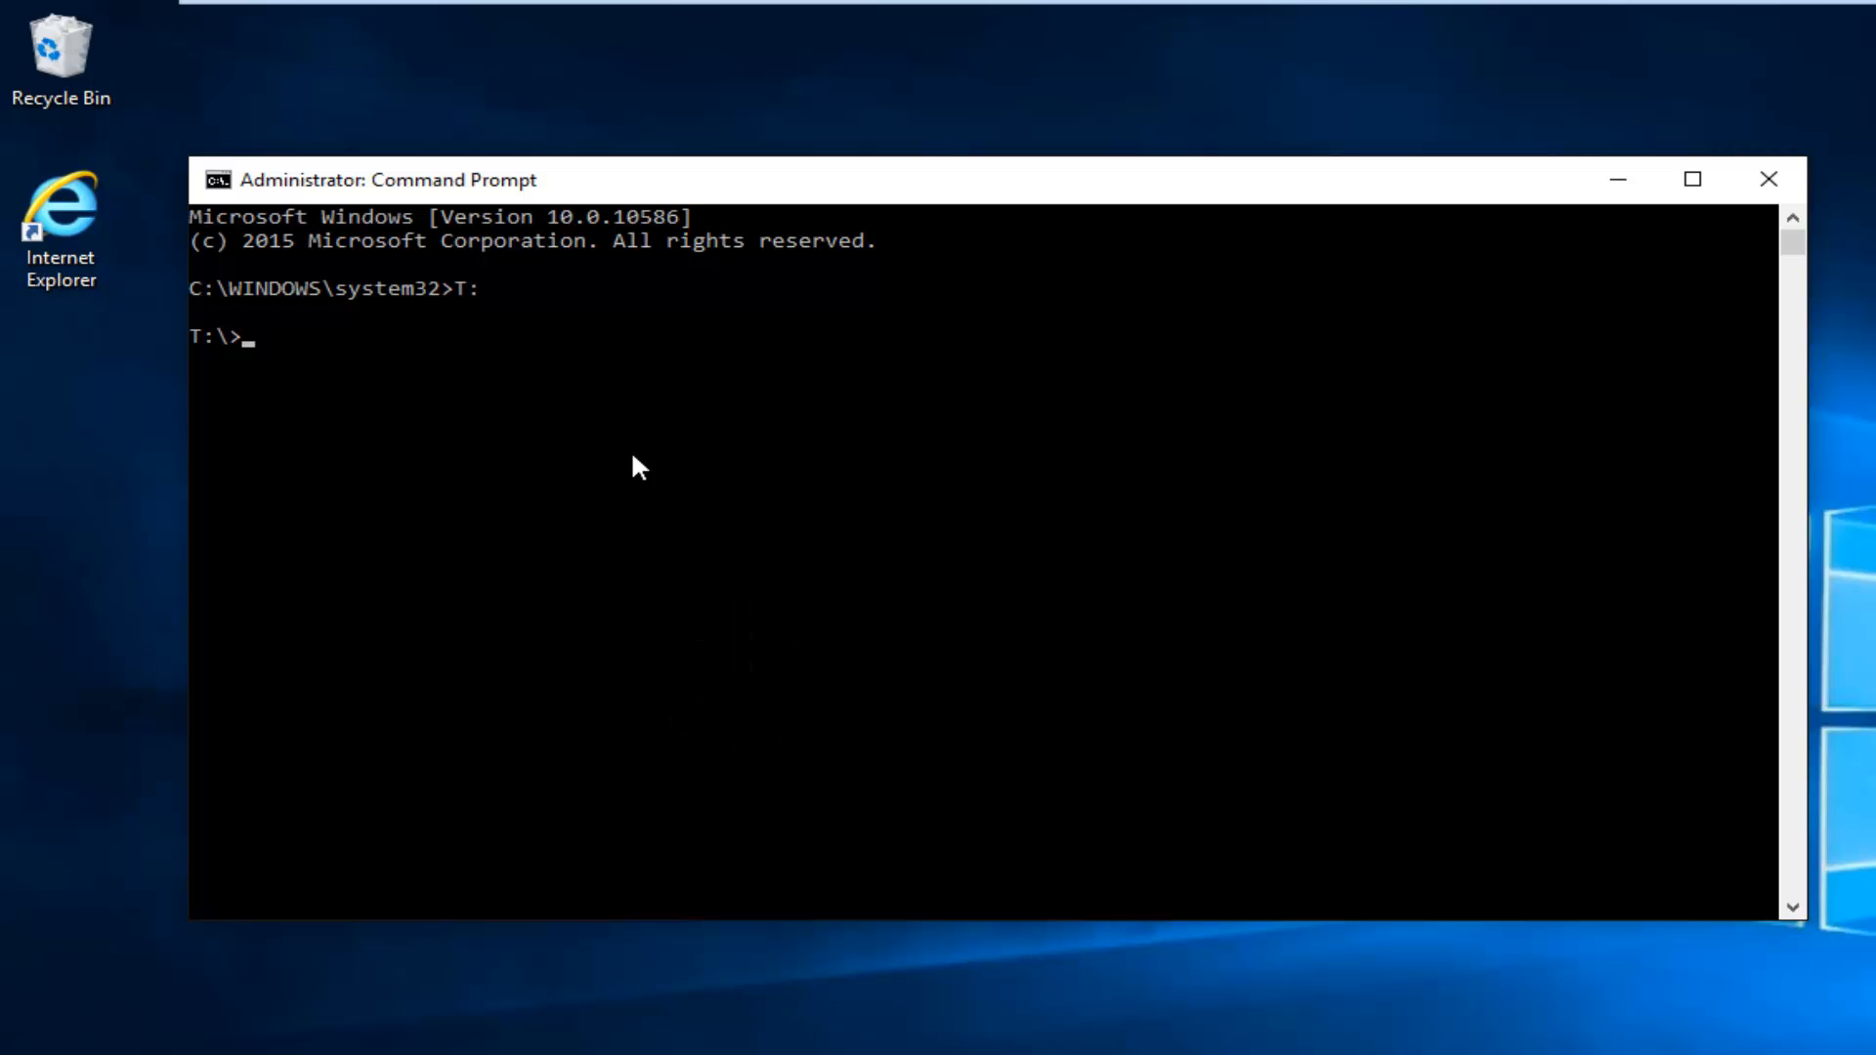
type("r")
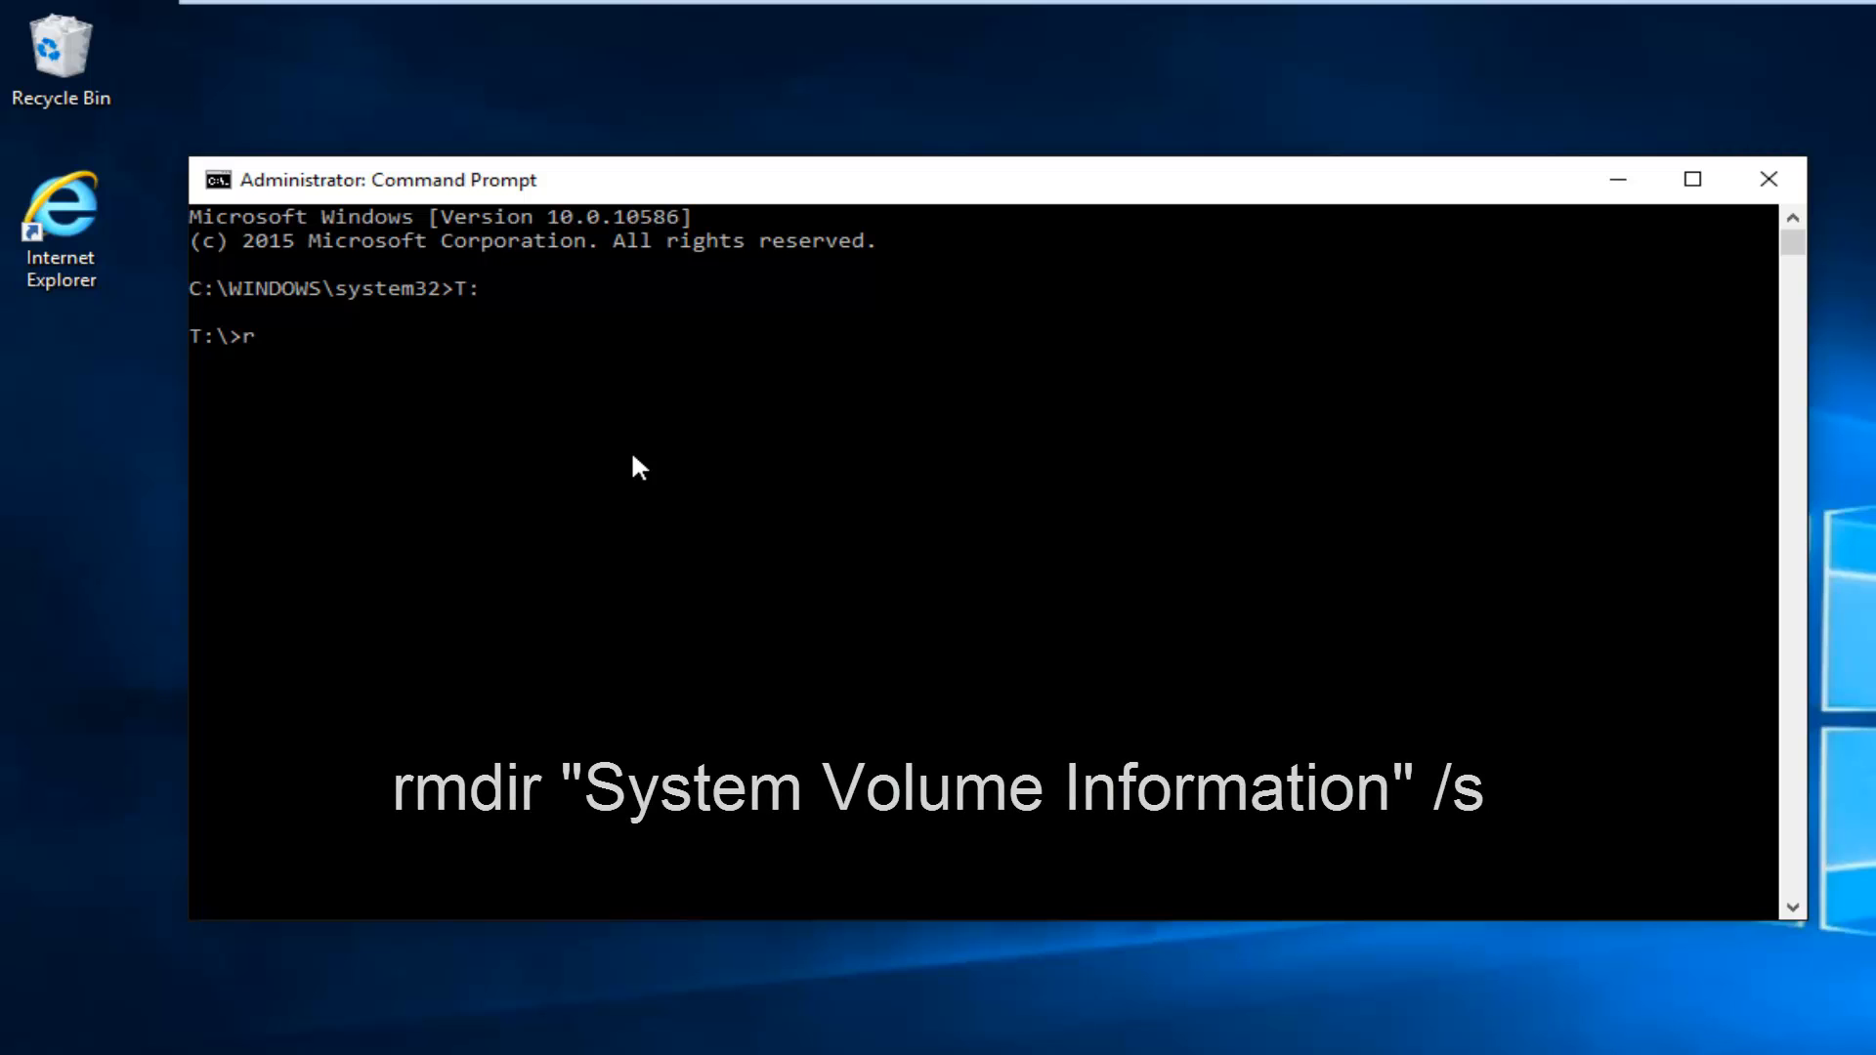
type("mdir \"")
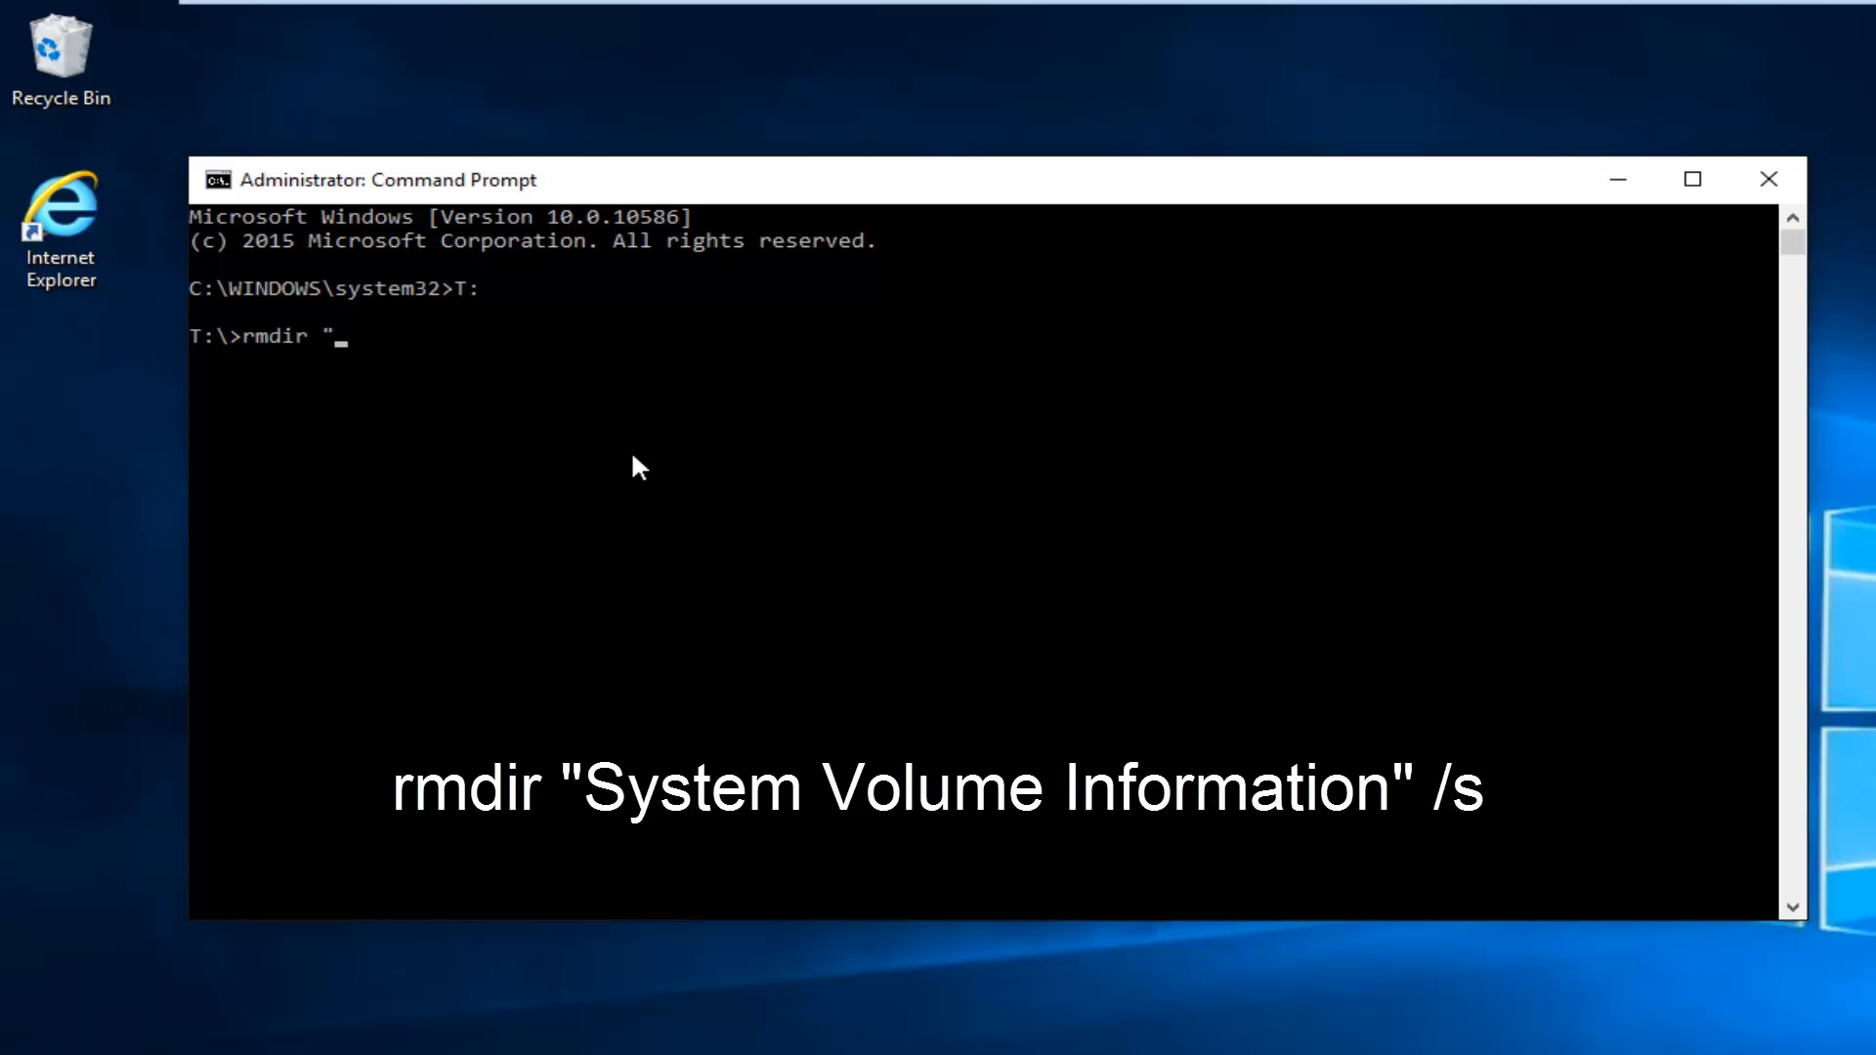
type("Syst")
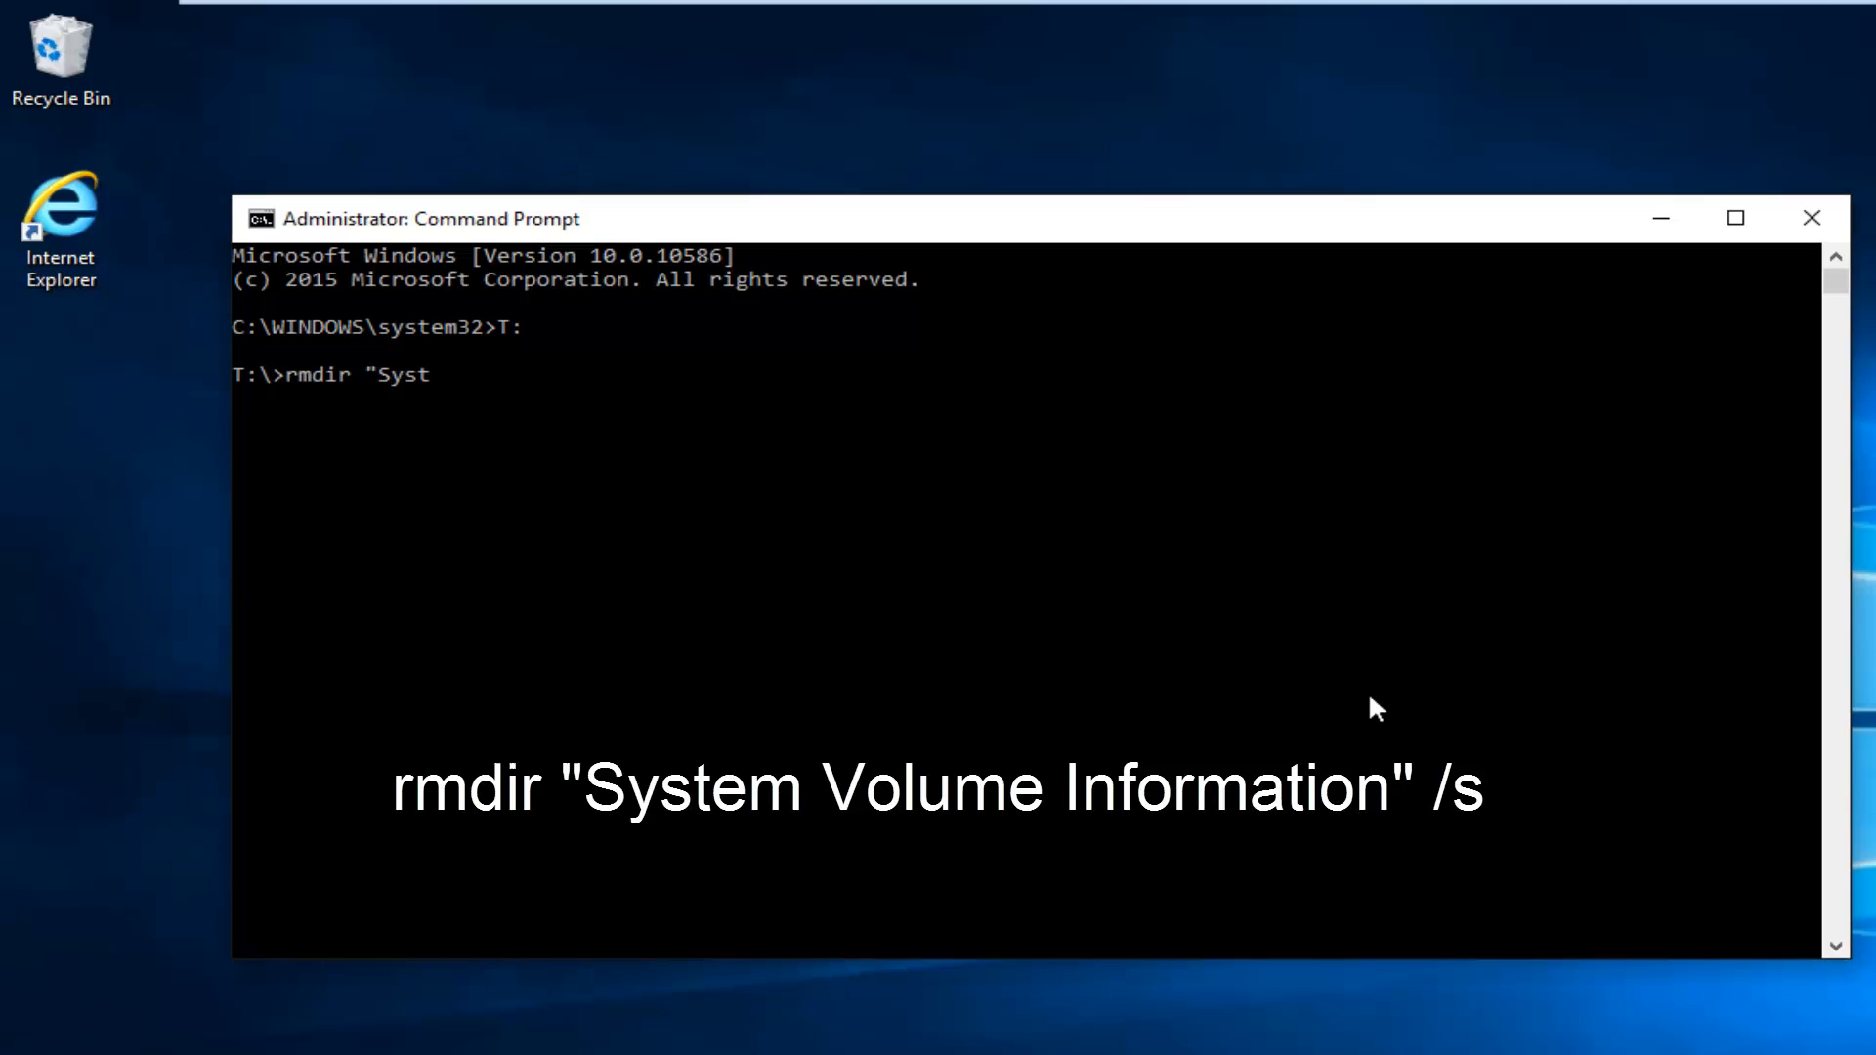
type("em Volume Information")
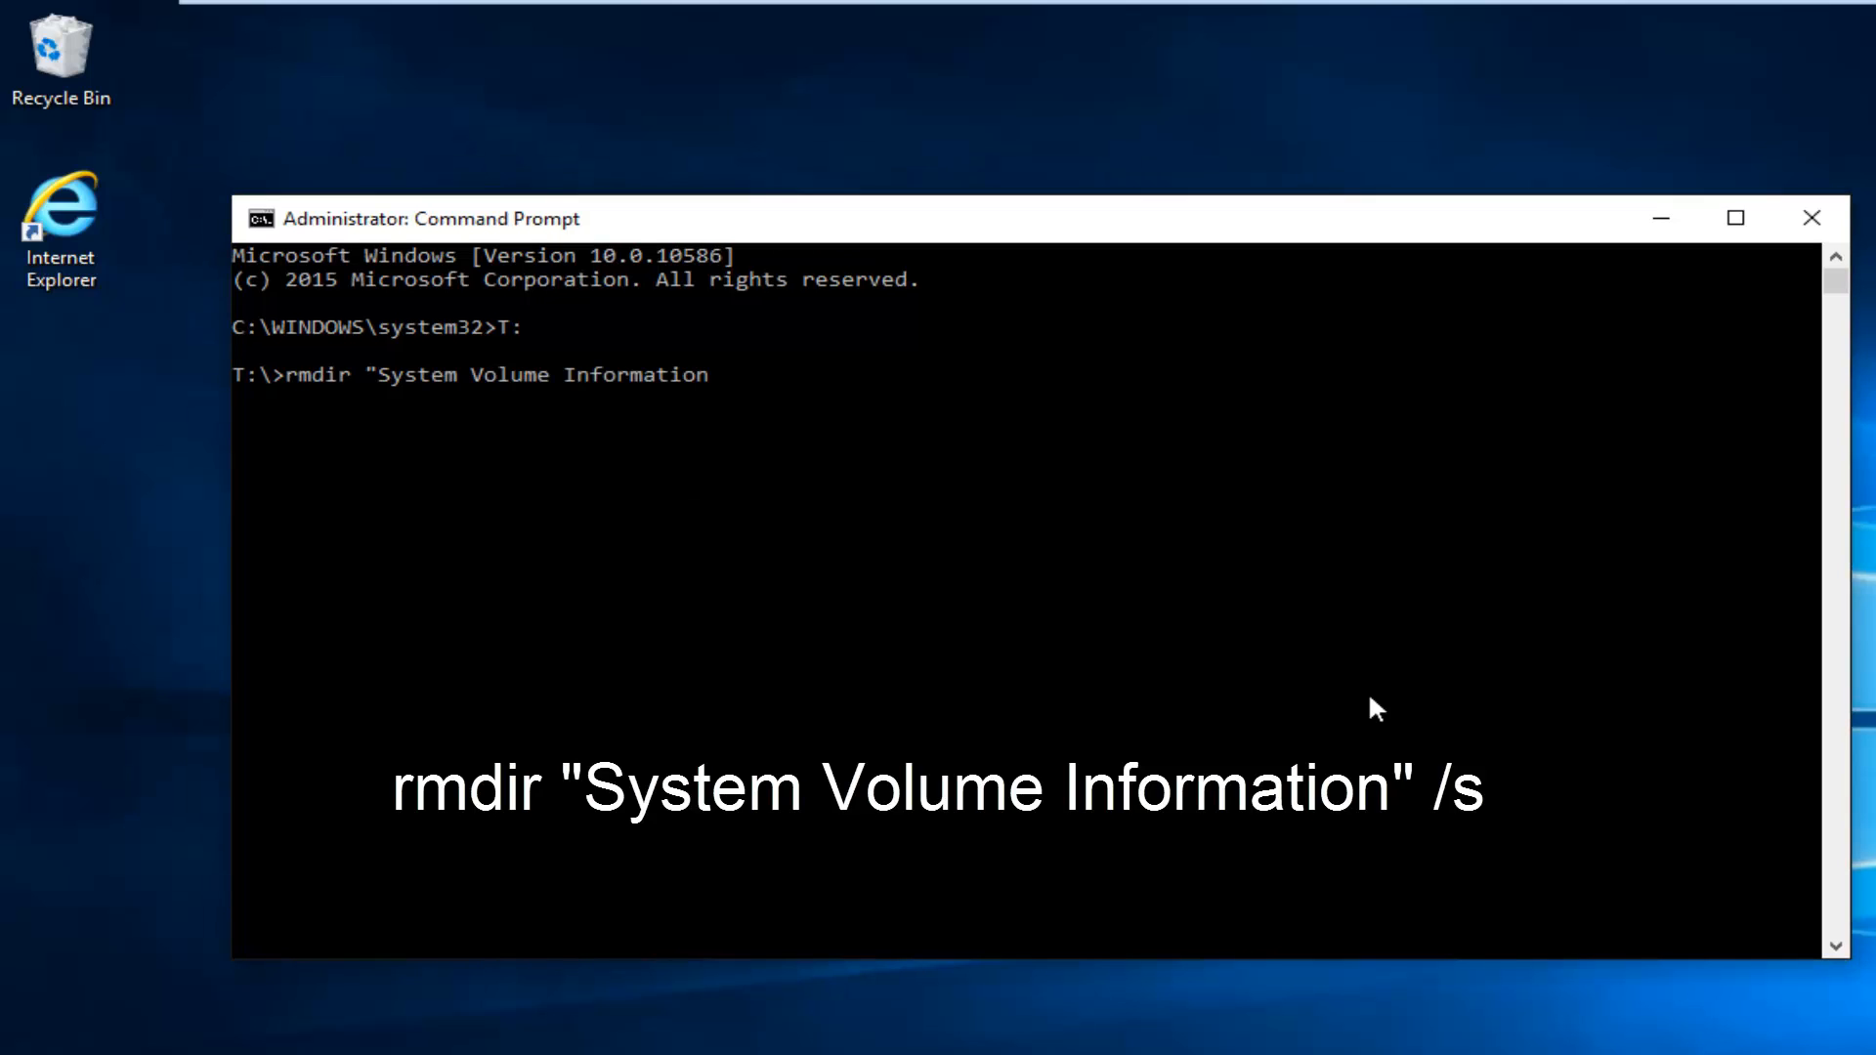
type("\"")
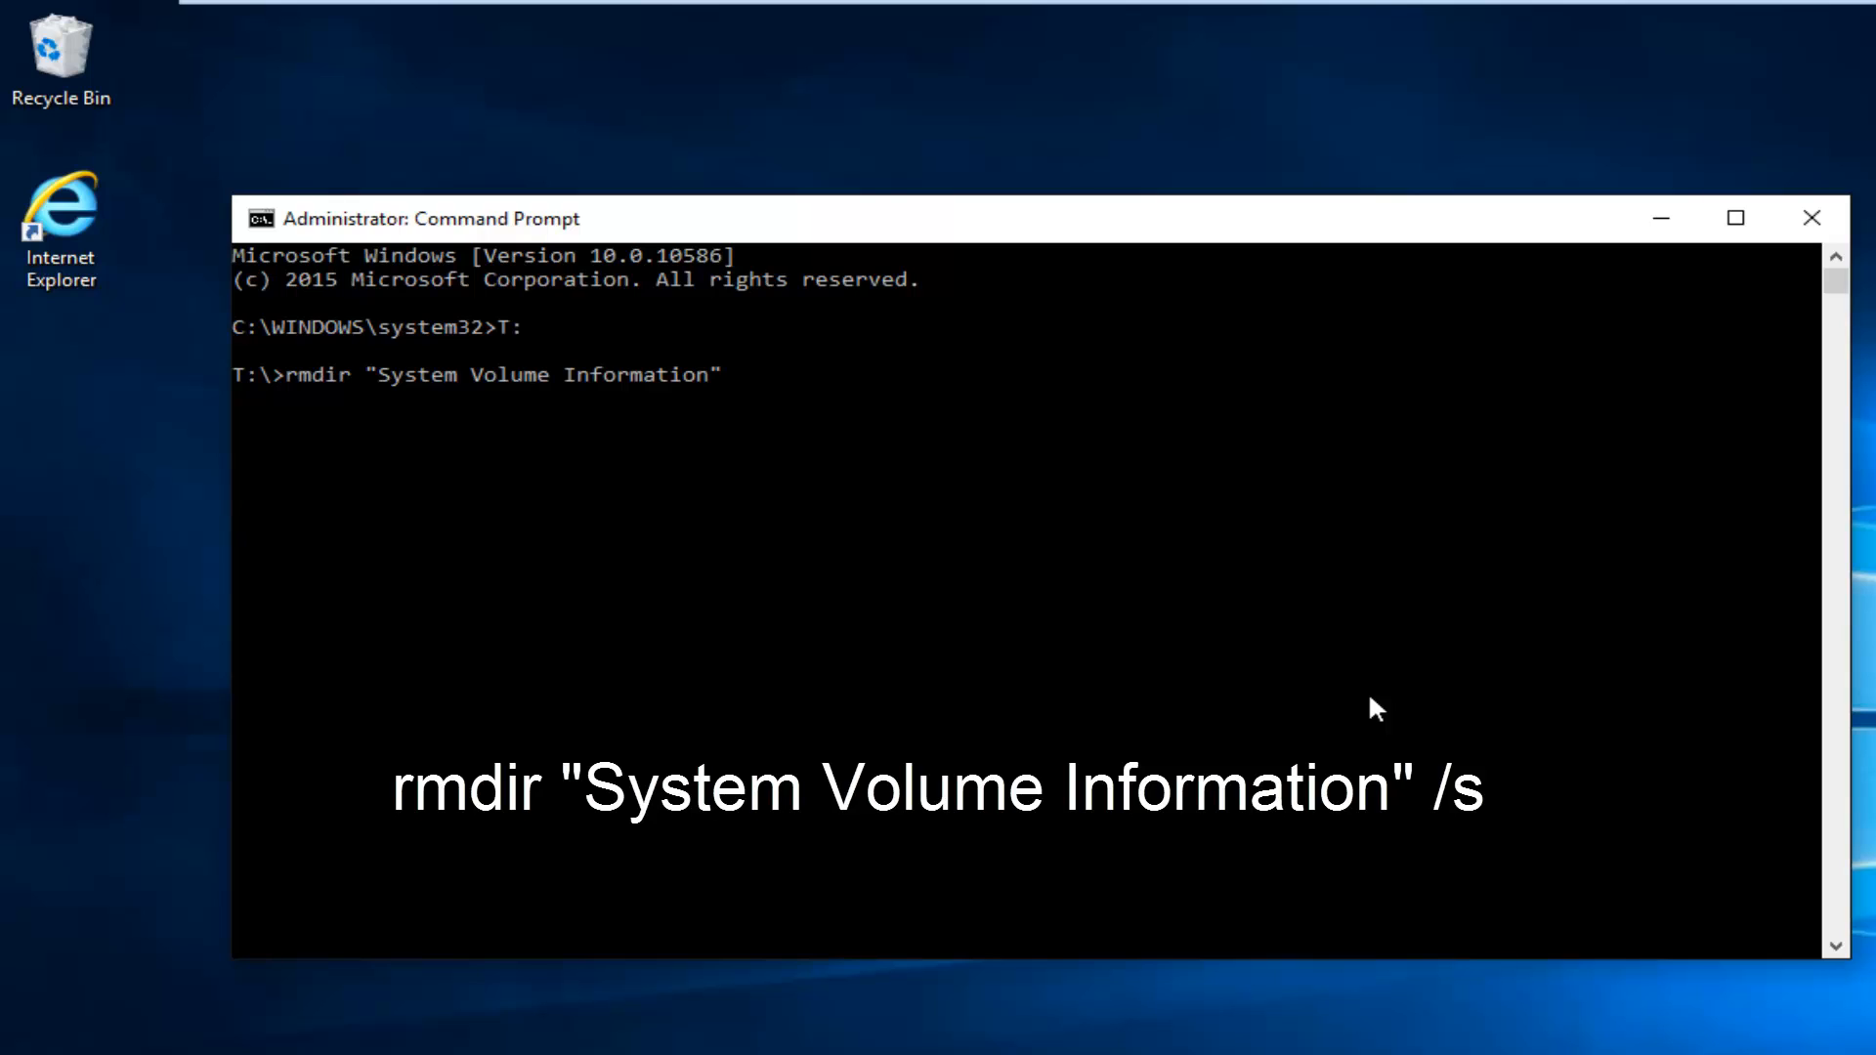
type("/s")
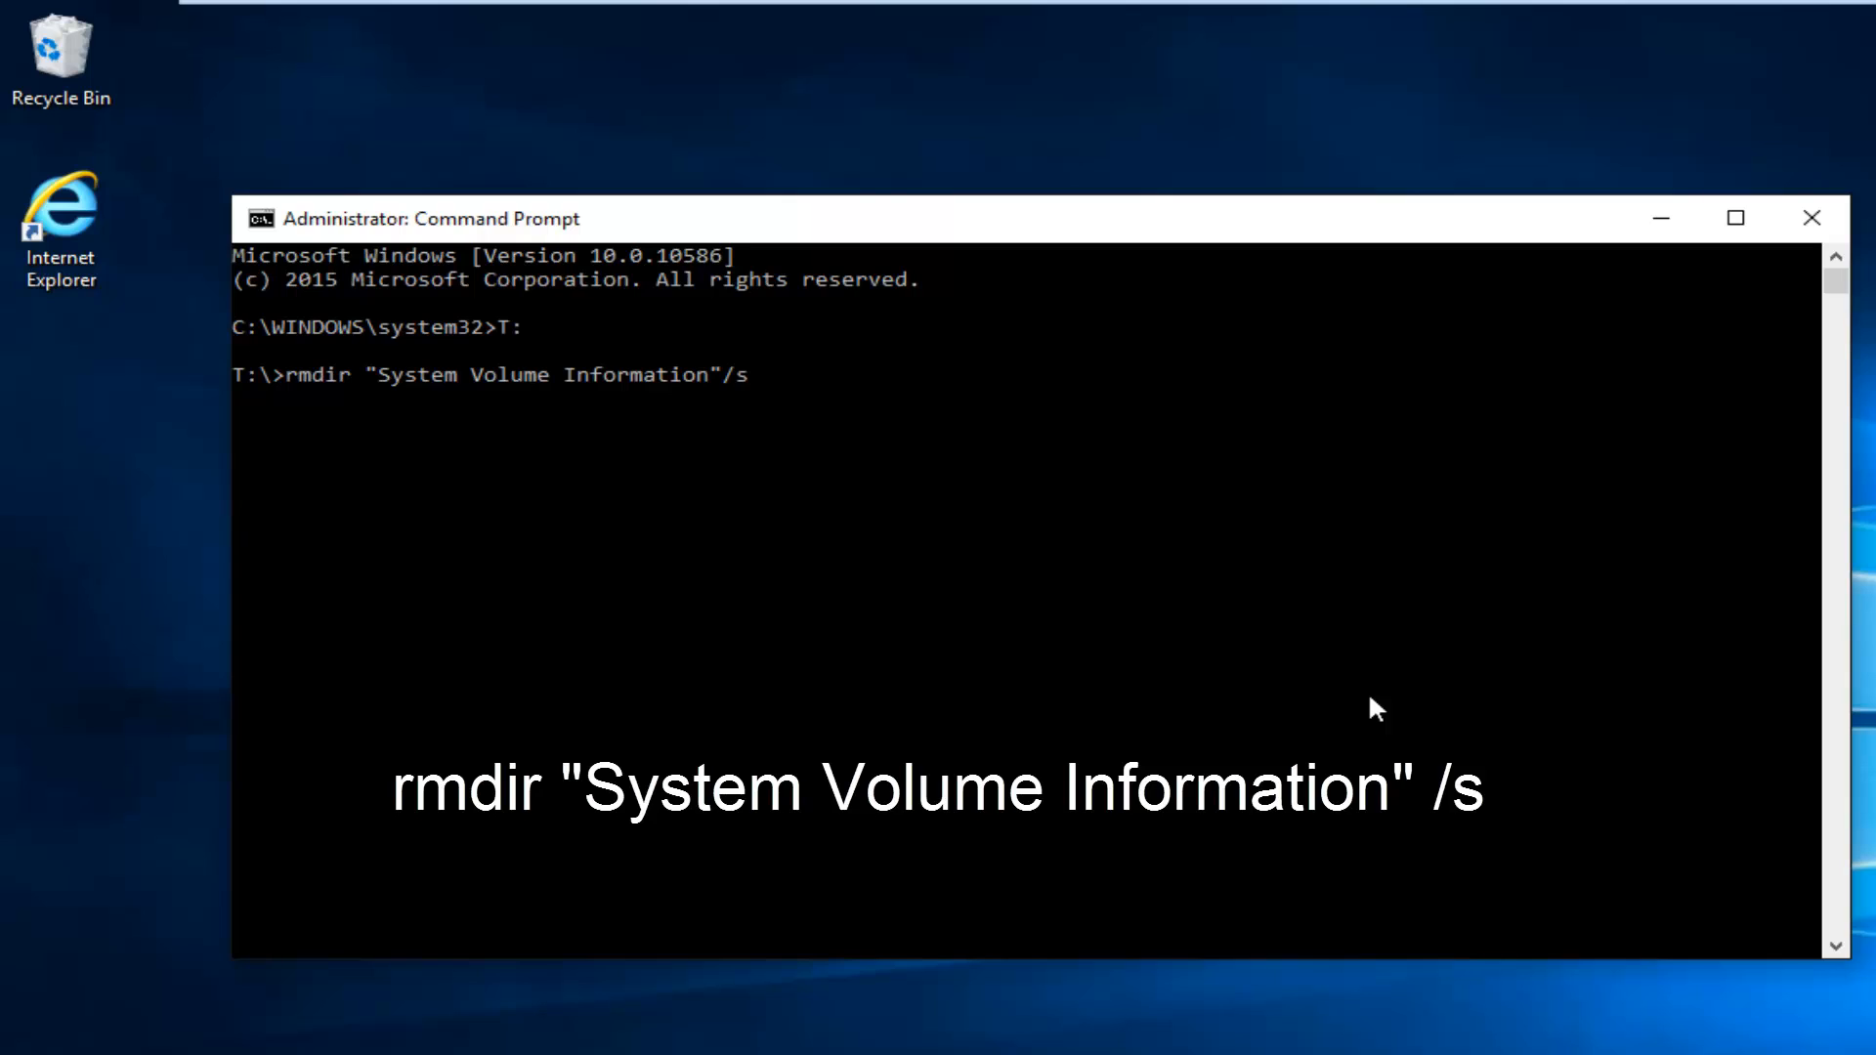
key("Return")
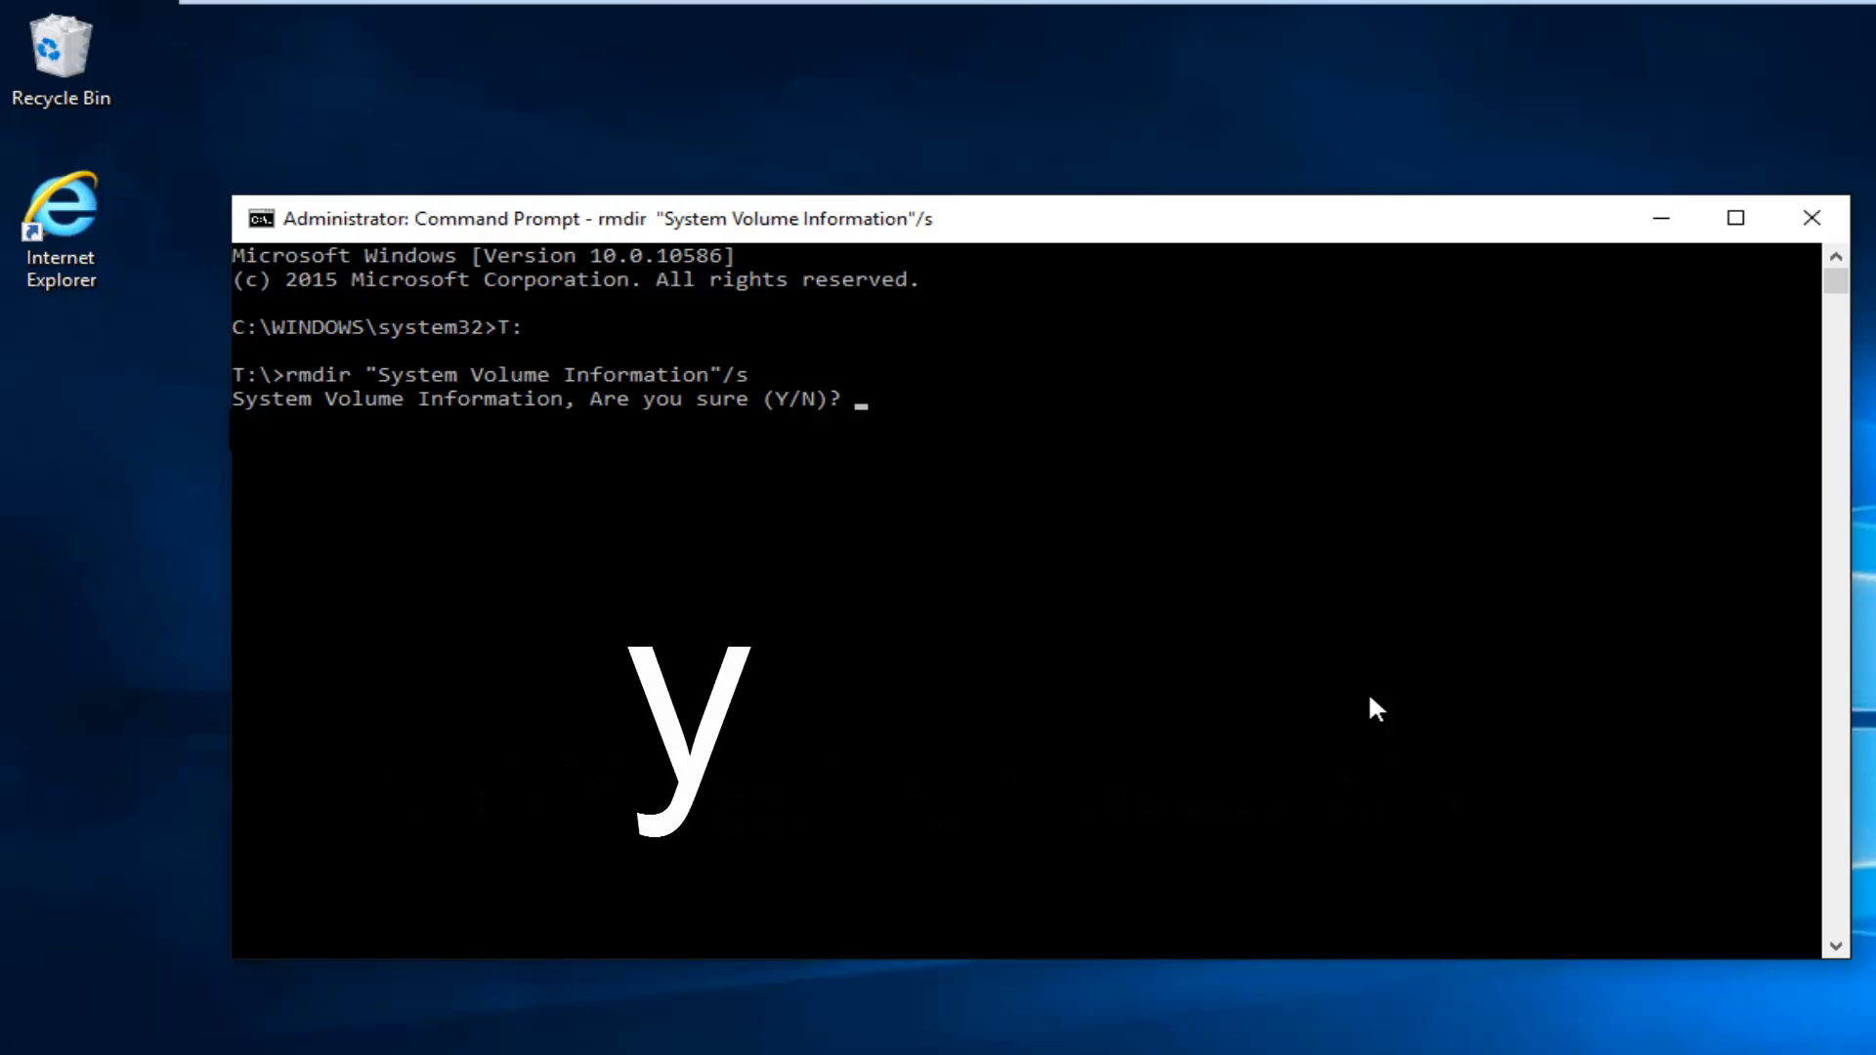
type("y")
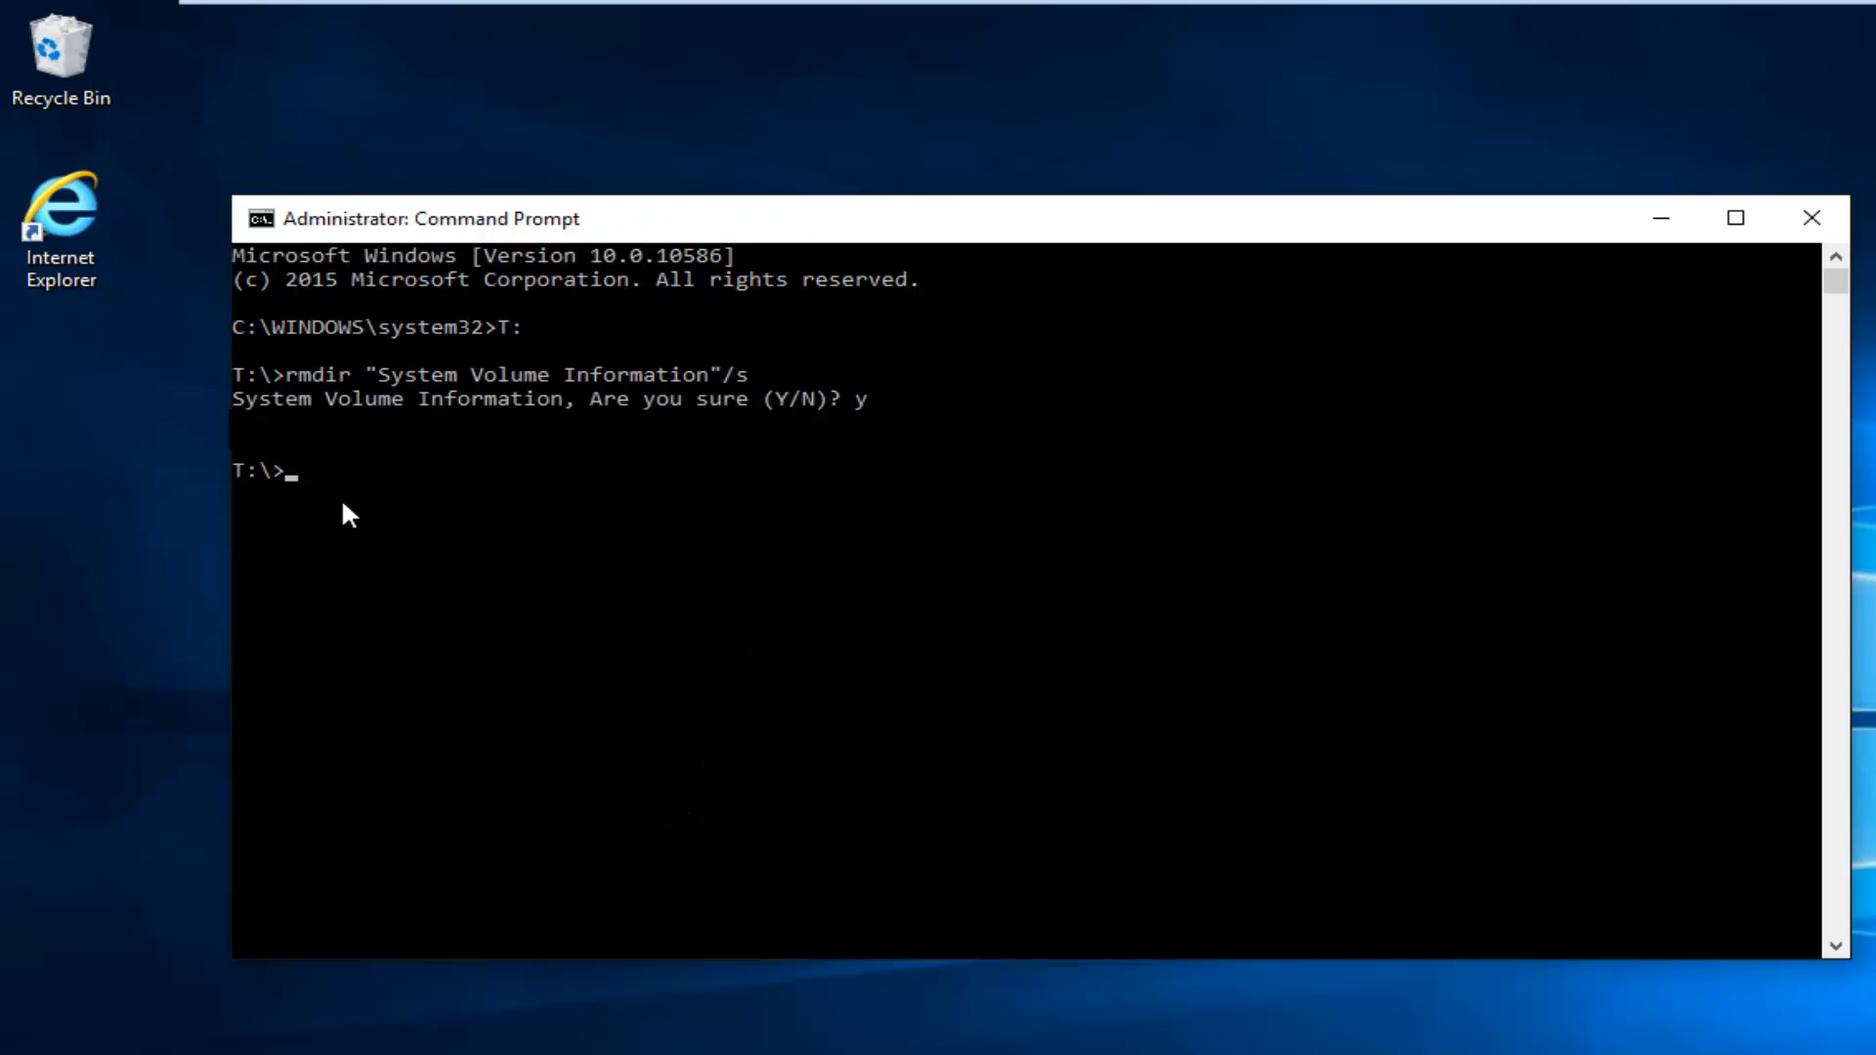
mouse_move(428, 551)
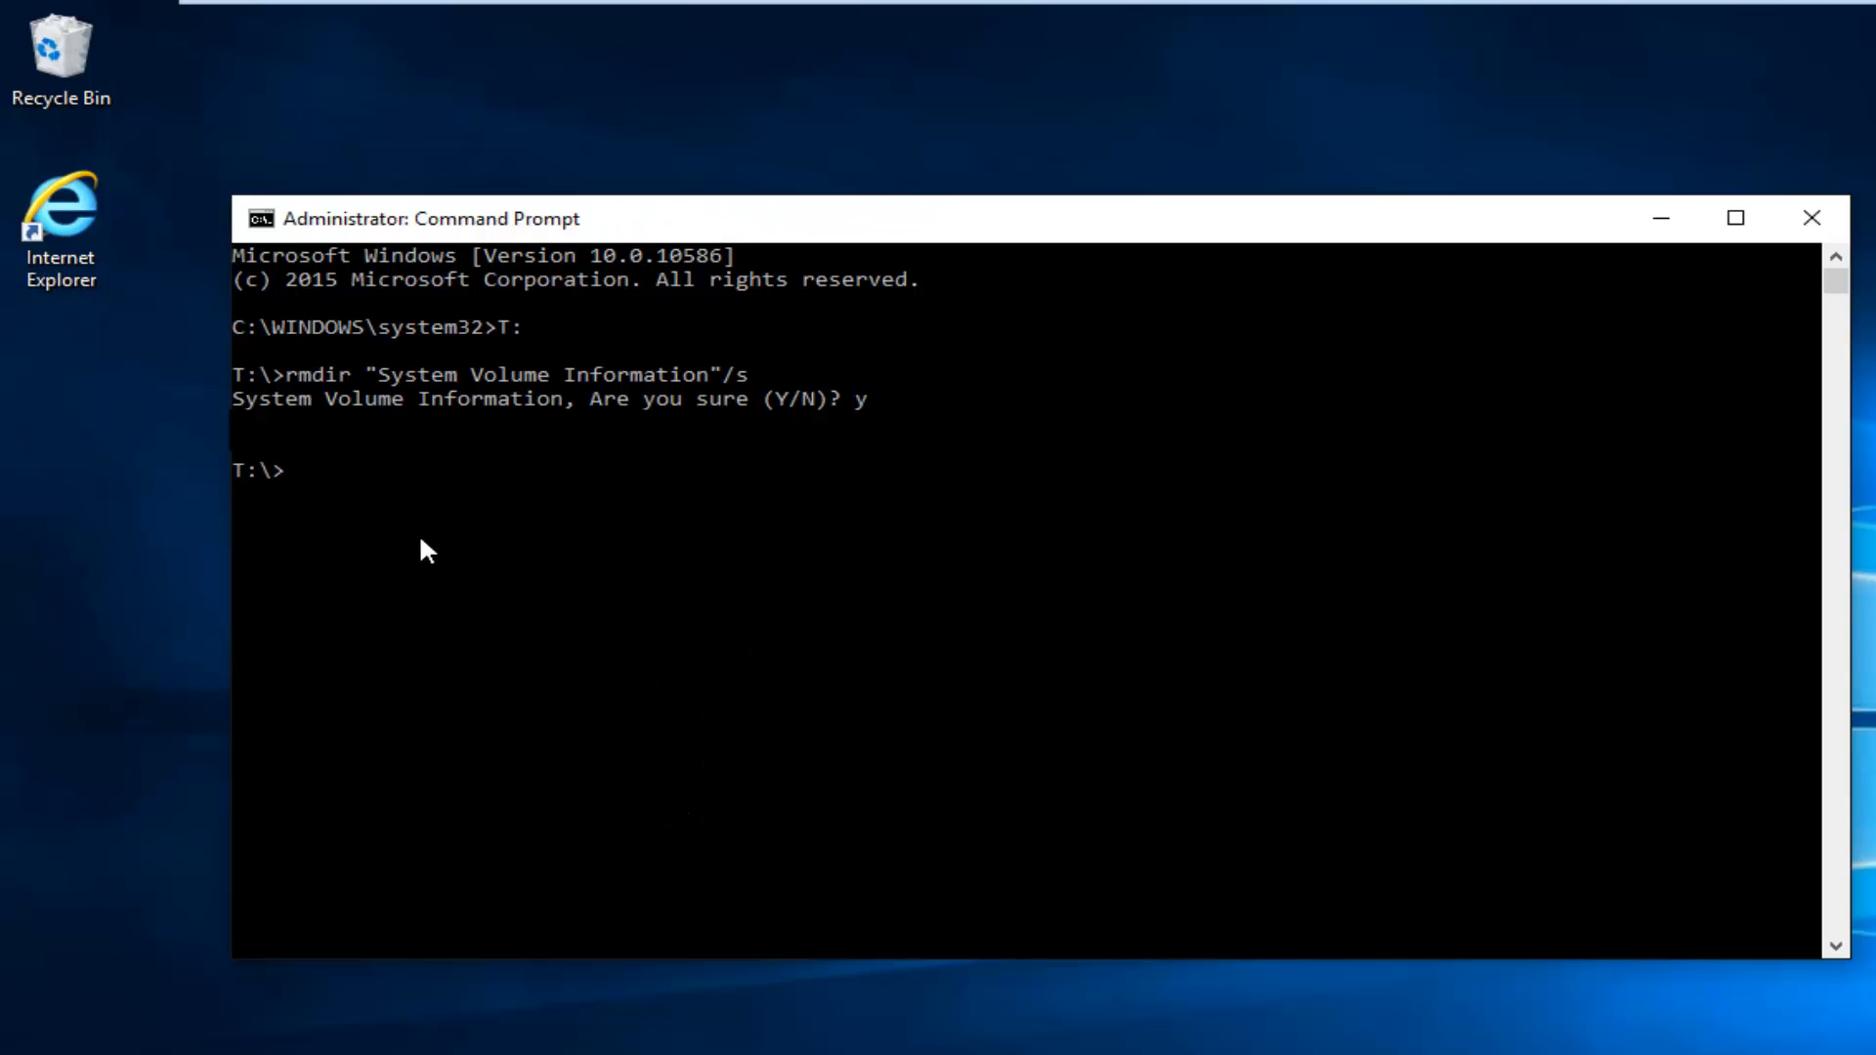
mouse_move(348, 516)
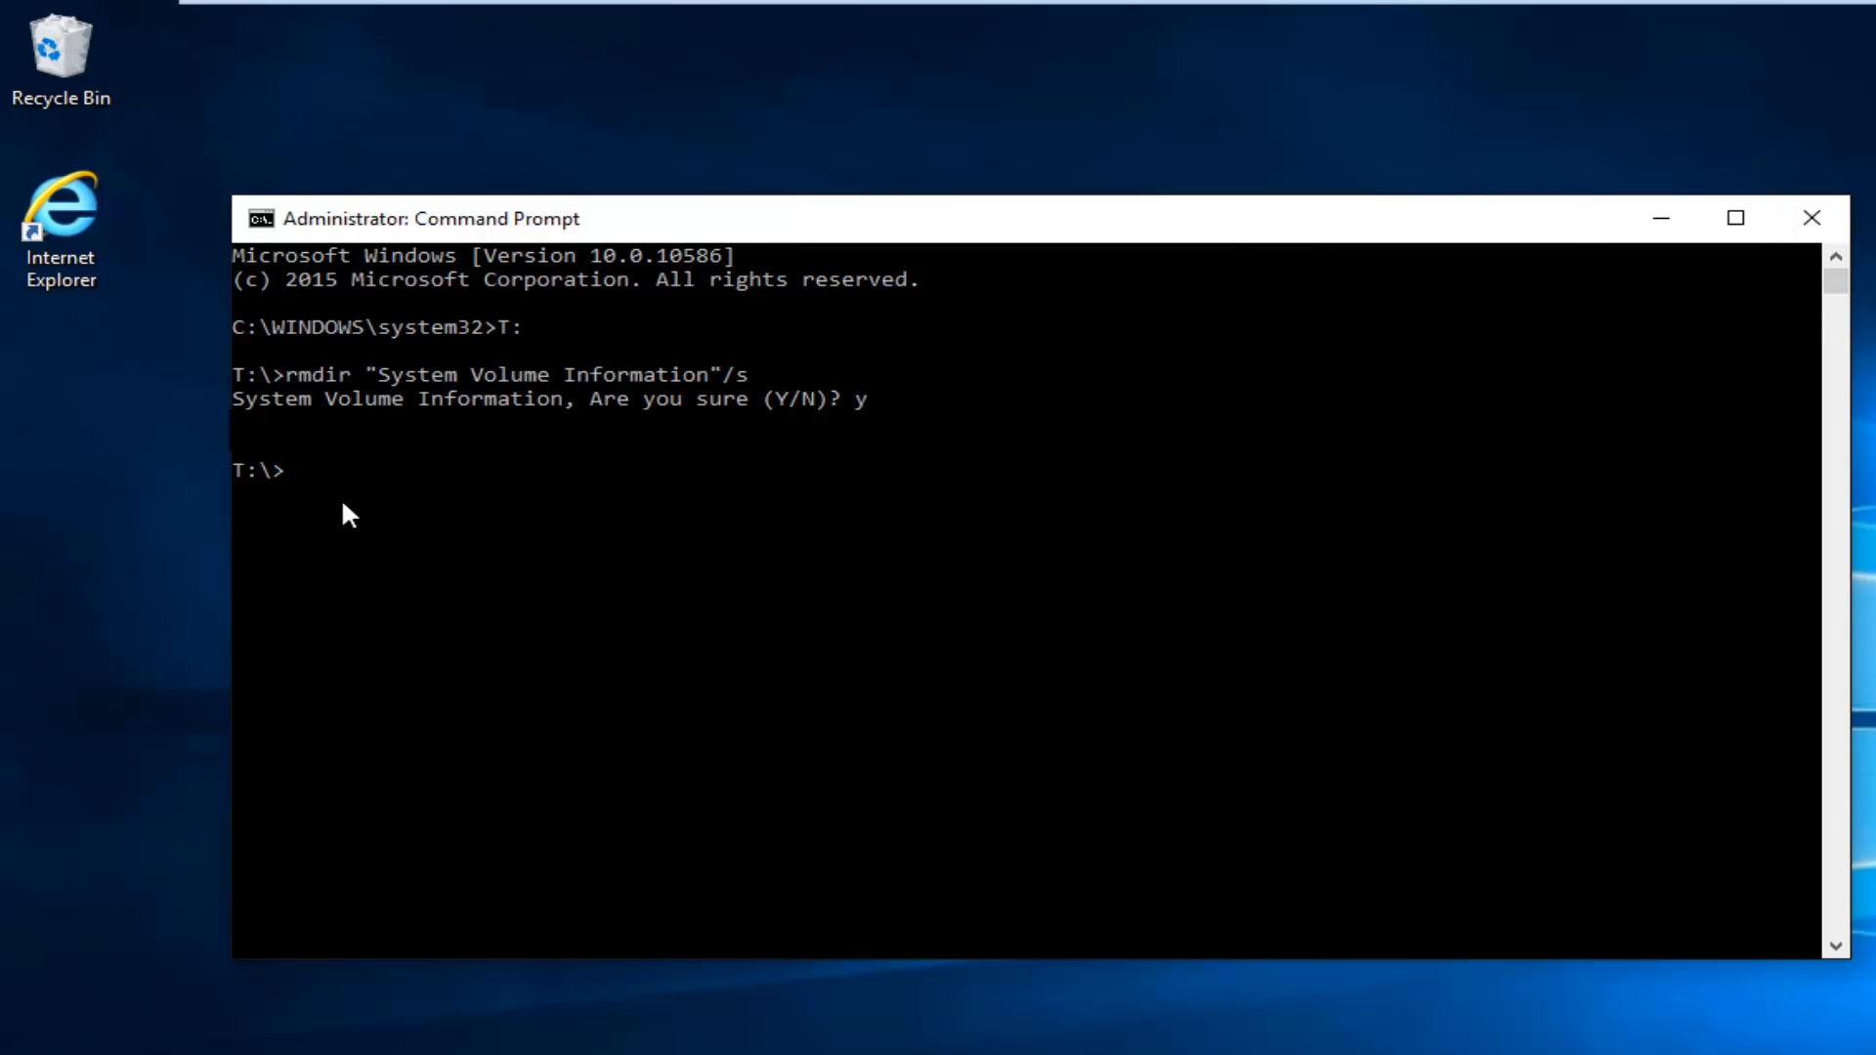